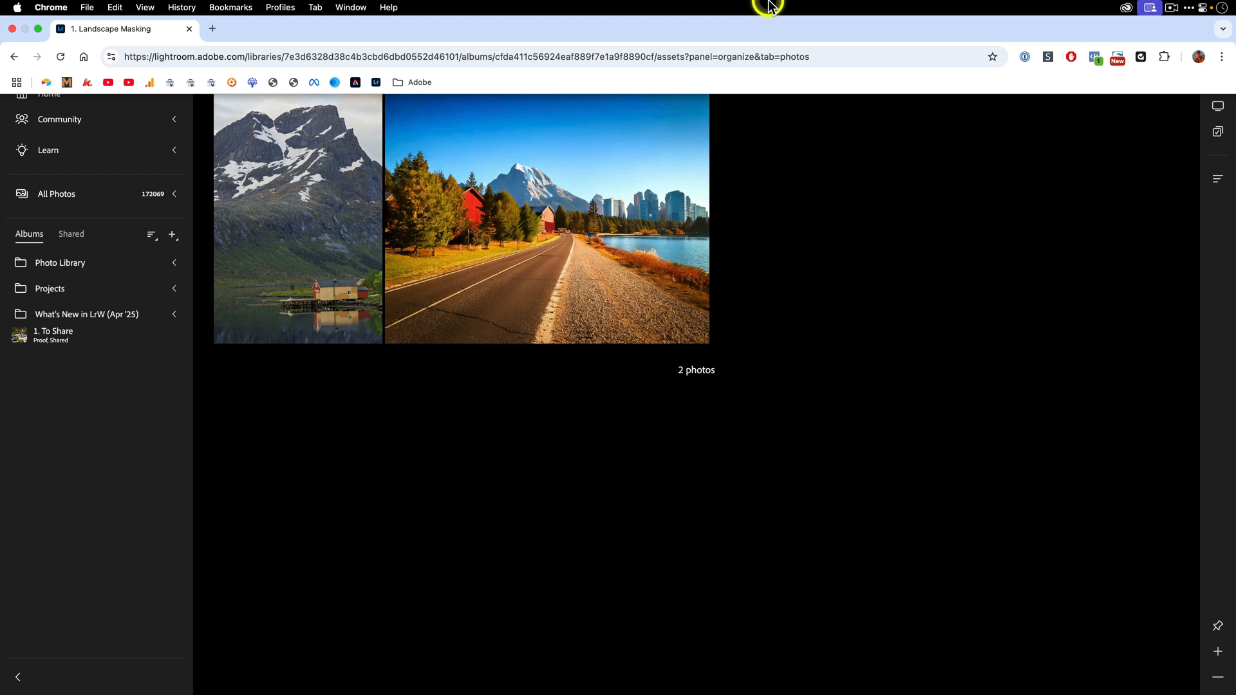
mouse_move(769, 6)
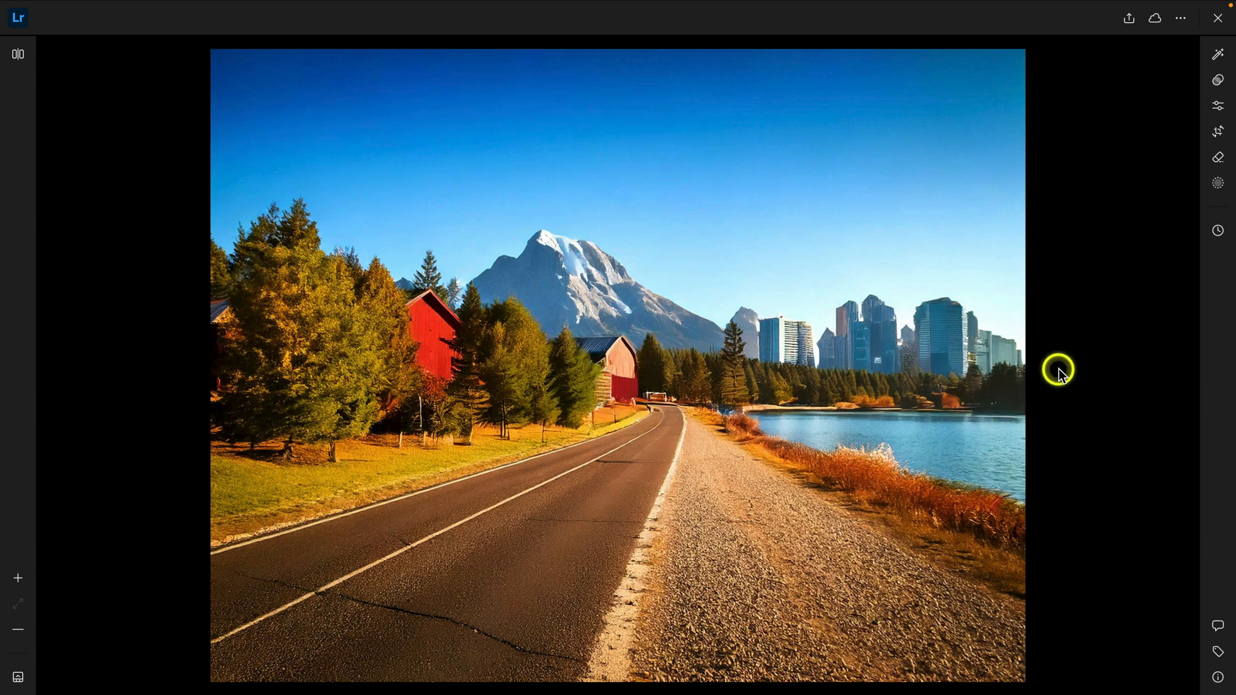
mouse_move(1092, 343)
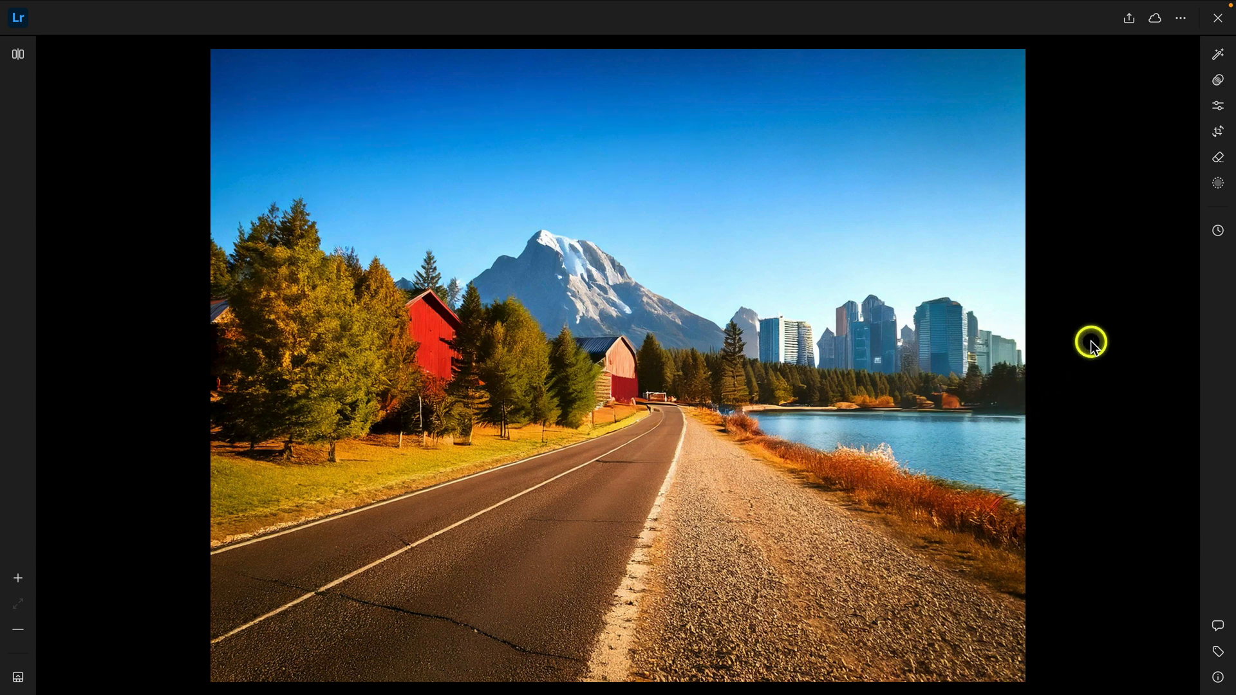
mouse_move(1093, 349)
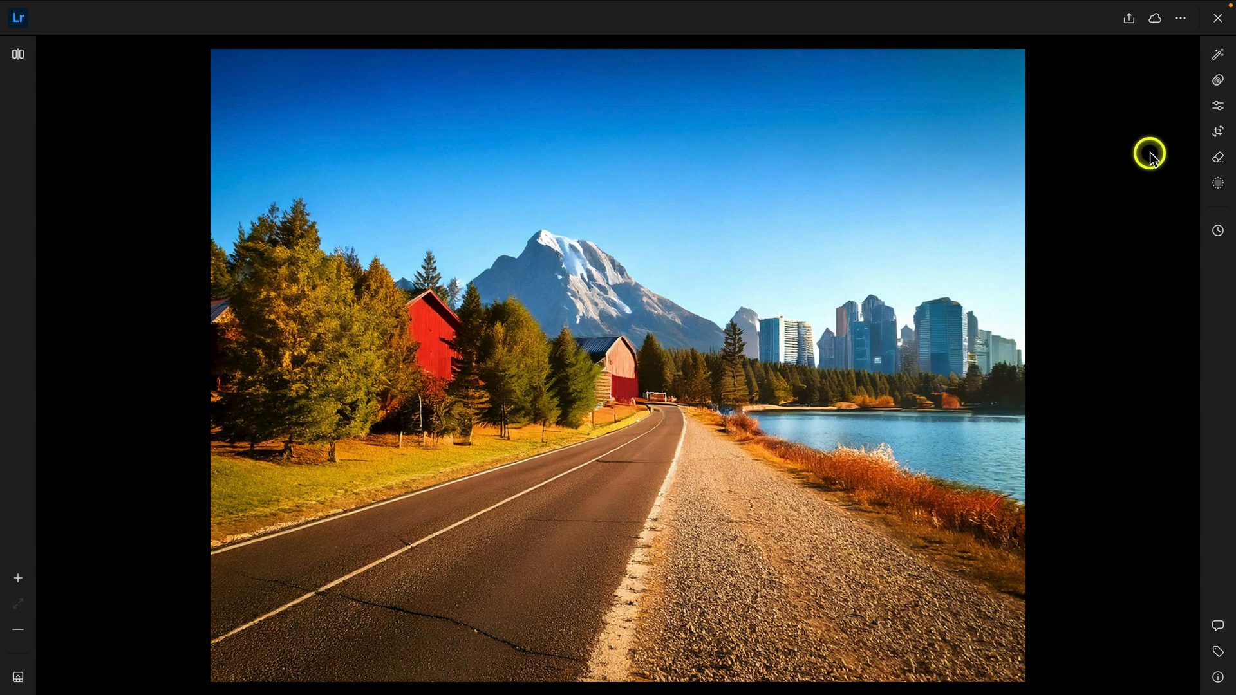
mouse_move(1217, 190)
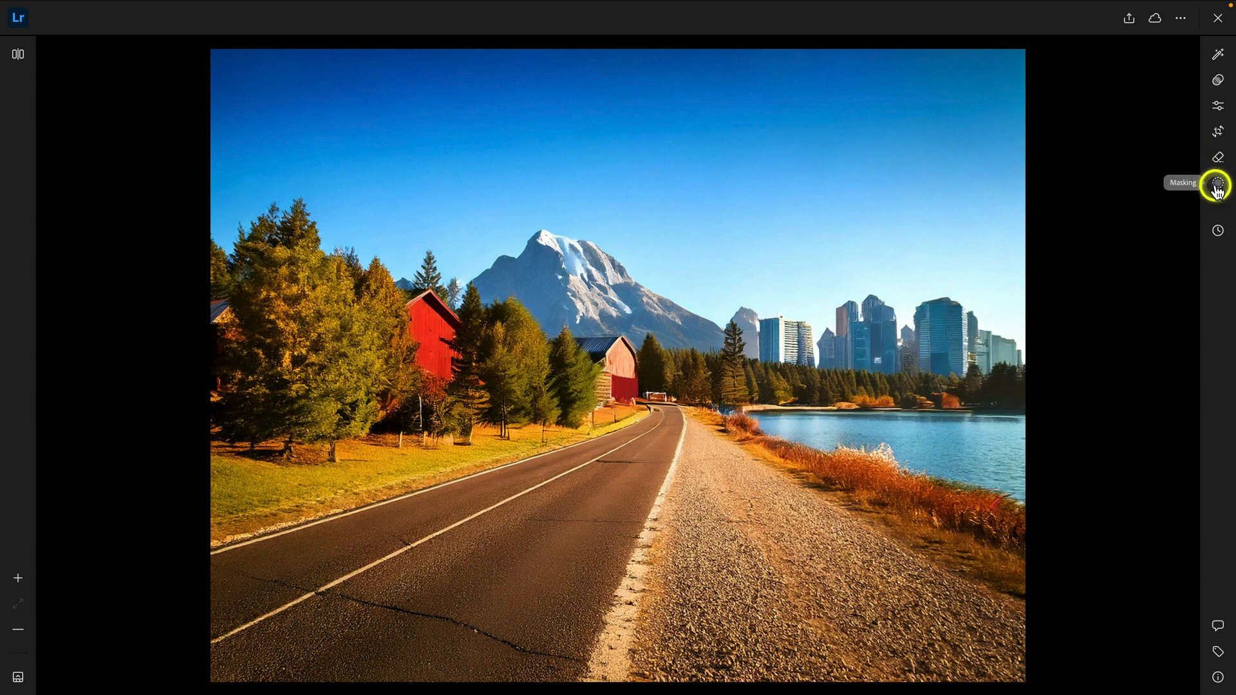
- Open the masking tools on the road photo and start Landscape region detection
click(1217, 183)
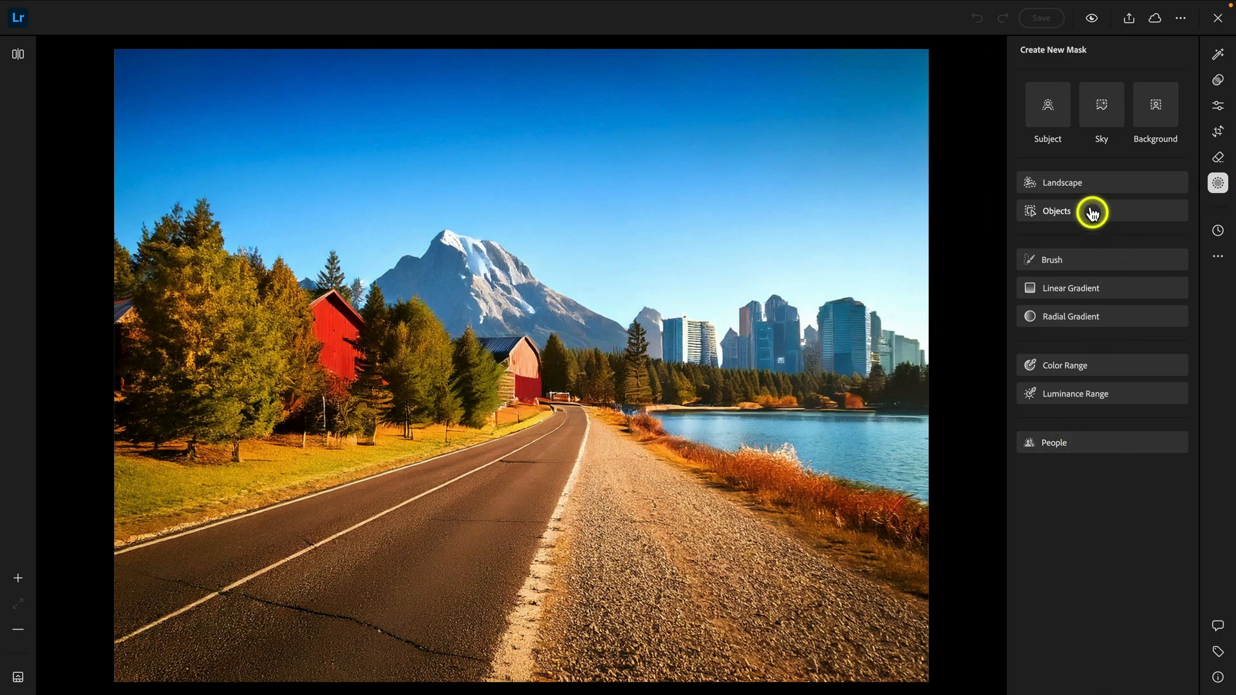
mouse_move(1102, 182)
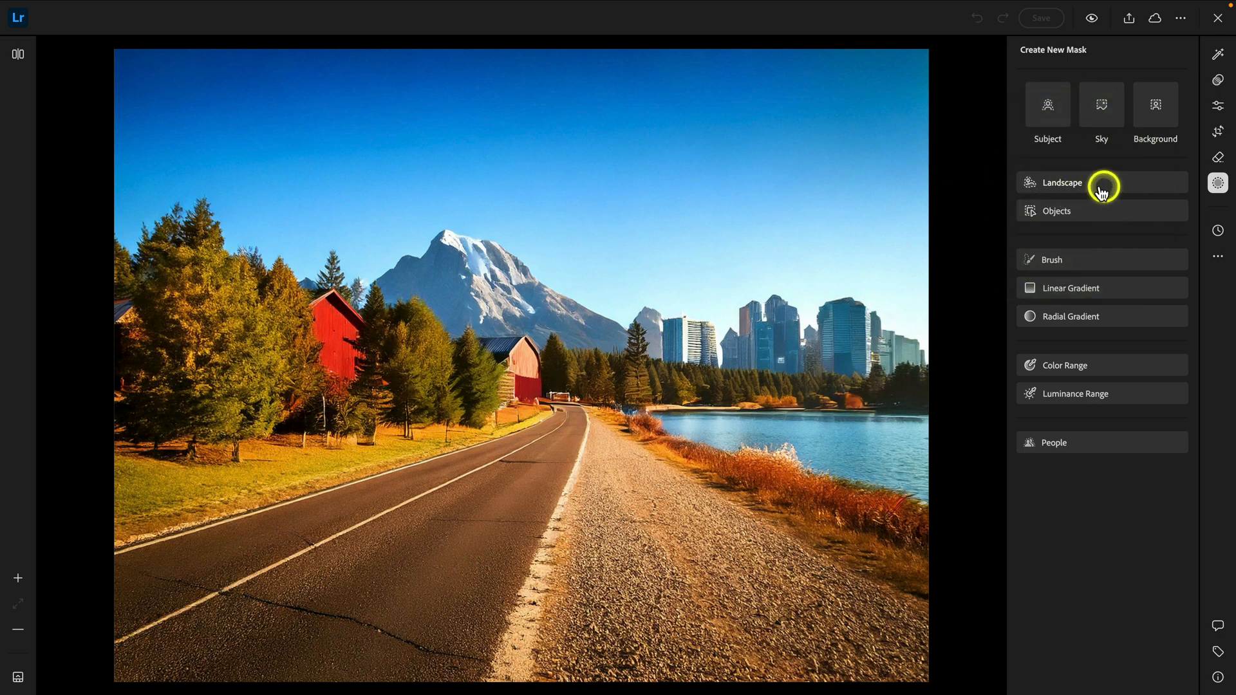
click(1061, 182)
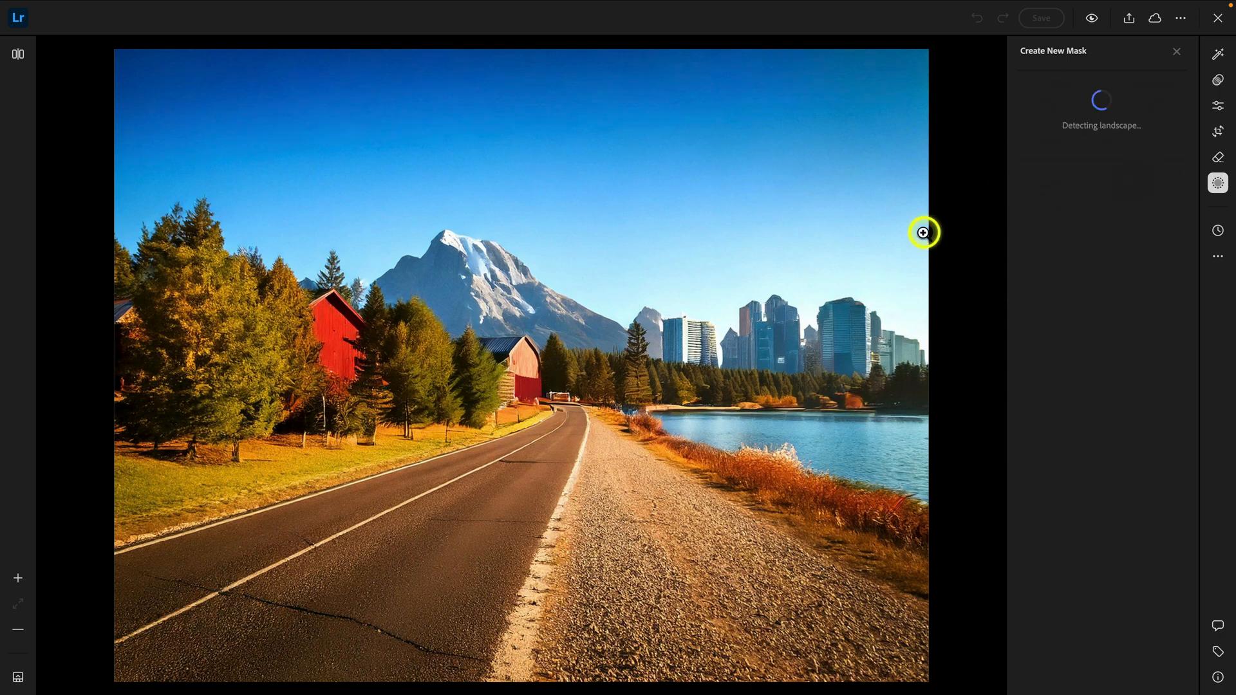
mouse_move(966, 234)
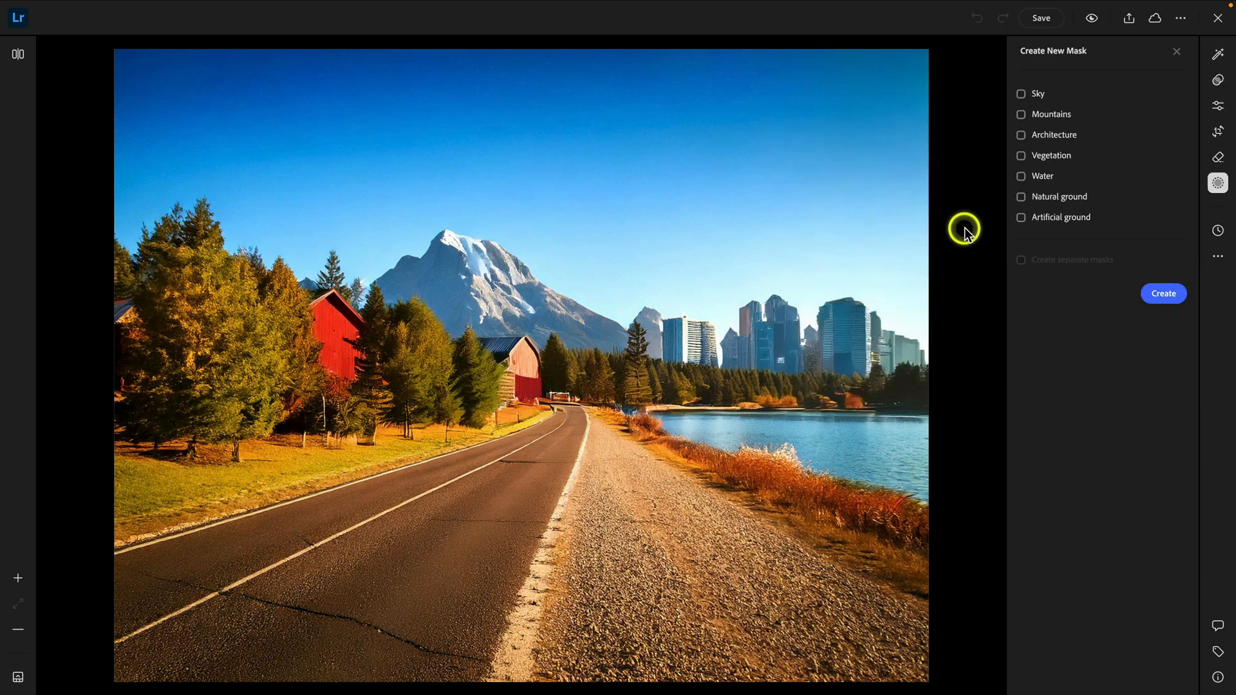
mouse_move(1217, 17)
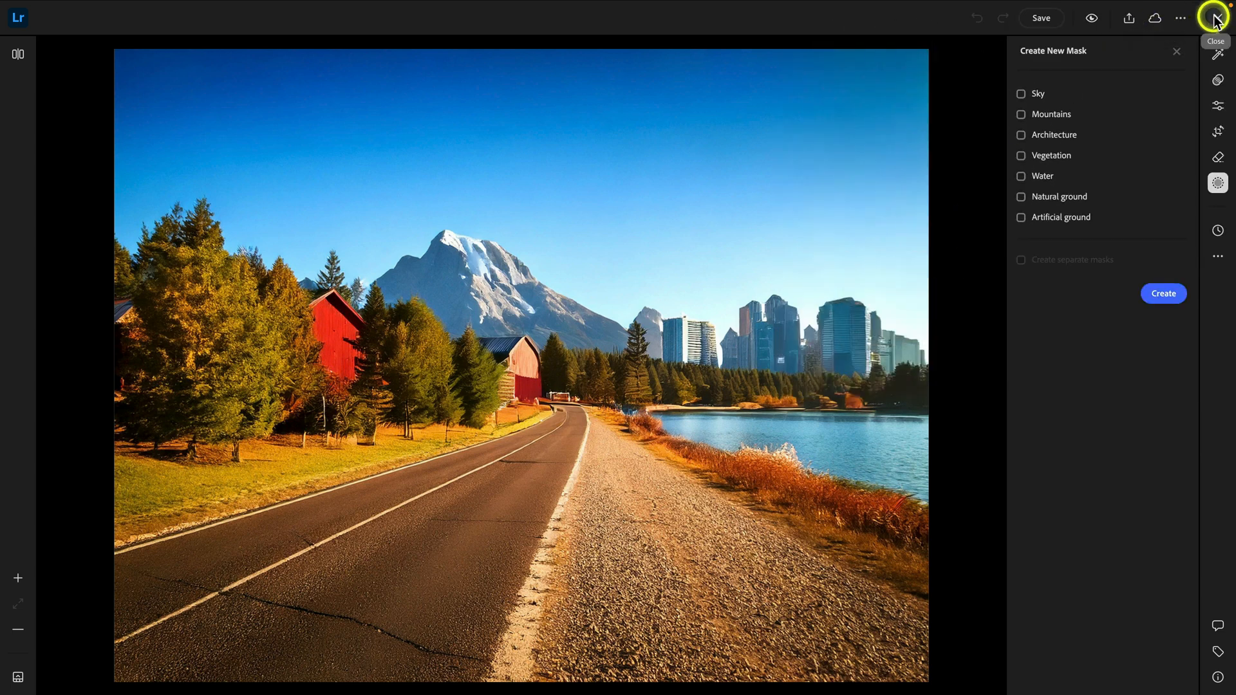
- Close the road photo and start Landscape detection on the mountain lake photo
click(1216, 18)
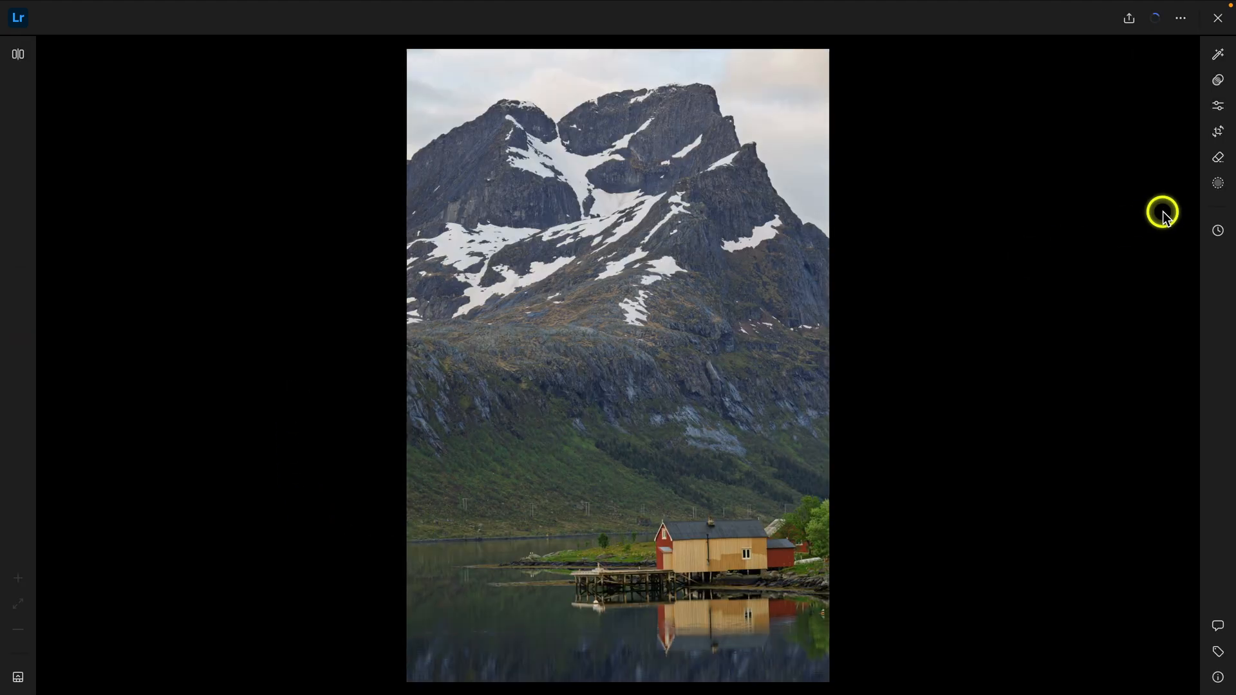
click(1215, 182)
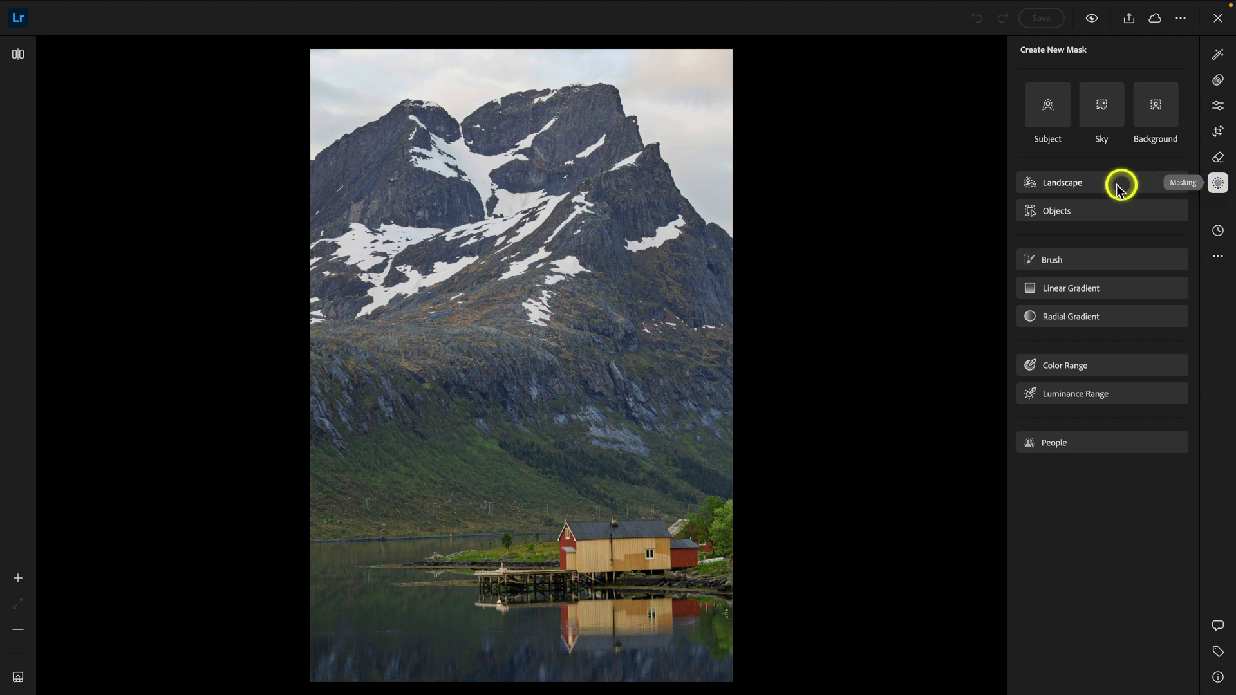
click(1061, 182)
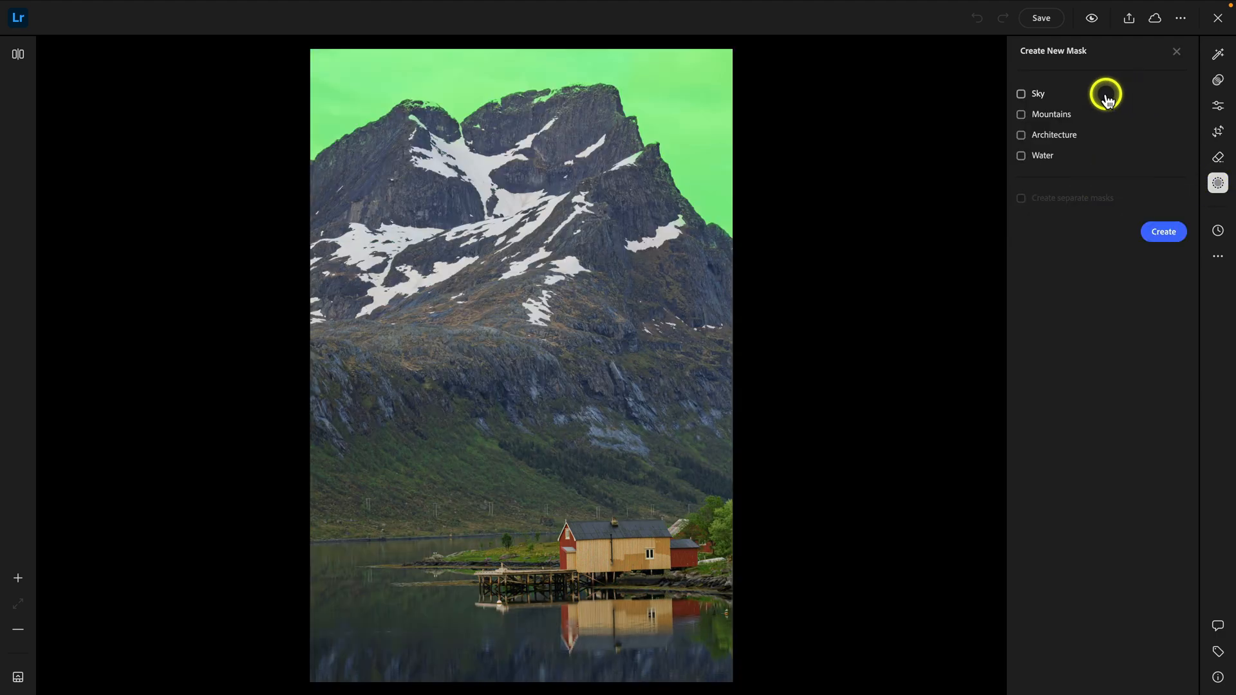
mouse_move(1050, 101)
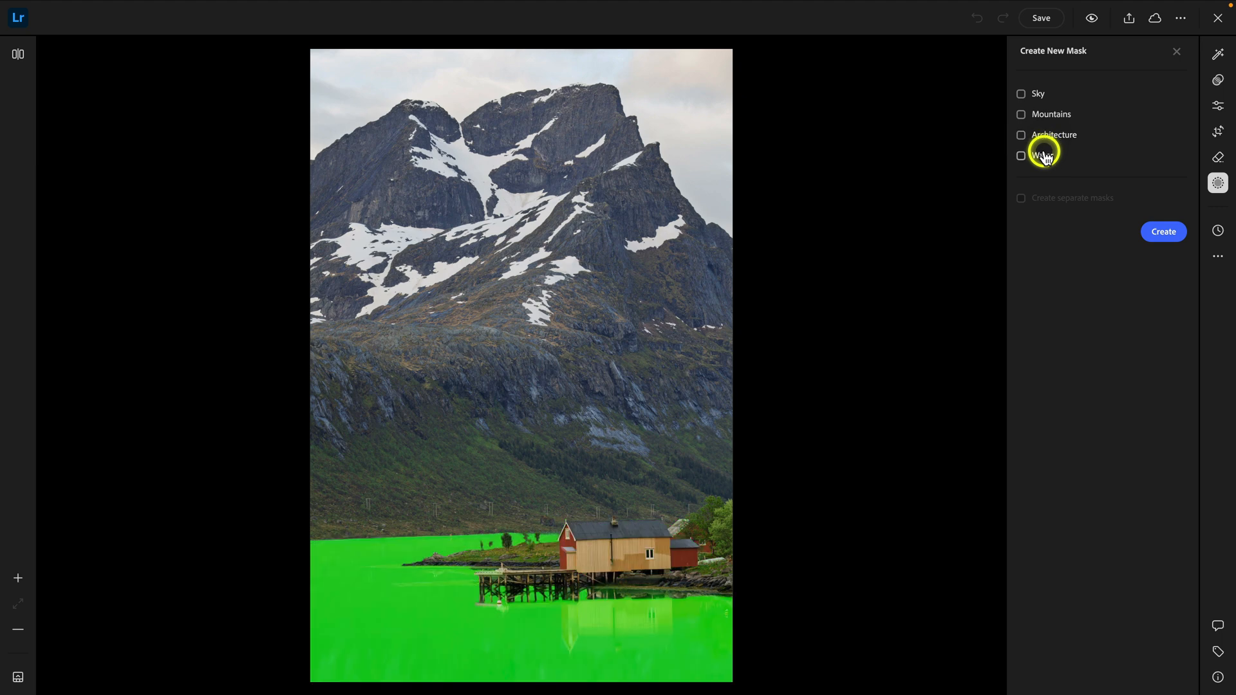
- Tick Water and Sky among the landscape regions and choose separate masks
click(1021, 155)
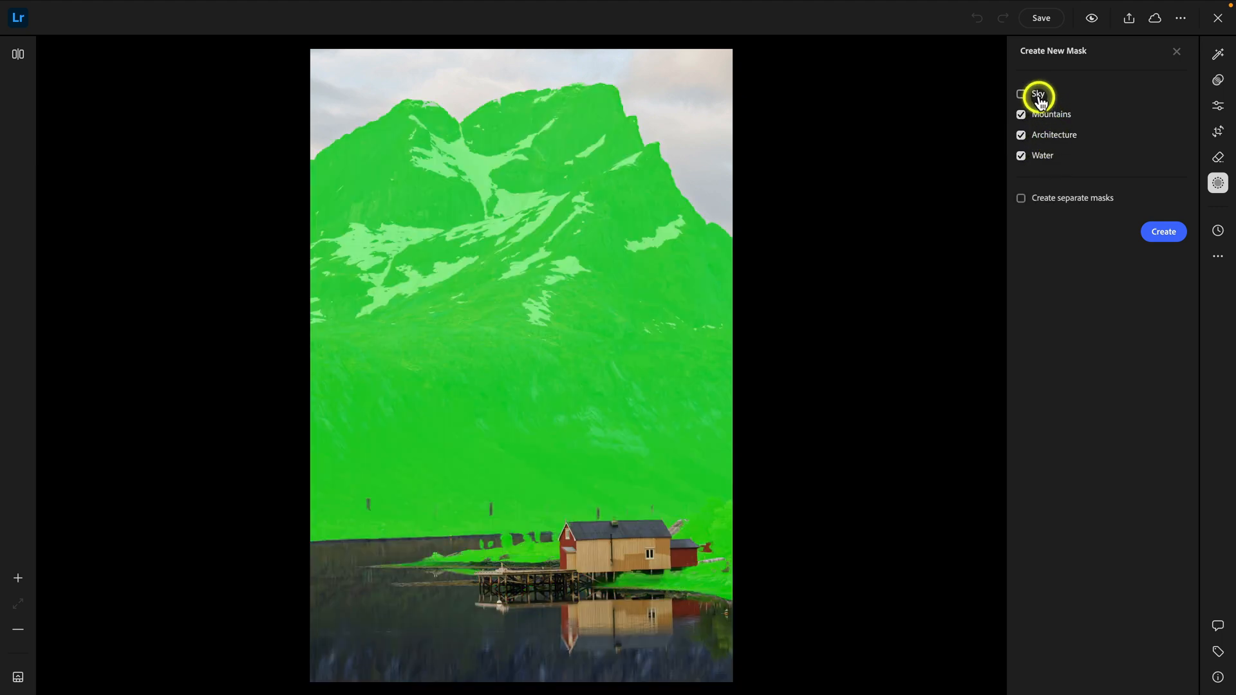
click(1020, 93)
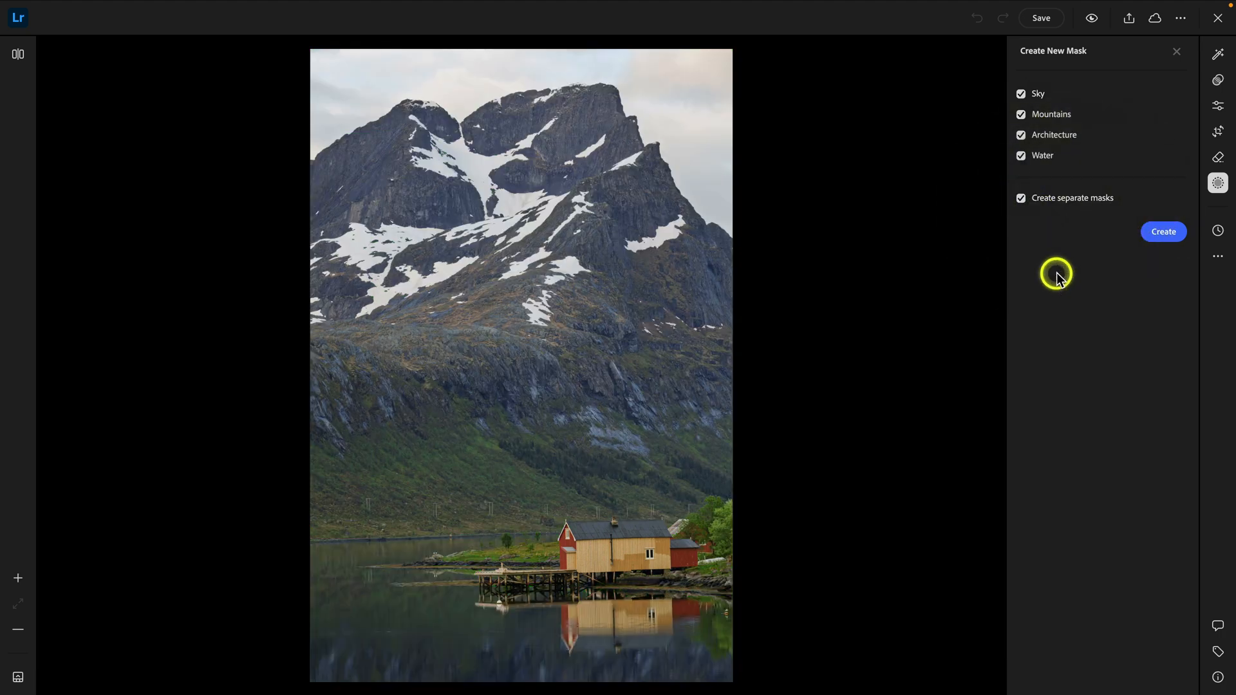
mouse_move(1054, 134)
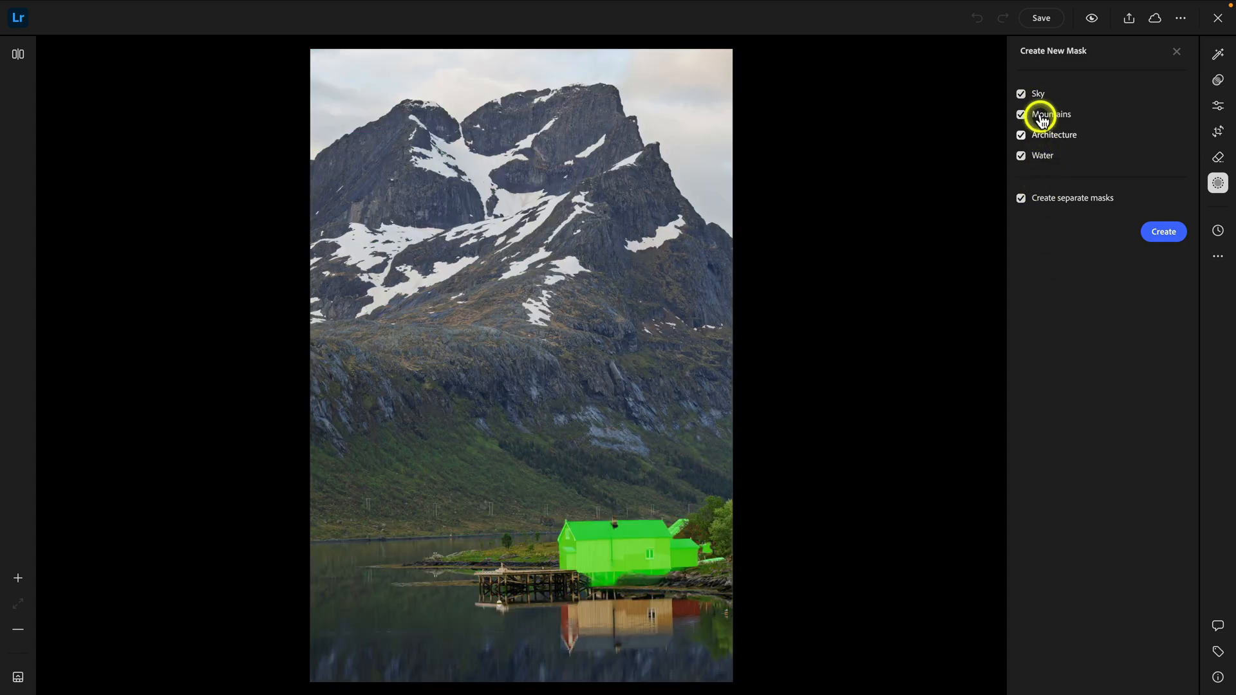
click(1163, 232)
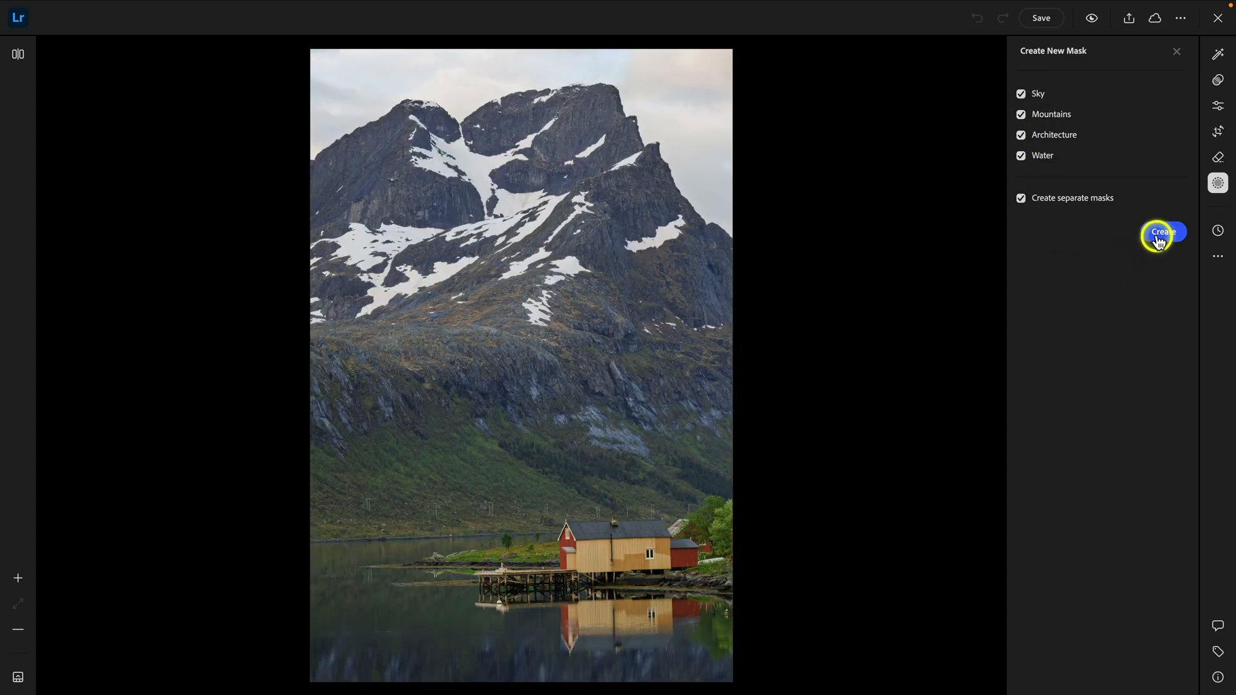
- Create the four masks and give the sky Exposure -0.24, Saturation +15, Dehaze +37
click(1163, 232)
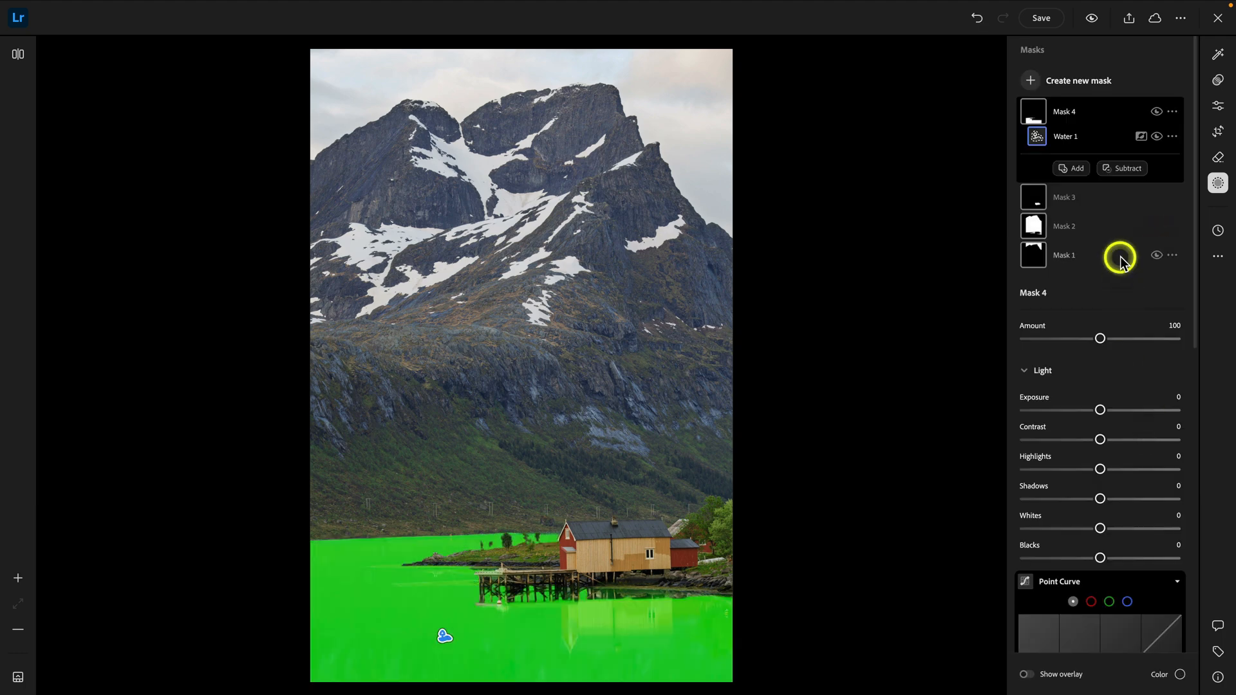
mouse_move(1099, 137)
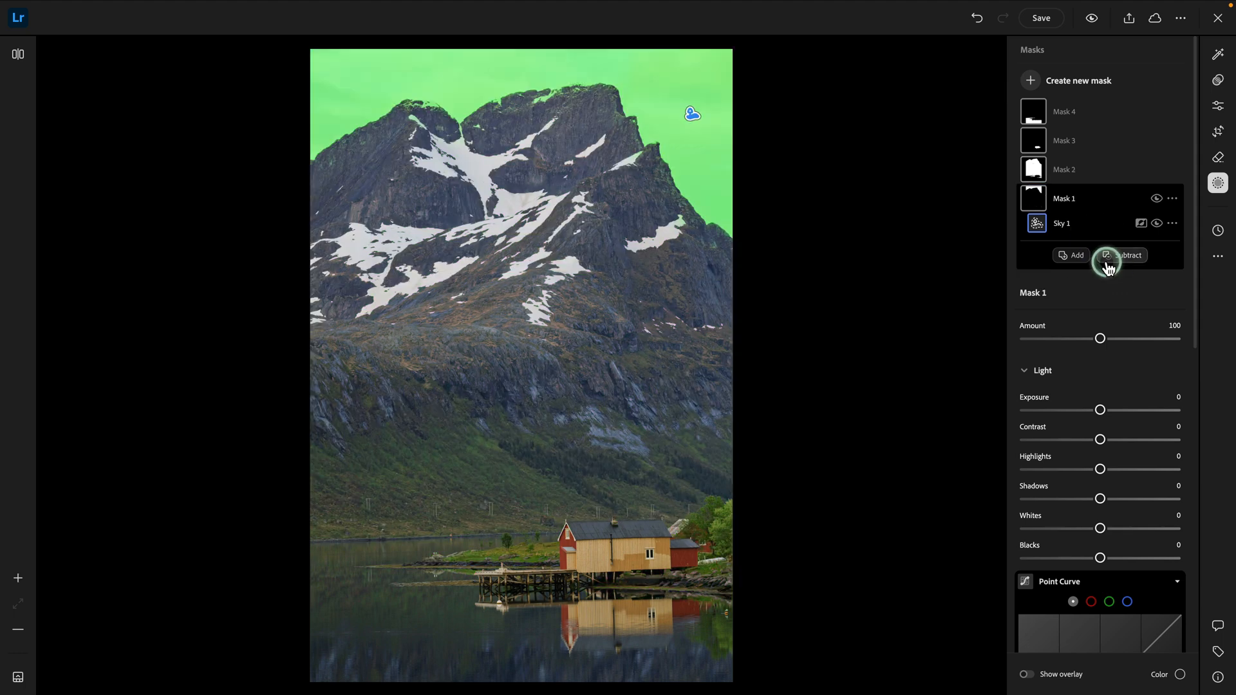
mouse_move(1075, 255)
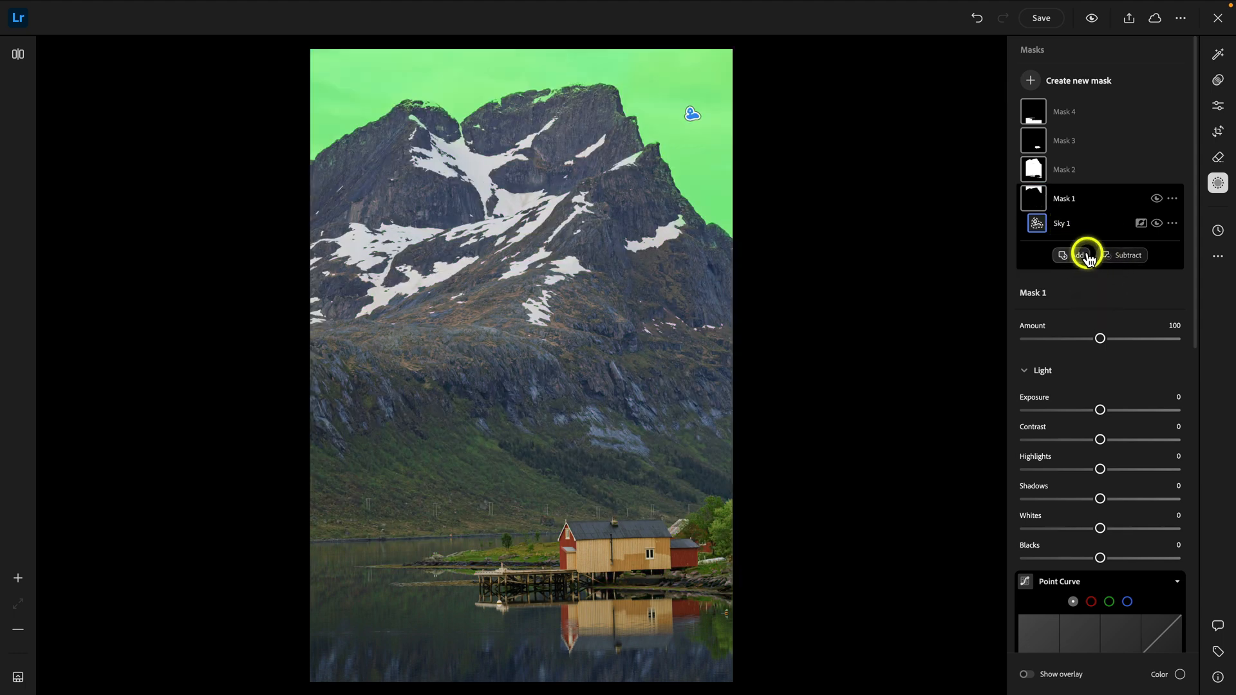
scroll(down, 3)
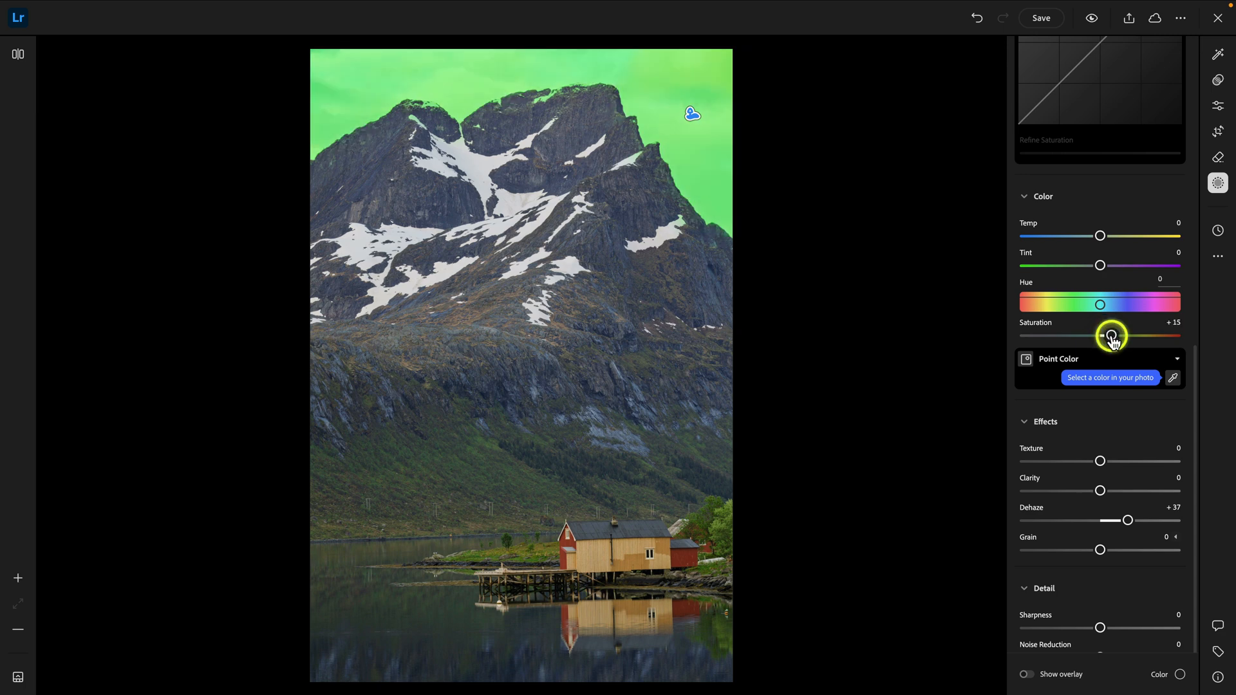
scroll(up, 3)
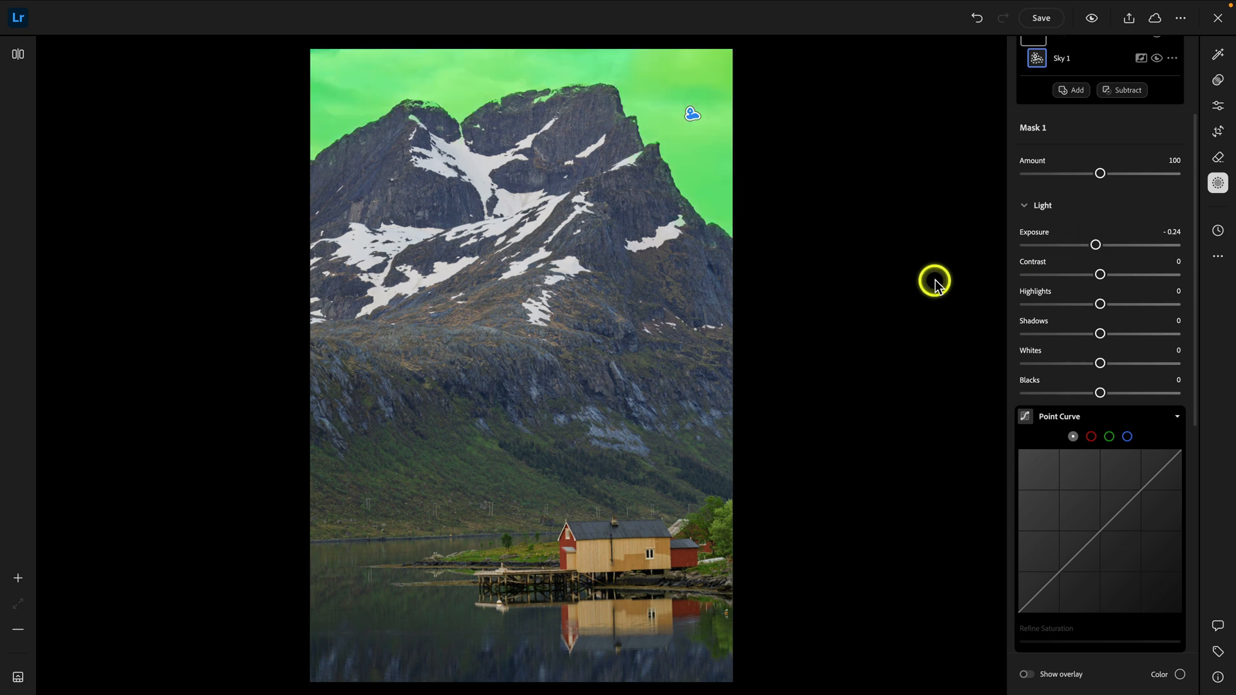
click(1069, 170)
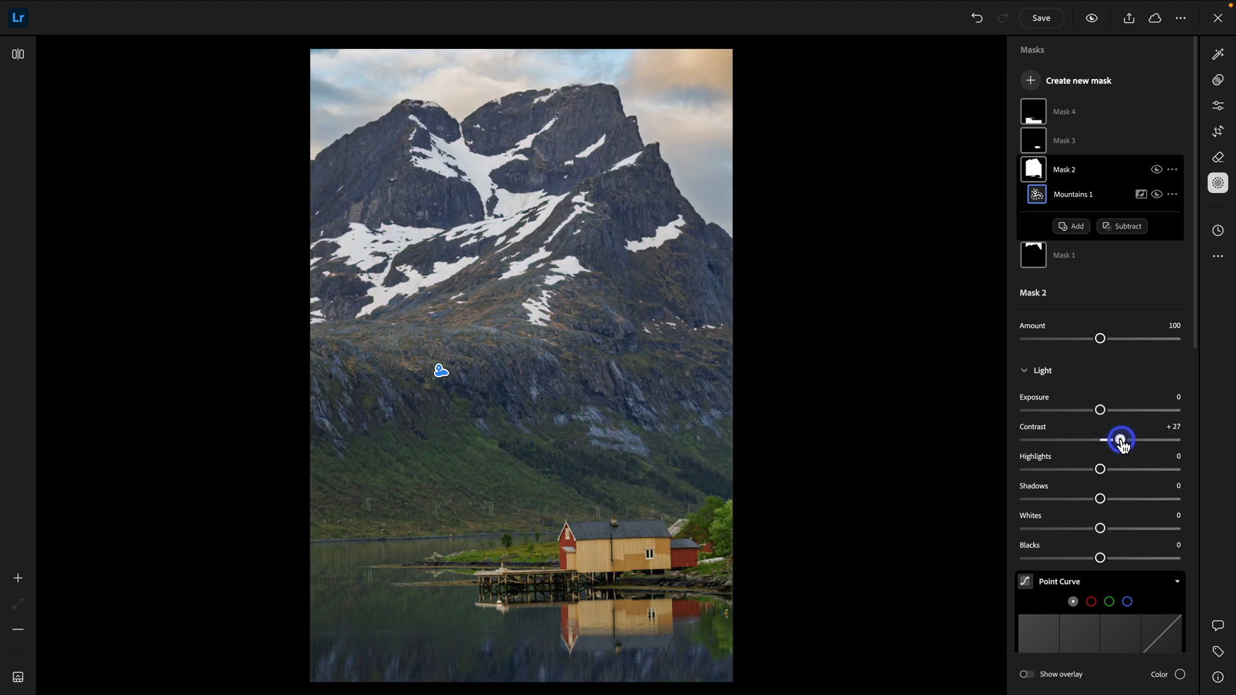
- Set the Mountains mask to Contrast +27 and Shadows -13
scroll(down, 3)
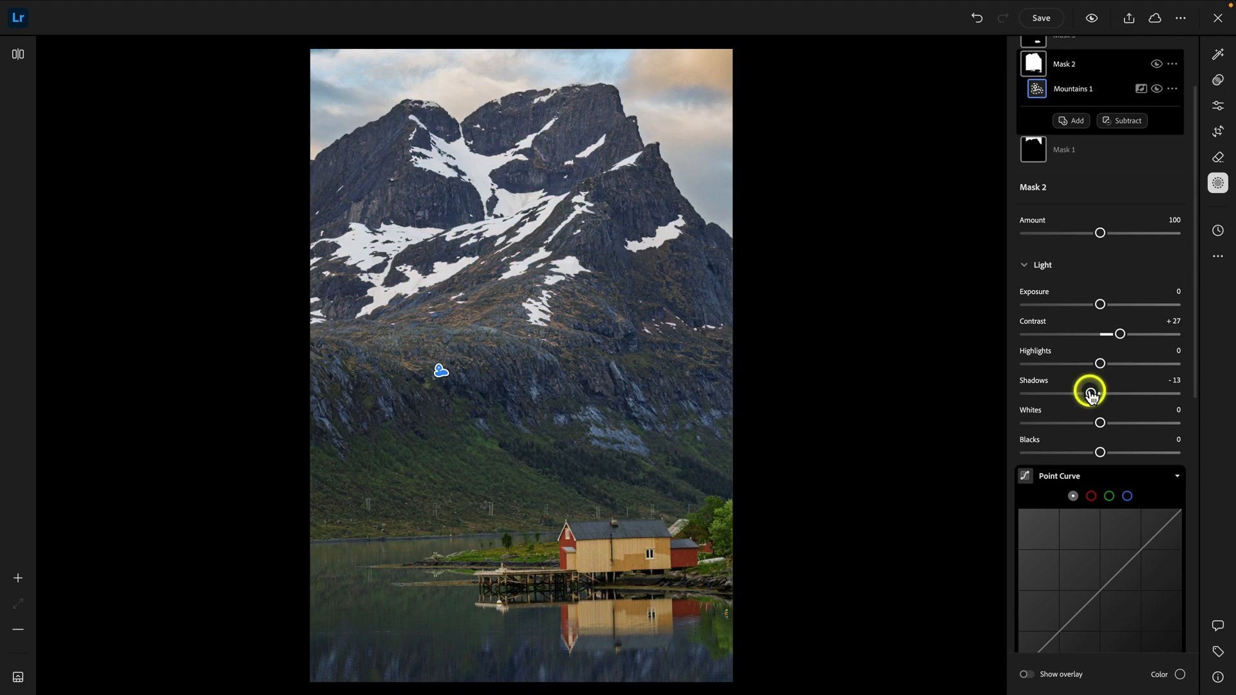
scroll(down, 3)
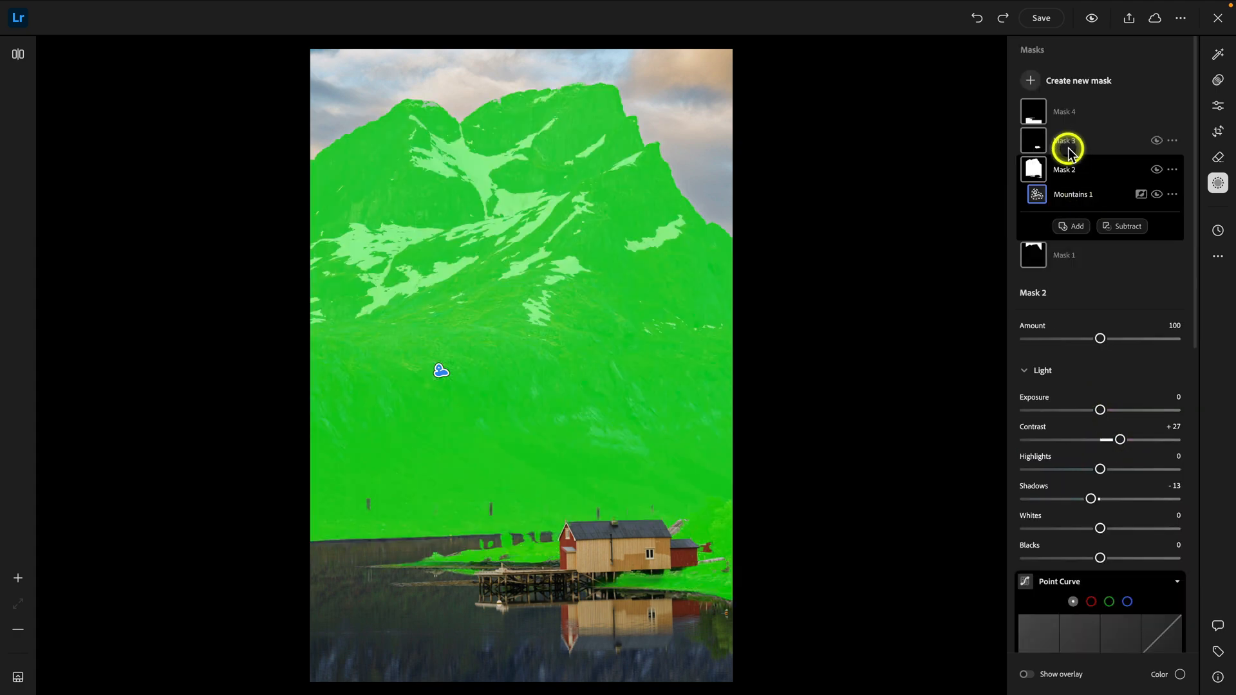
- Give the Architecture mask Exposure +0.31, Temp +7, Saturation +13, Texture +13, Dehaze +10
click(1065, 141)
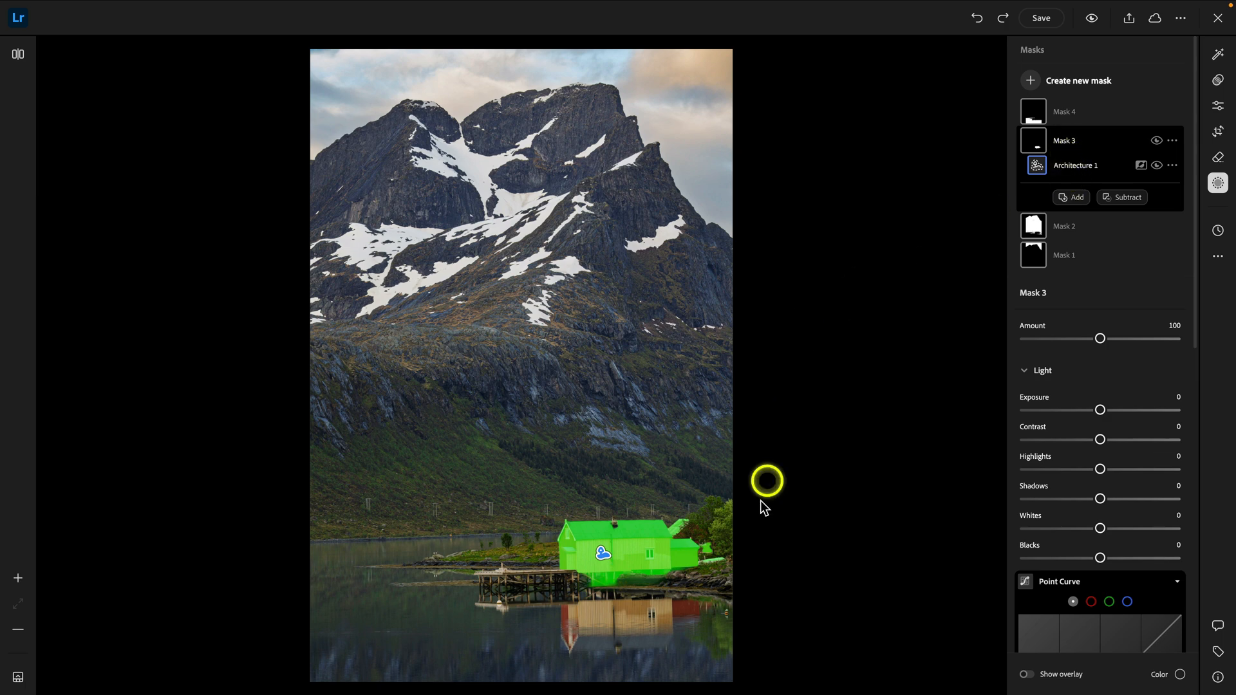
mouse_move(1100, 439)
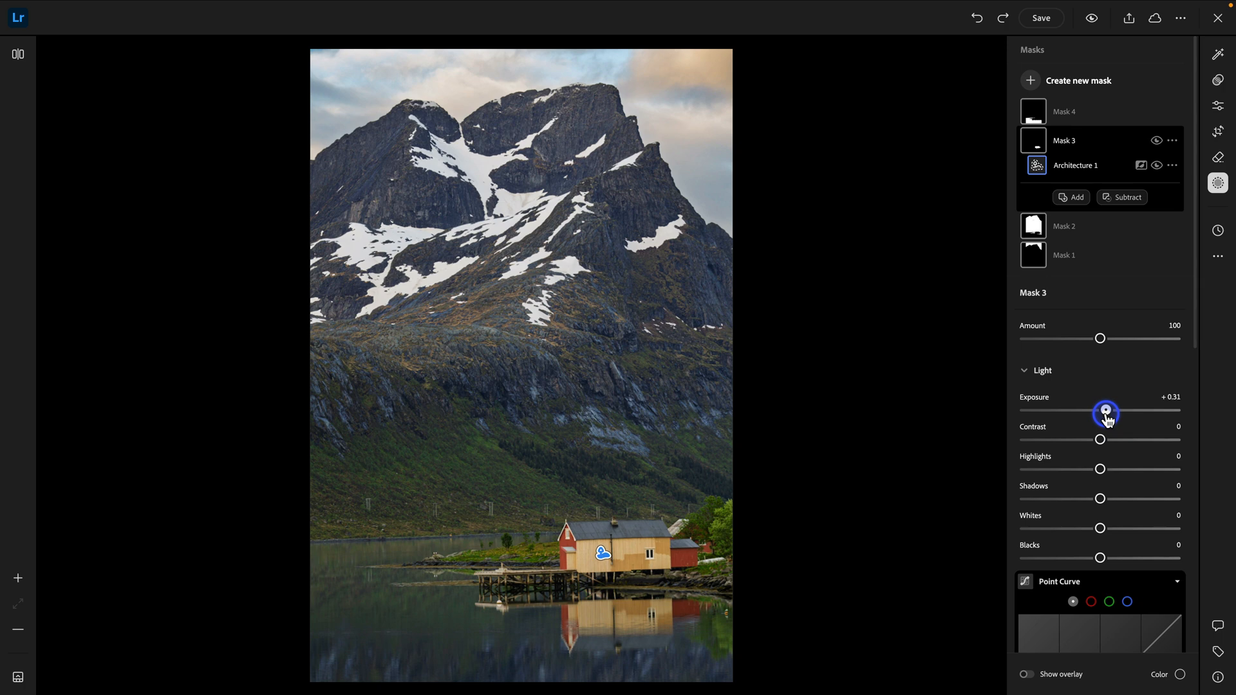
scroll(down, 3)
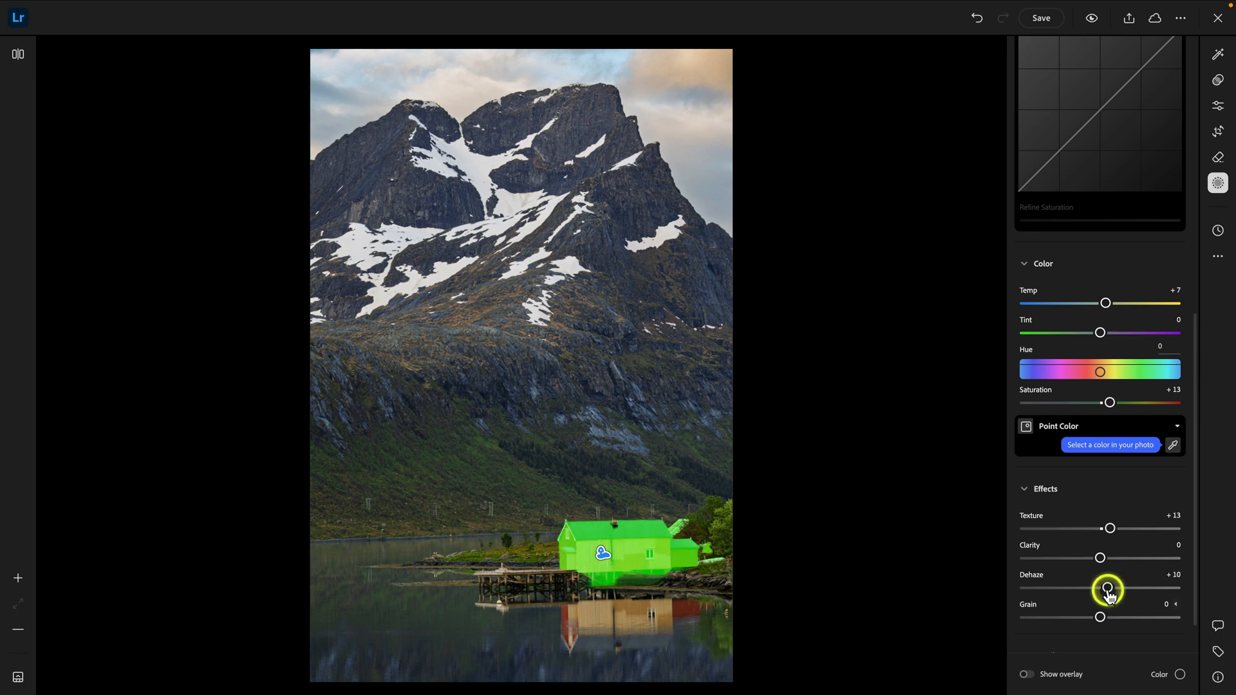
- Set the Water mask's Exposure to +0.25 and Contrast to +10
click(1063, 110)
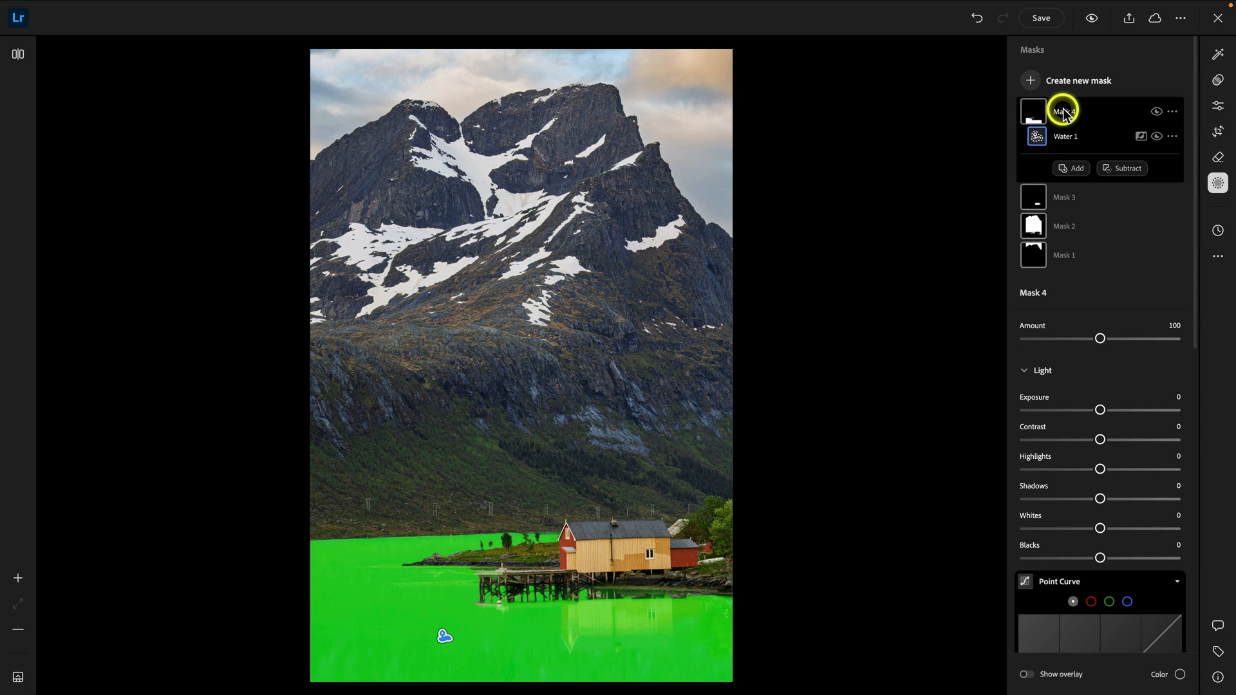
scroll(down, 3)
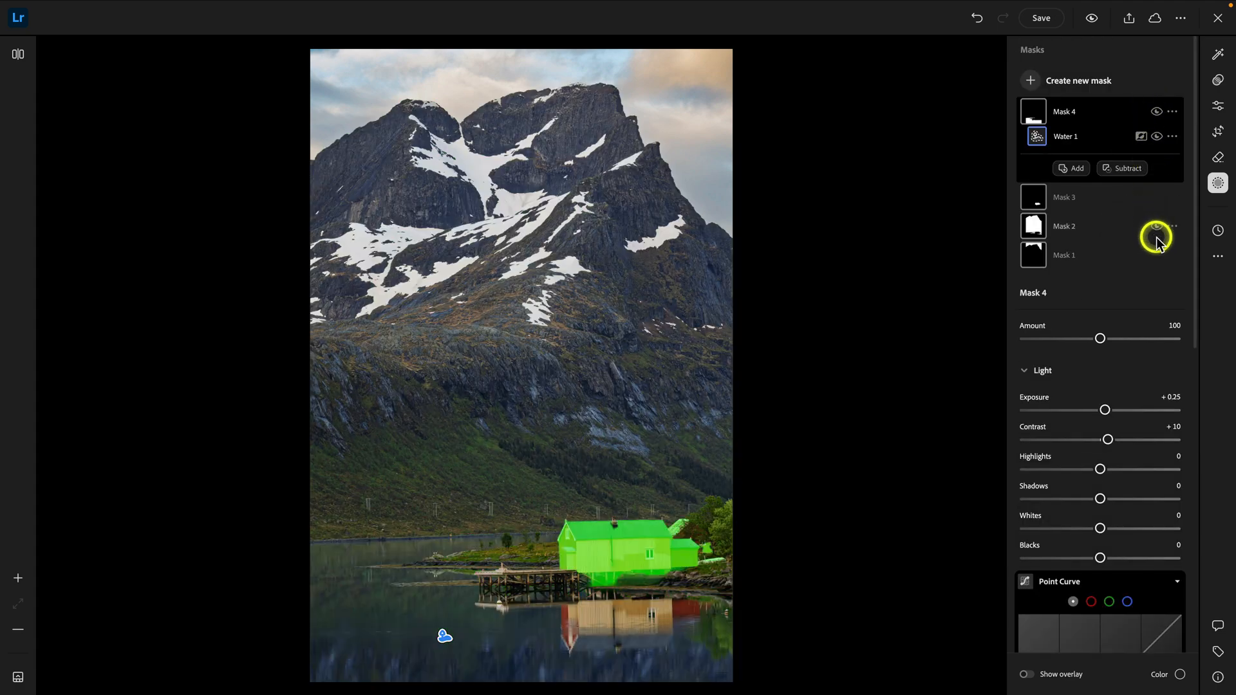
- Show the water mask overlay, leave masking, and toggle Show Original to compare
click(1157, 135)
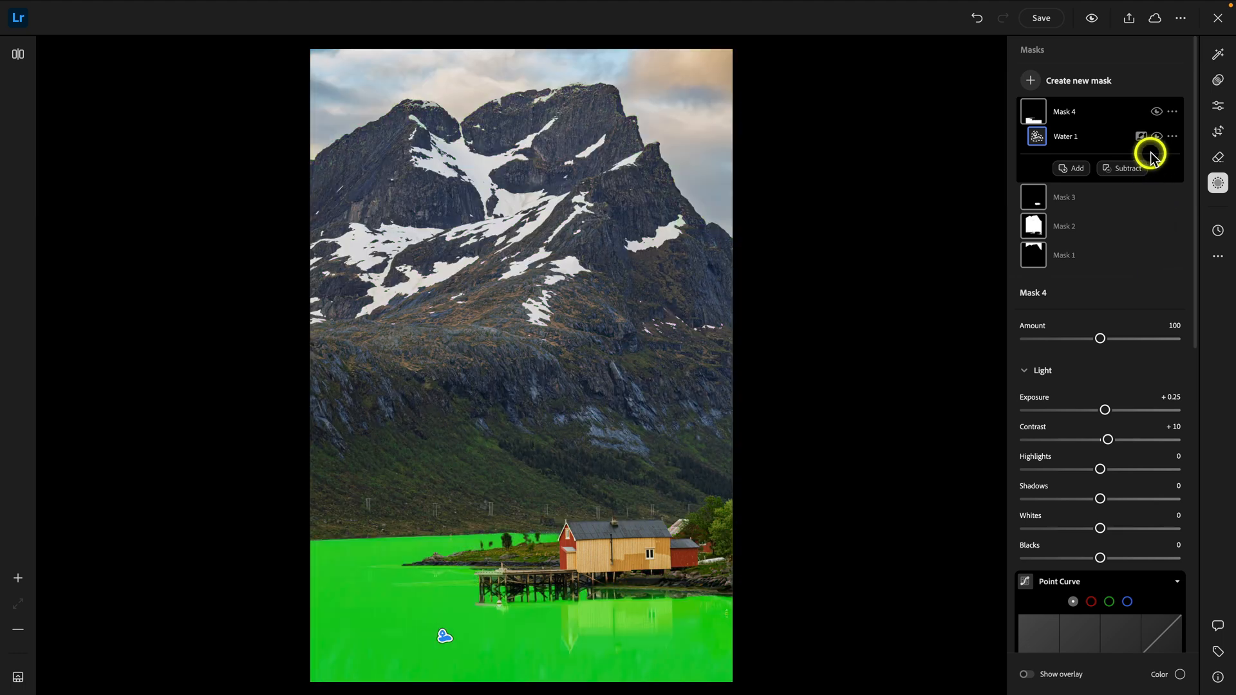
mouse_move(794, 241)
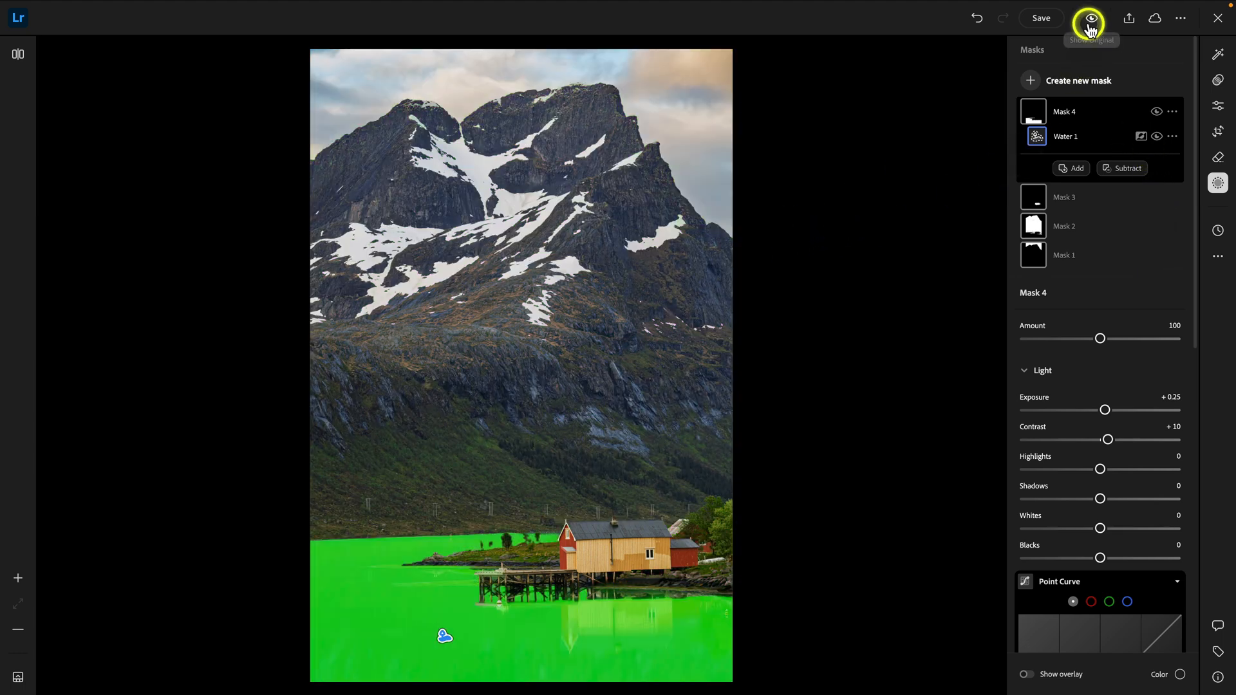
click(1089, 17)
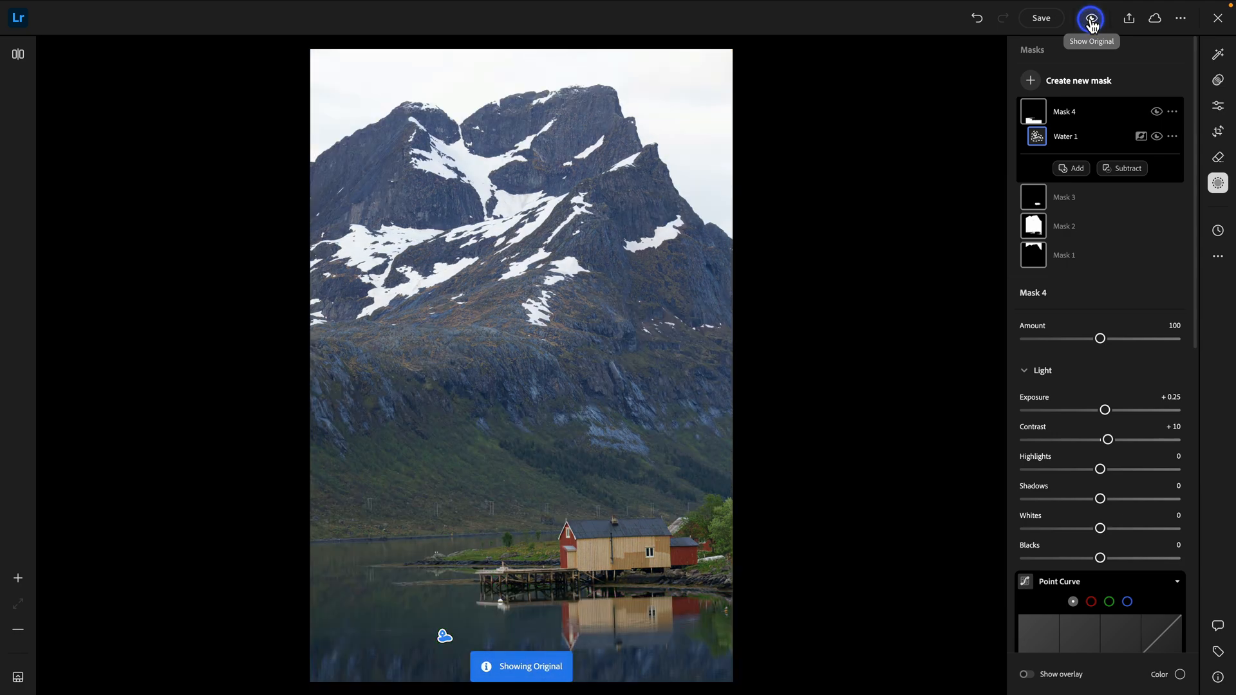
click(1089, 17)
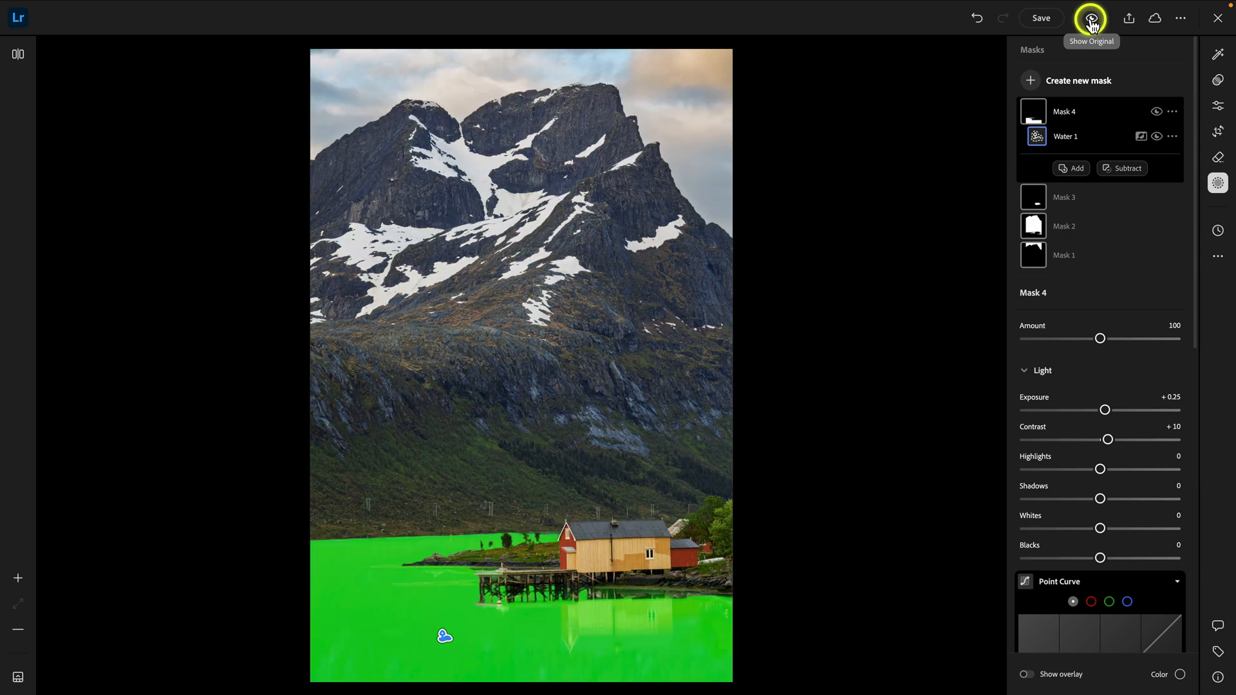
click(1091, 17)
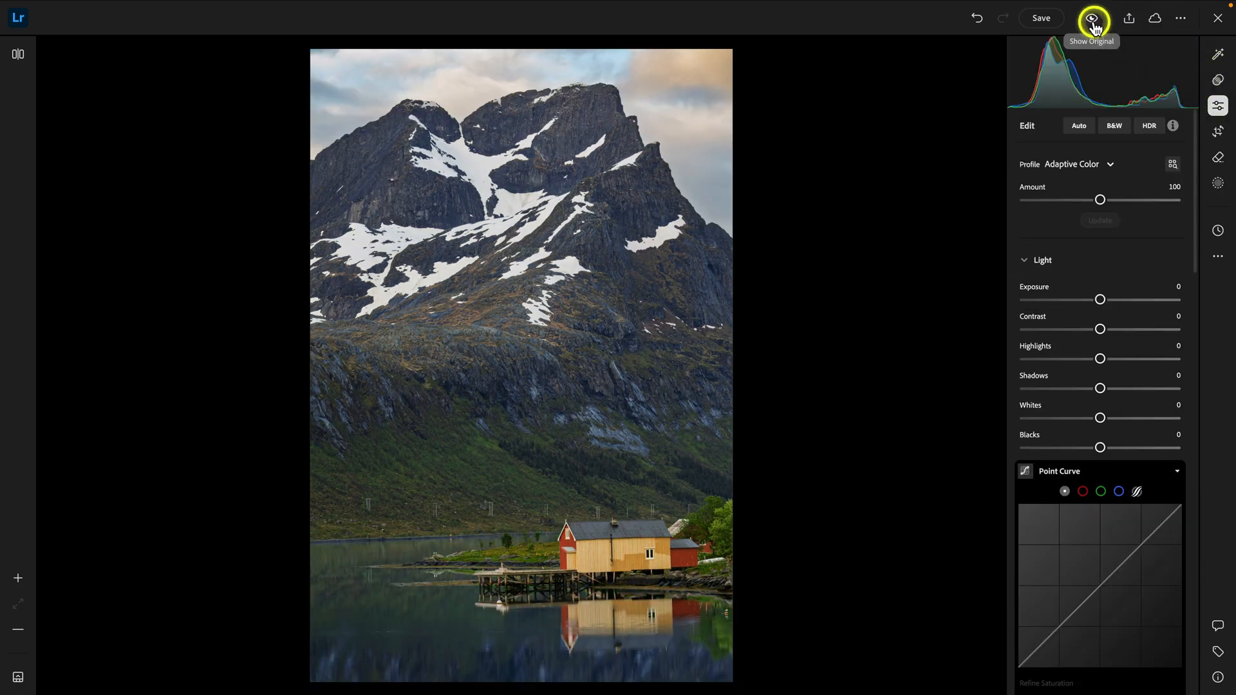
click(1092, 17)
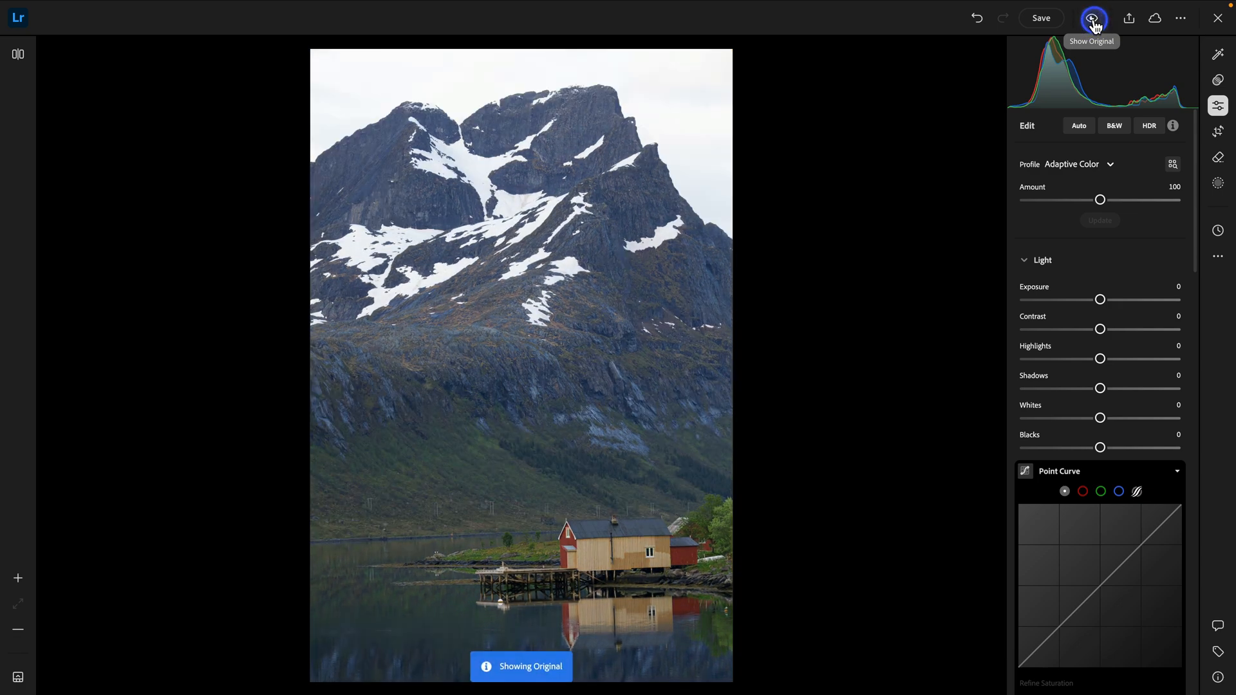
click(1092, 18)
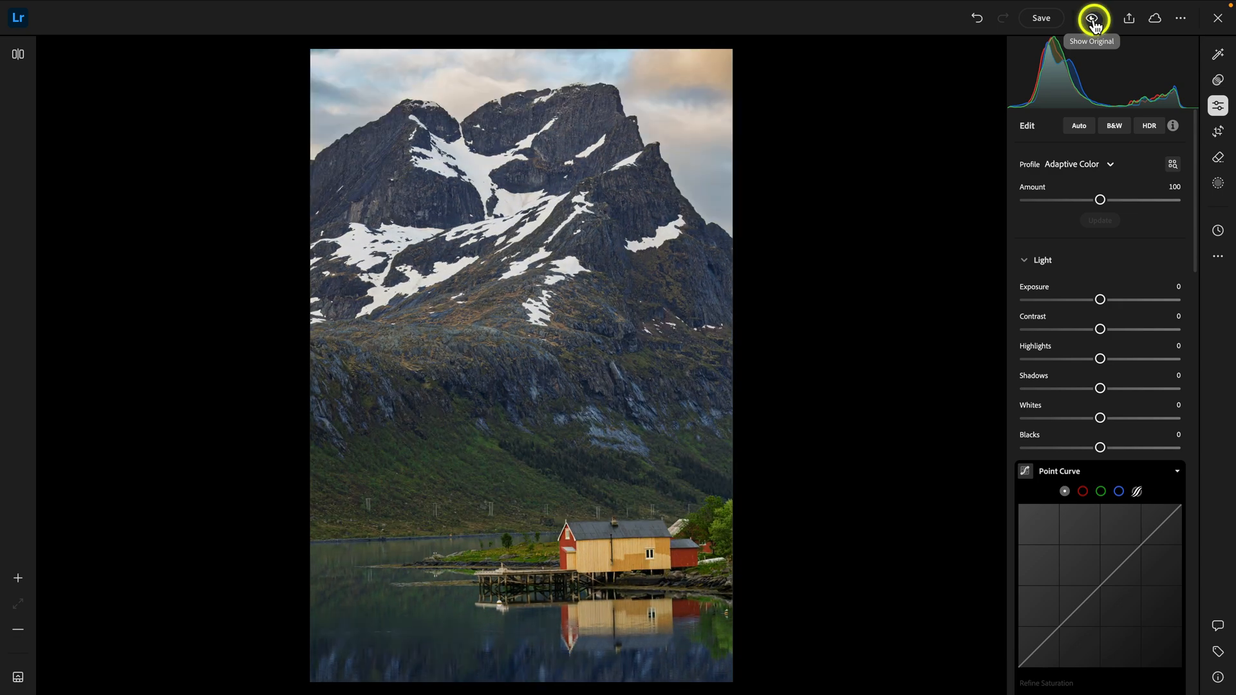
click(1093, 18)
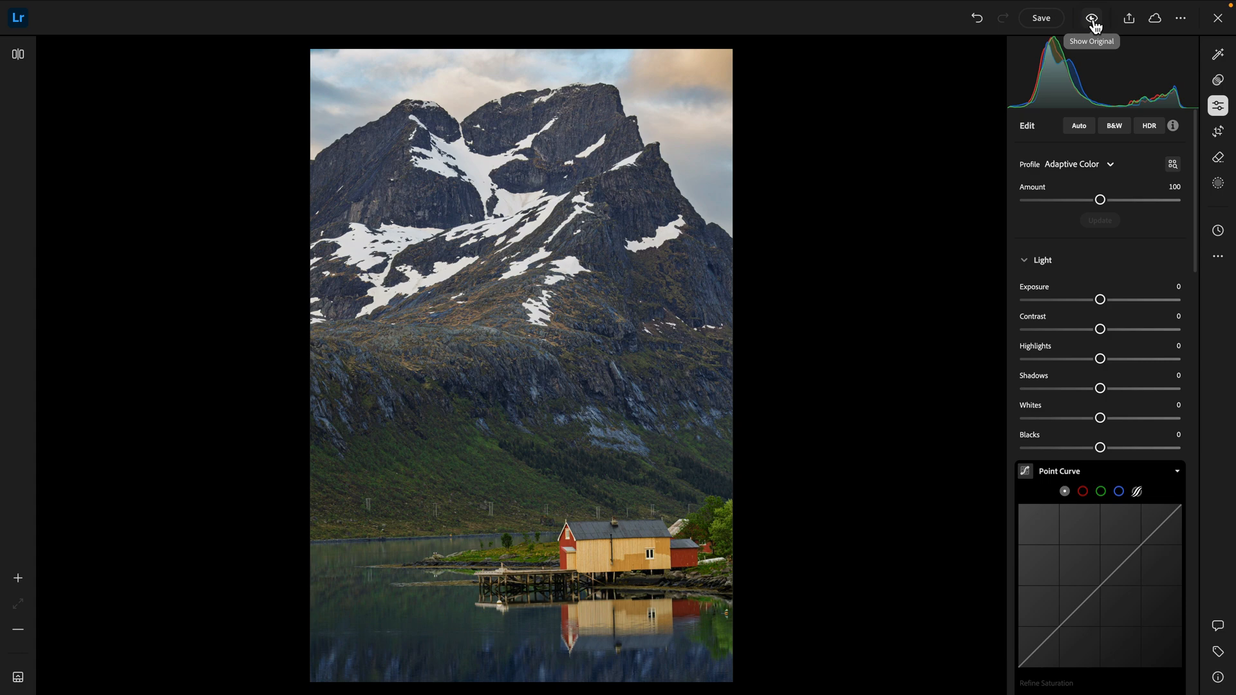
click(1092, 17)
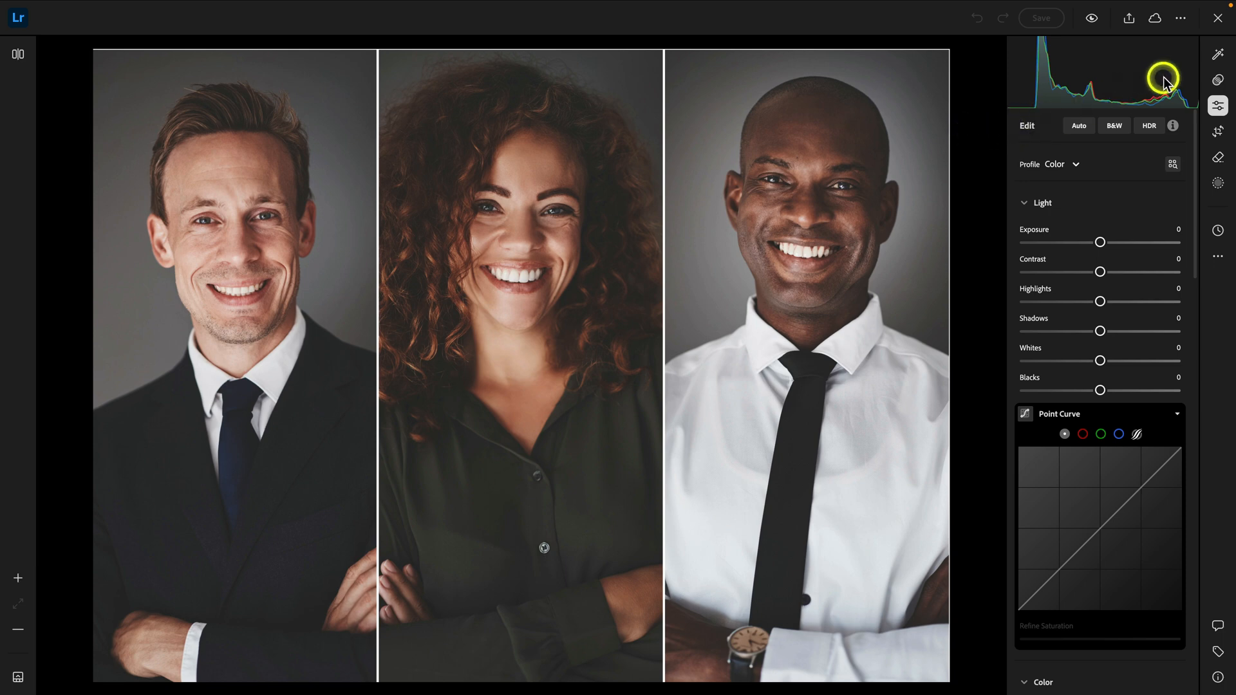
mouse_move(1218, 54)
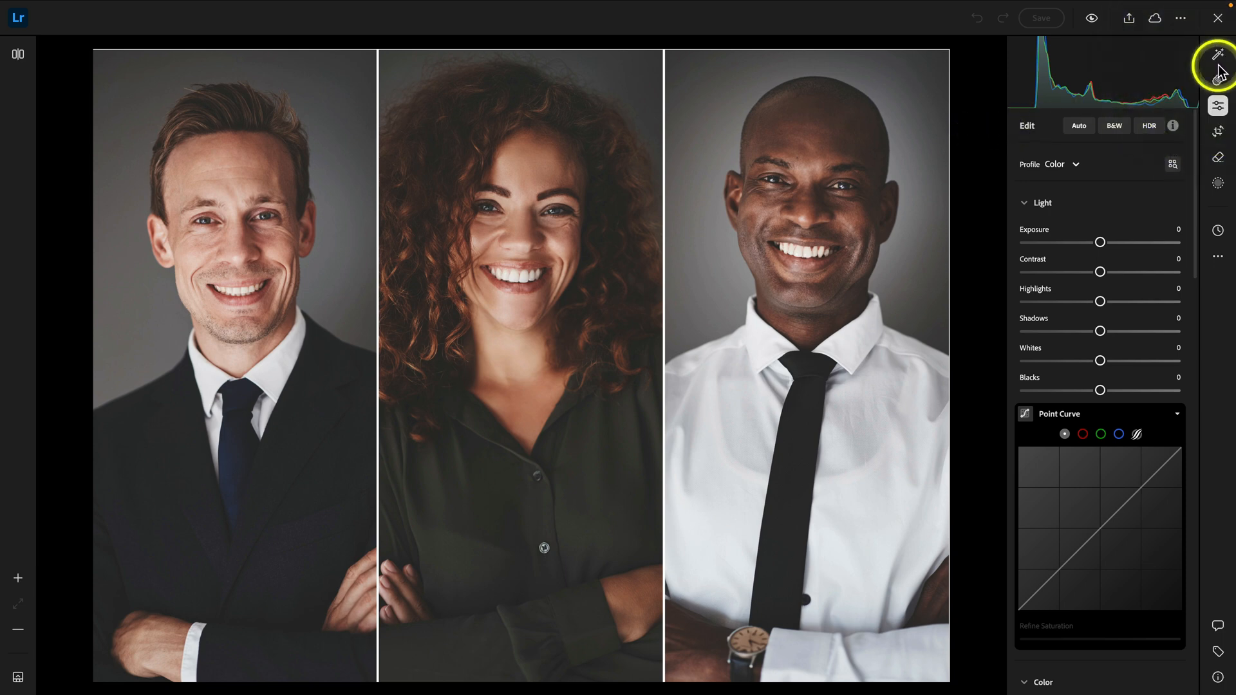
mouse_move(1218, 54)
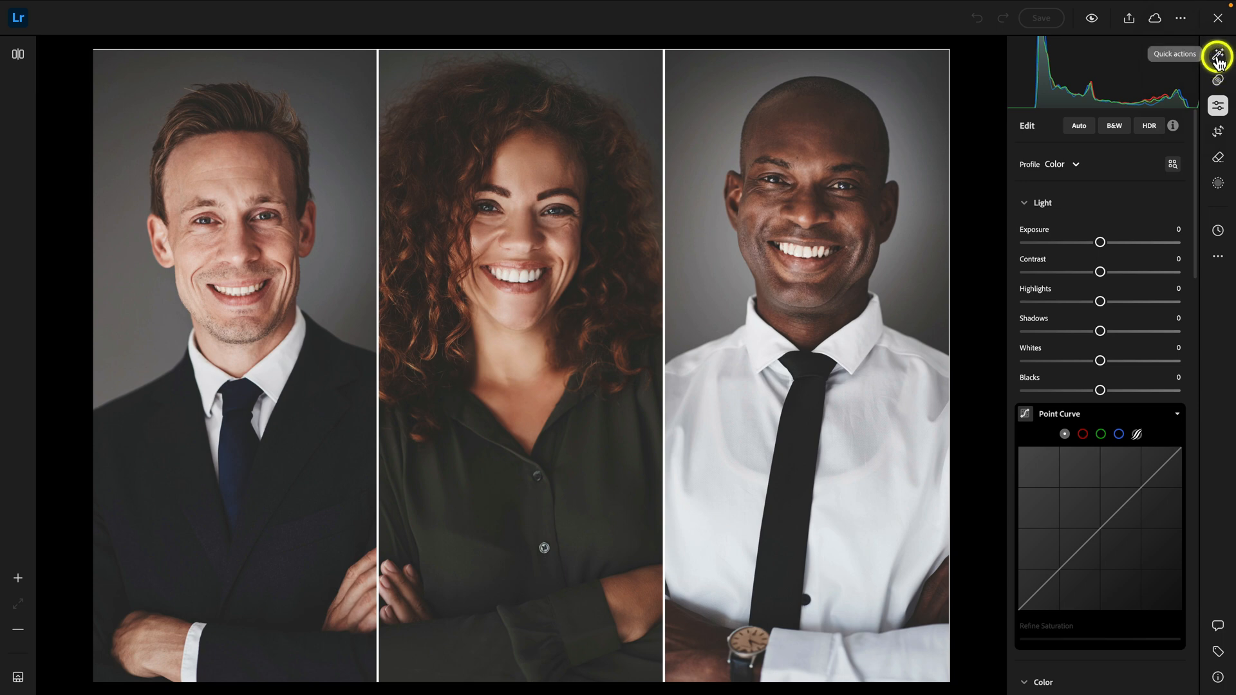
- Open Quick Actions, scroll to Retouch, and preview the detected Person 1 area
click(1217, 53)
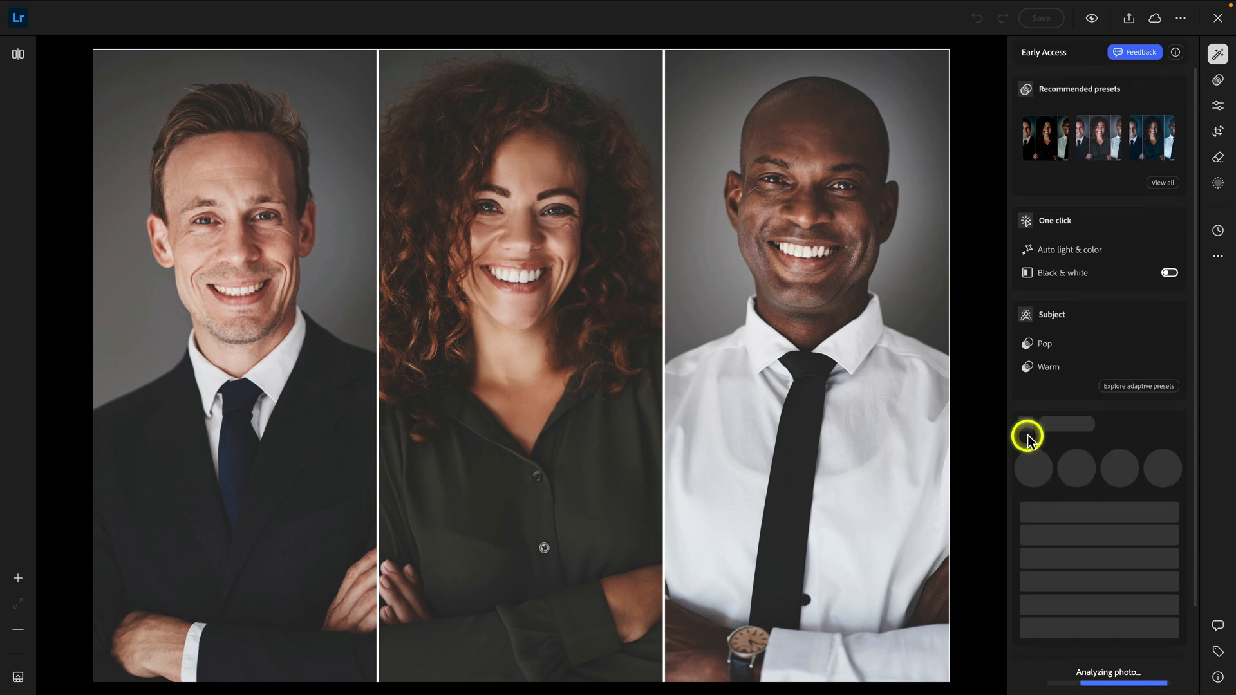
scroll(down, 3)
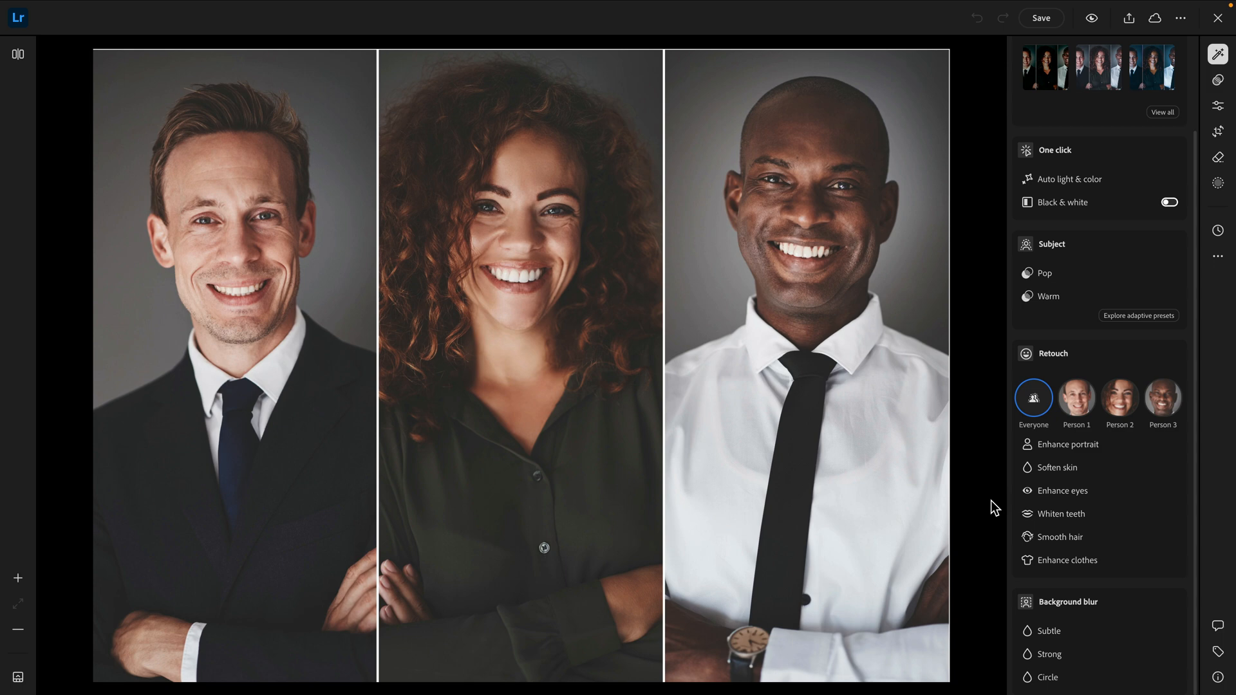
click(1077, 398)
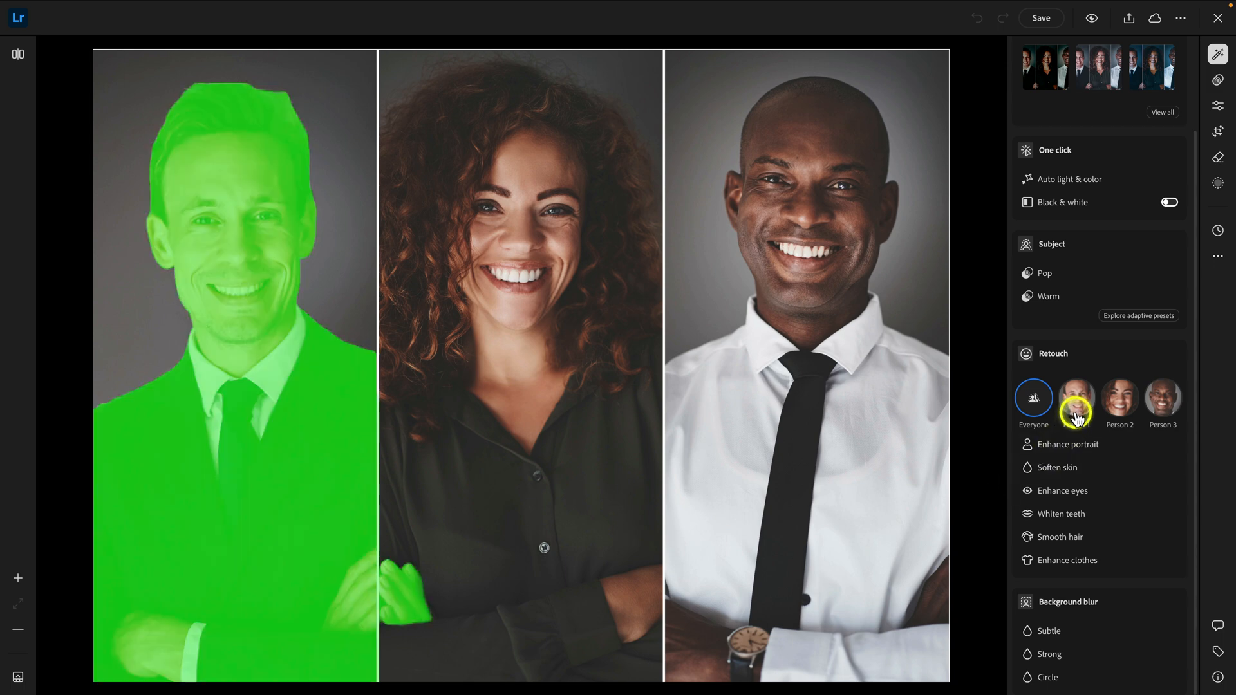
click(1162, 398)
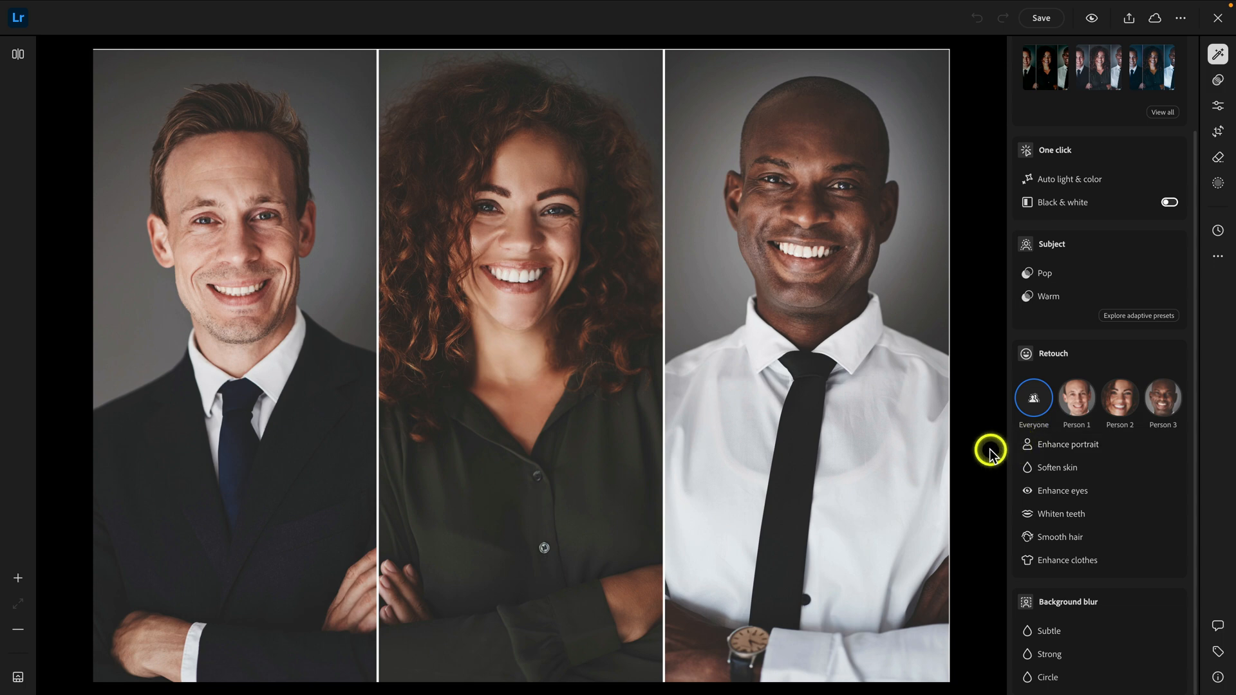
mouse_move(977, 415)
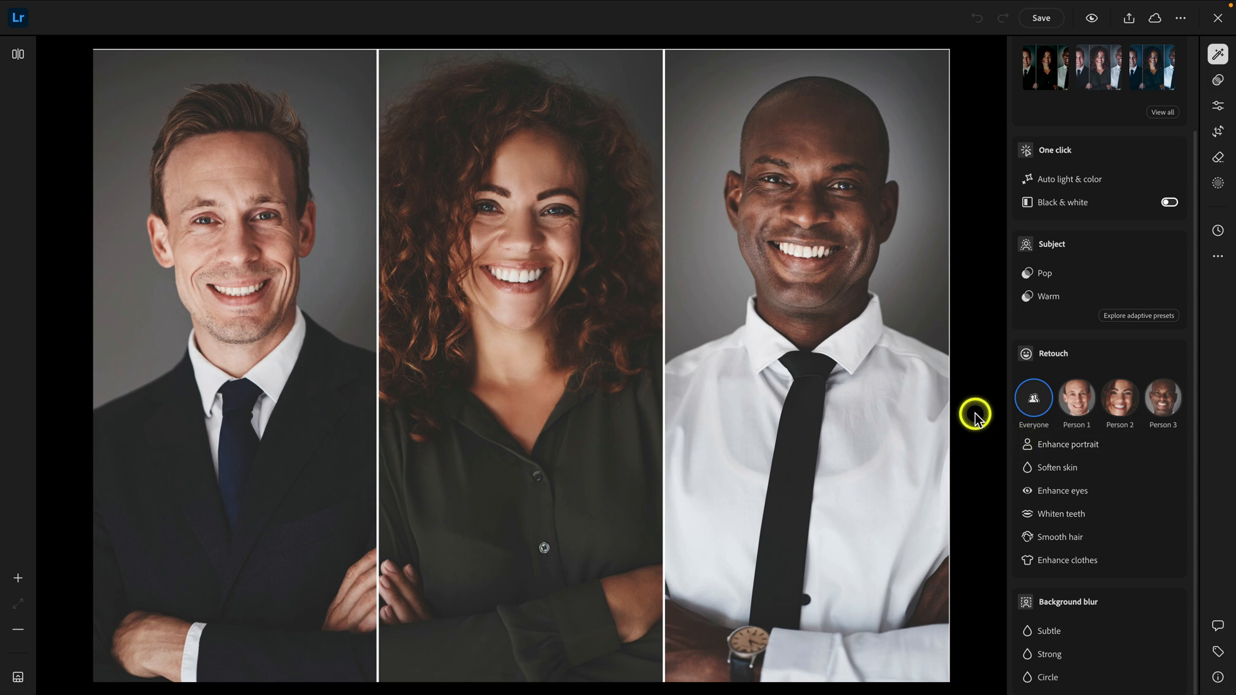
mouse_move(804, 308)
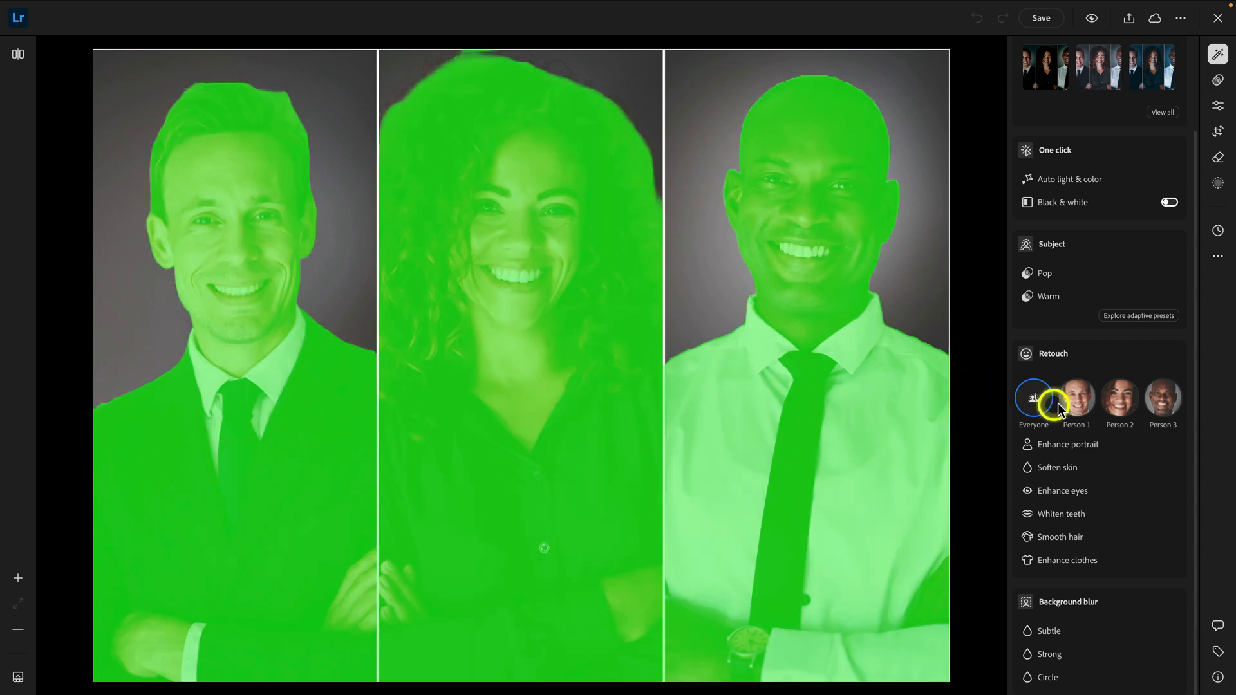
- Select Person 1 and apply Enhance eyes with amount 130
click(1075, 397)
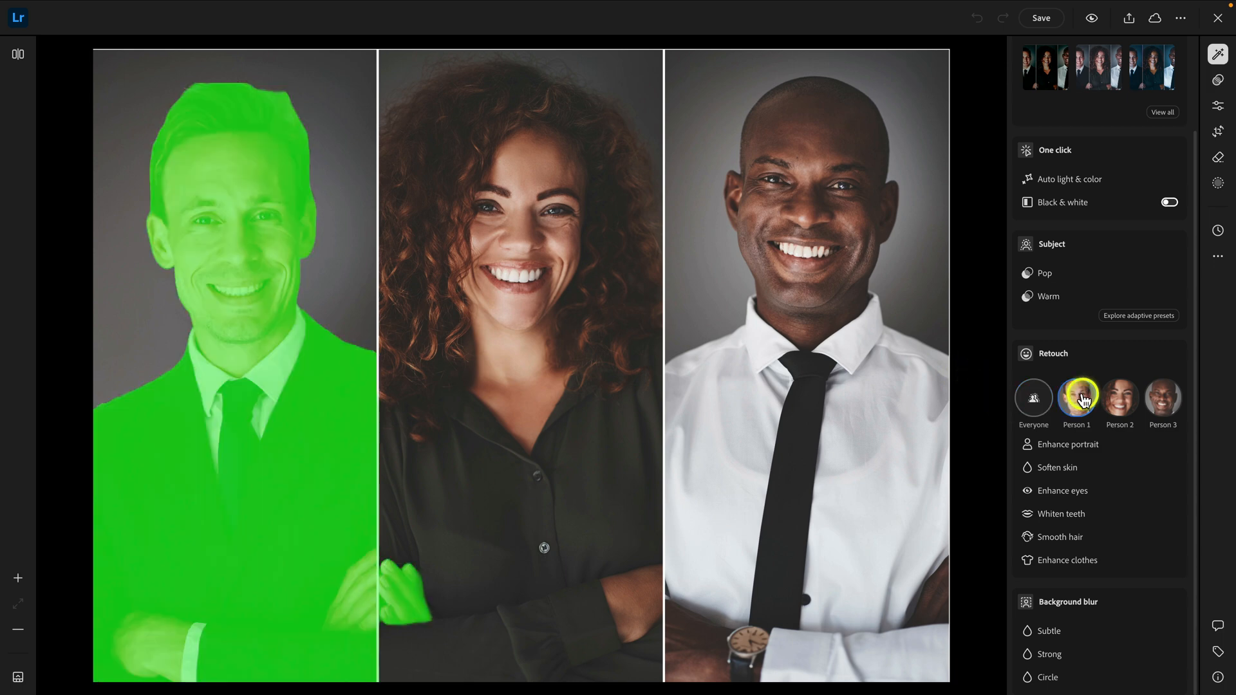
click(1063, 490)
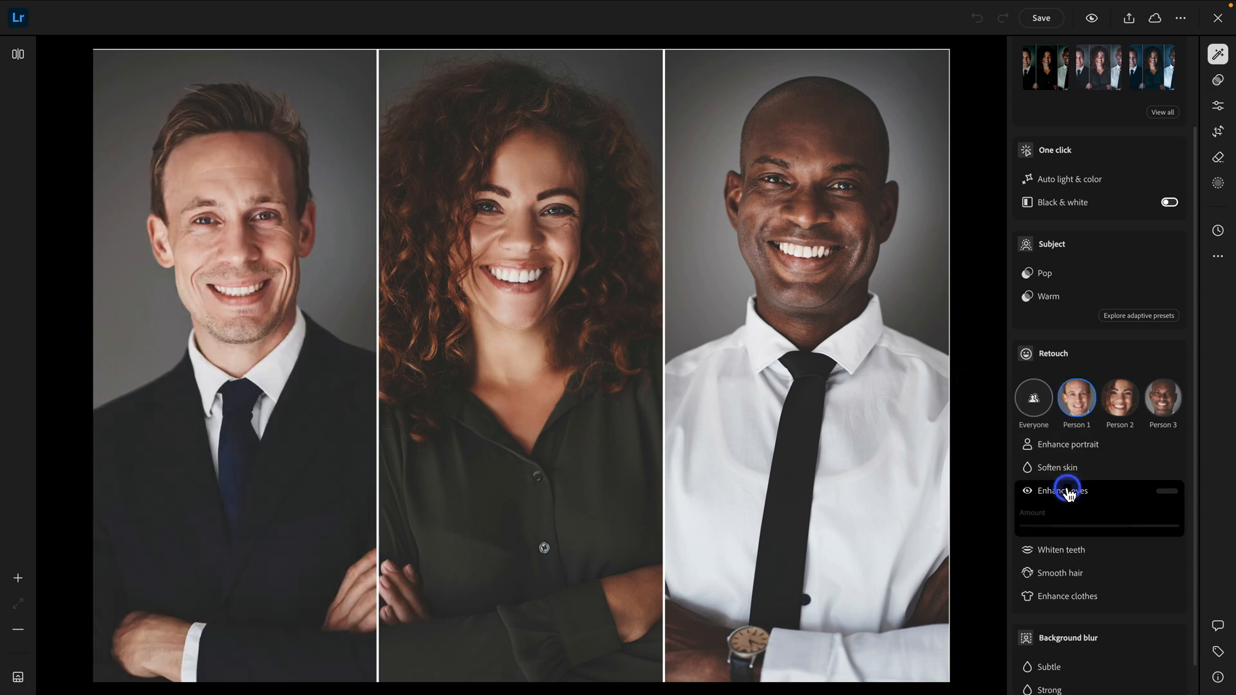
click(1062, 490)
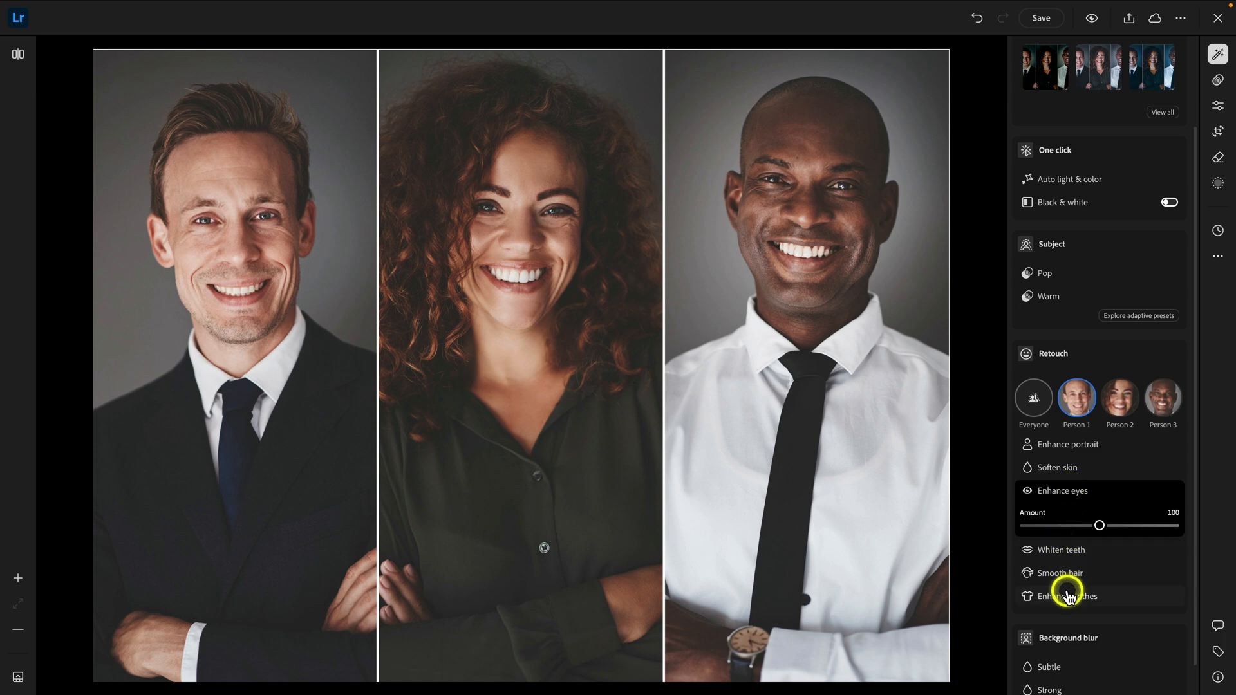
click(1070, 596)
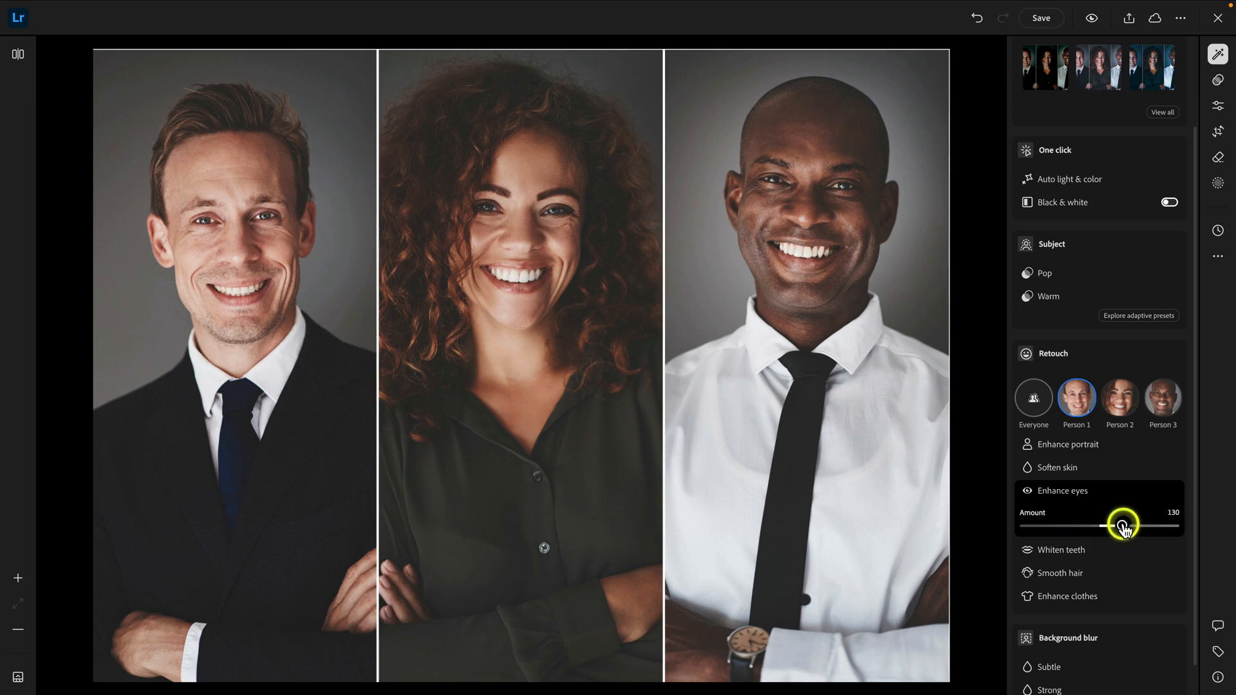
- Select Person 2 and apply Smooth hair at amount 144
click(1119, 400)
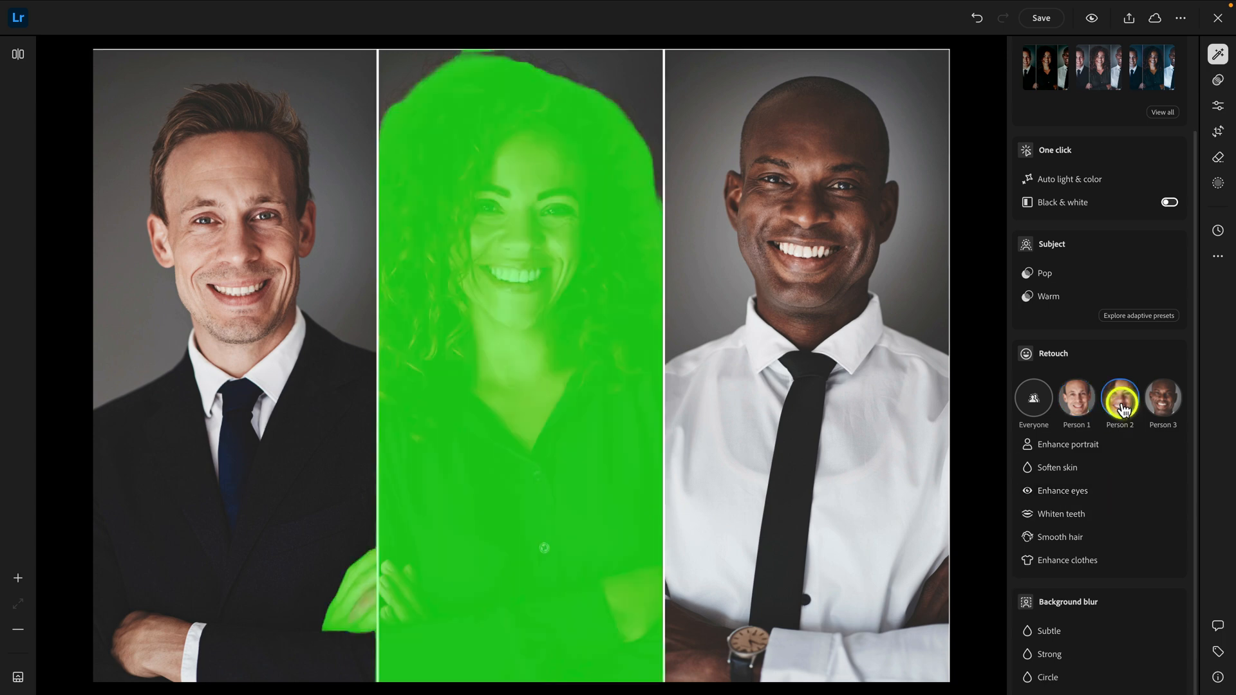
click(1061, 513)
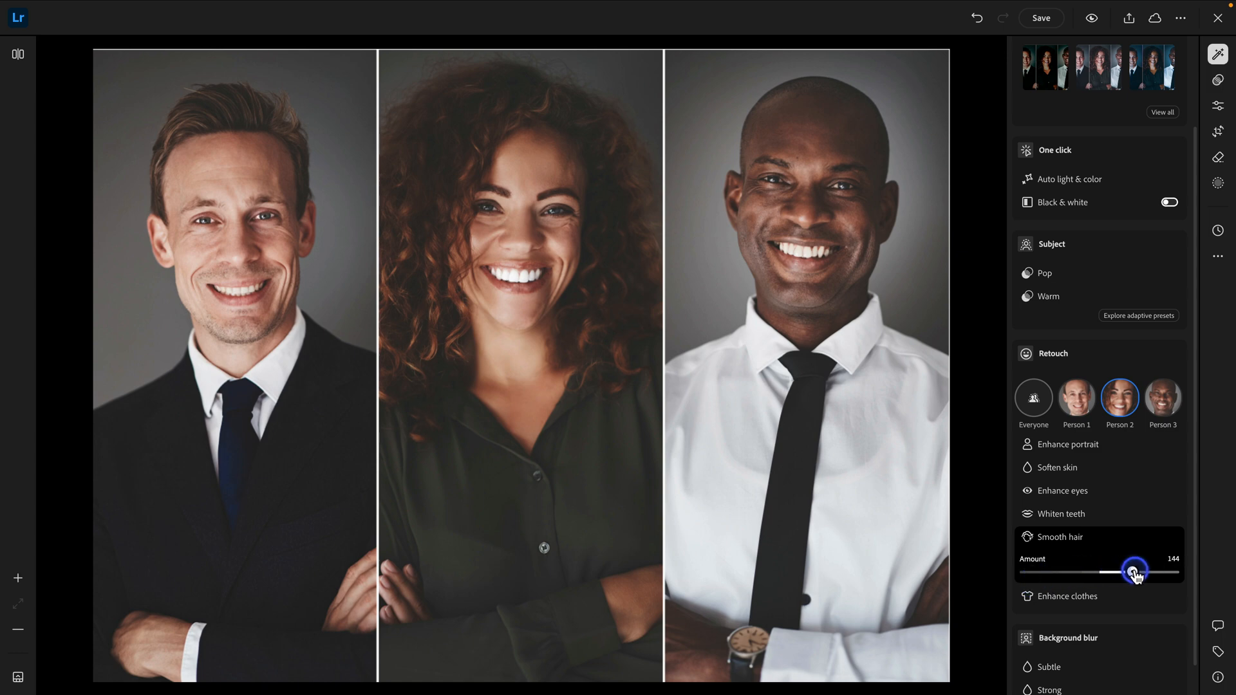
- Give Person 3 clothes enhancement 133 and portrait enhancement 127, then show the original
click(1162, 399)
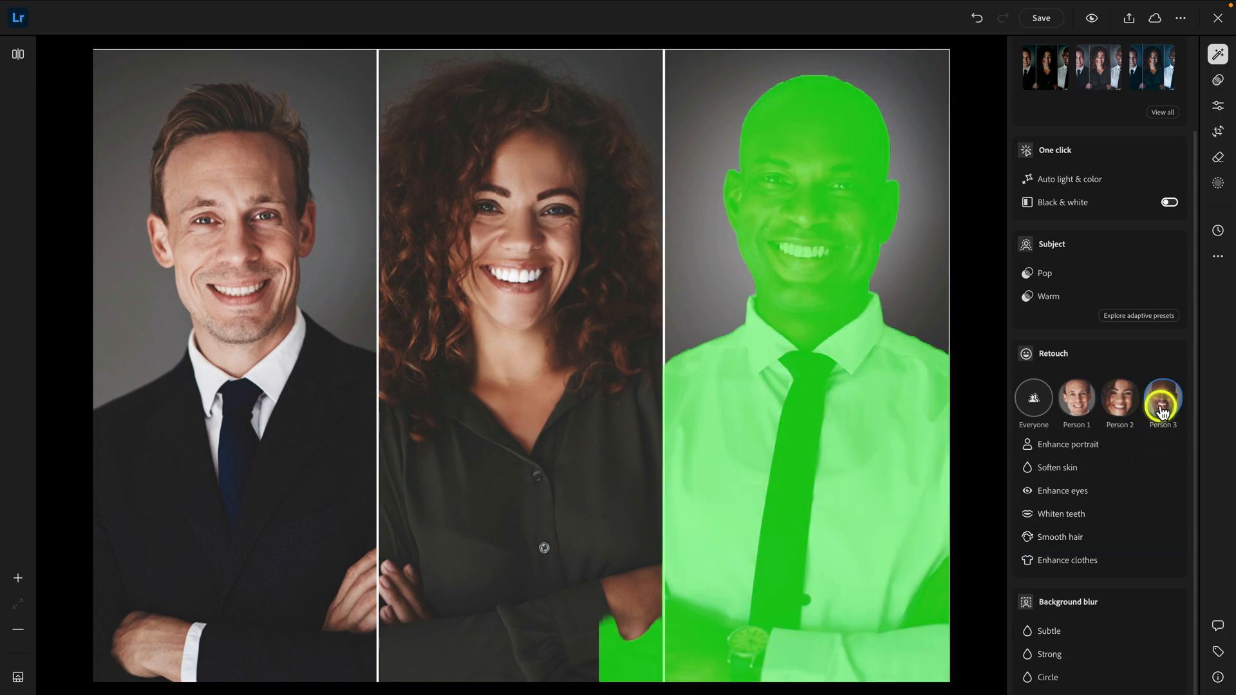
click(1067, 561)
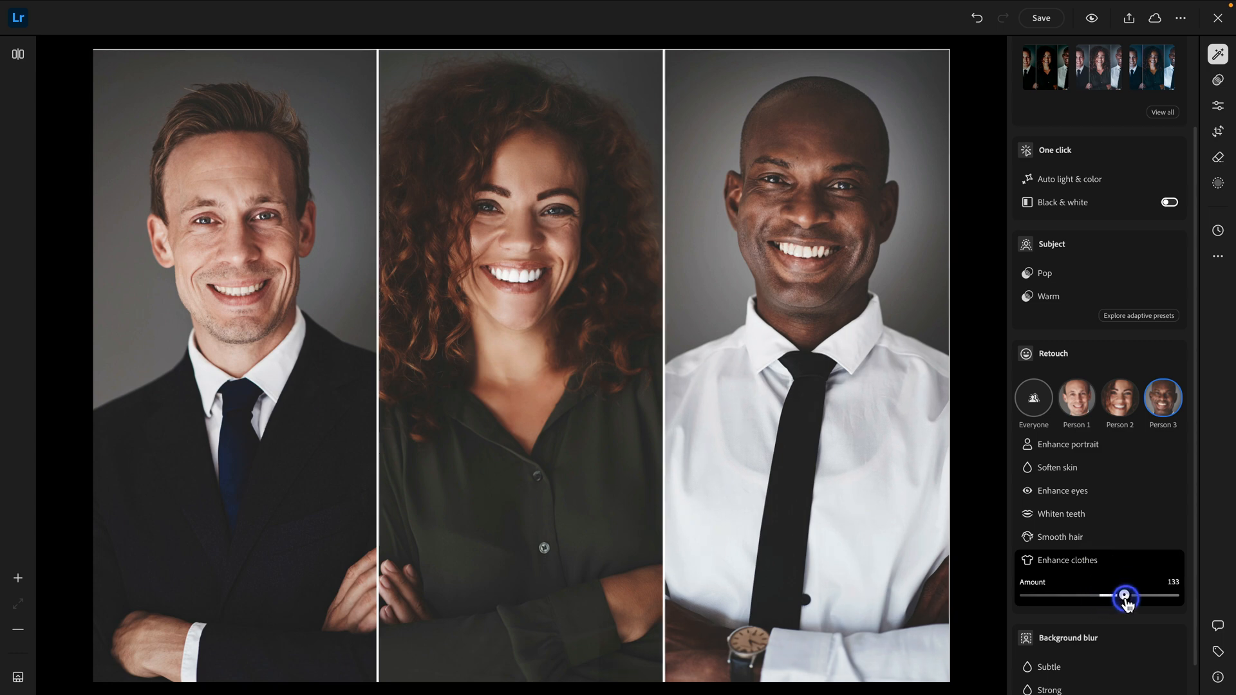
mouse_move(1095, 455)
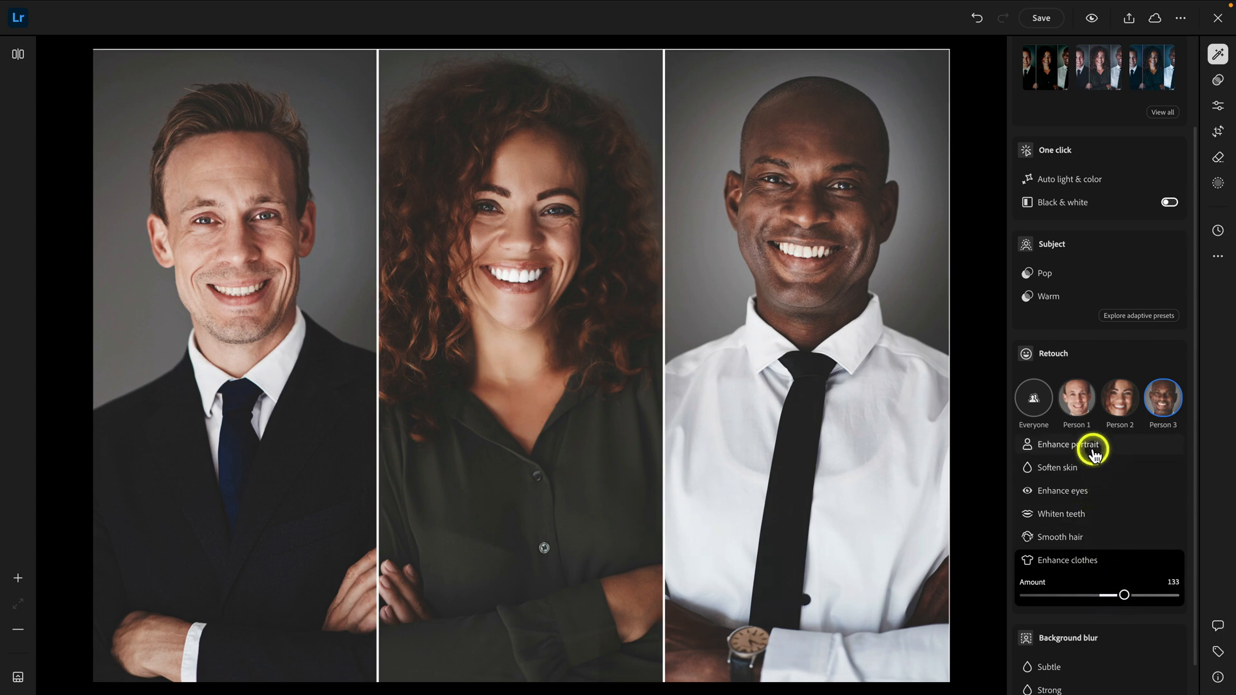
click(1063, 444)
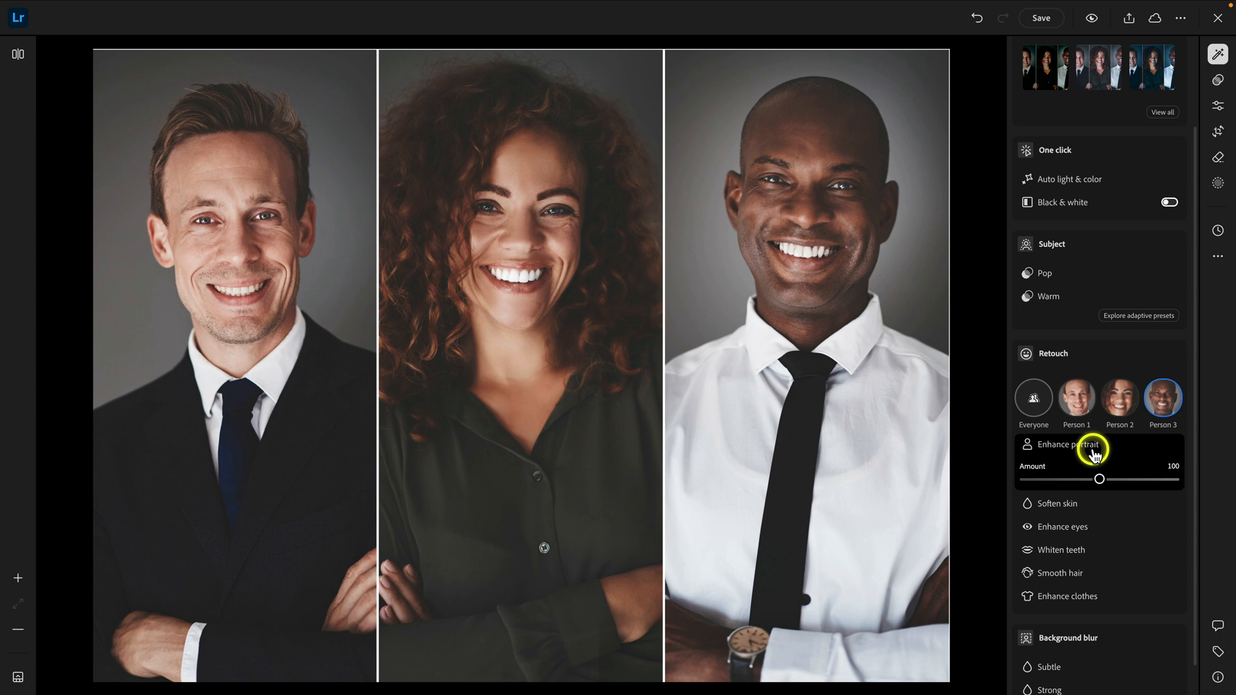
mouse_move(1102, 471)
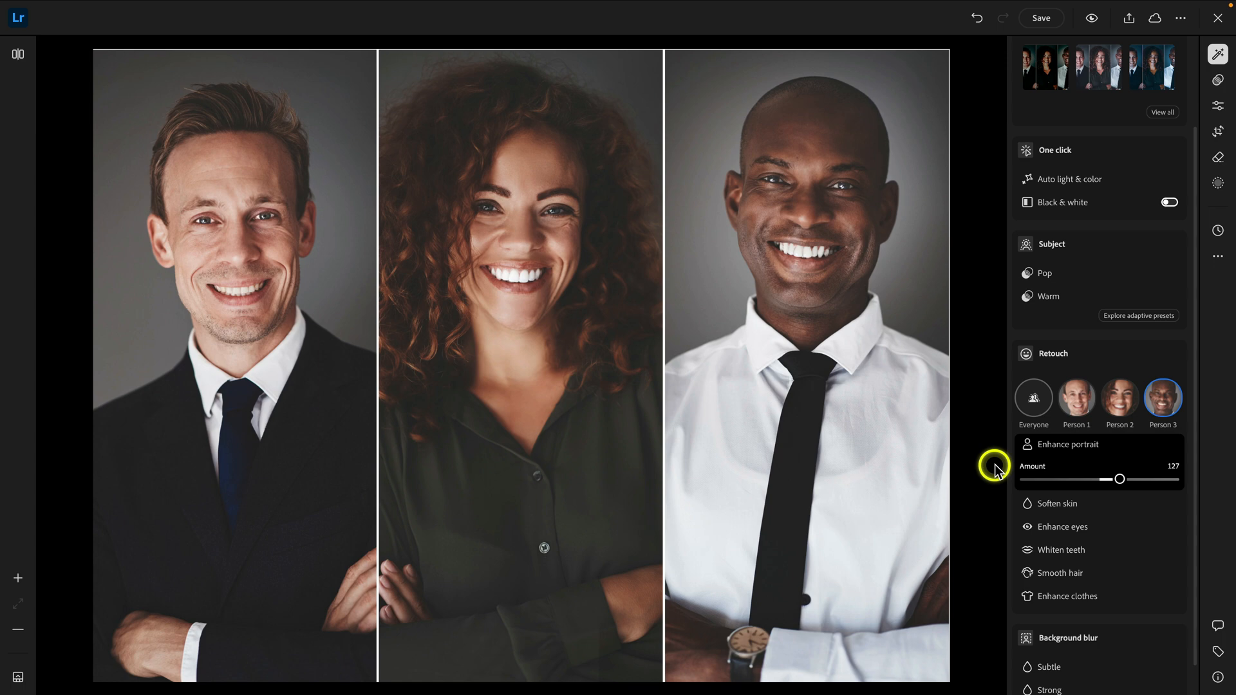
click(1091, 17)
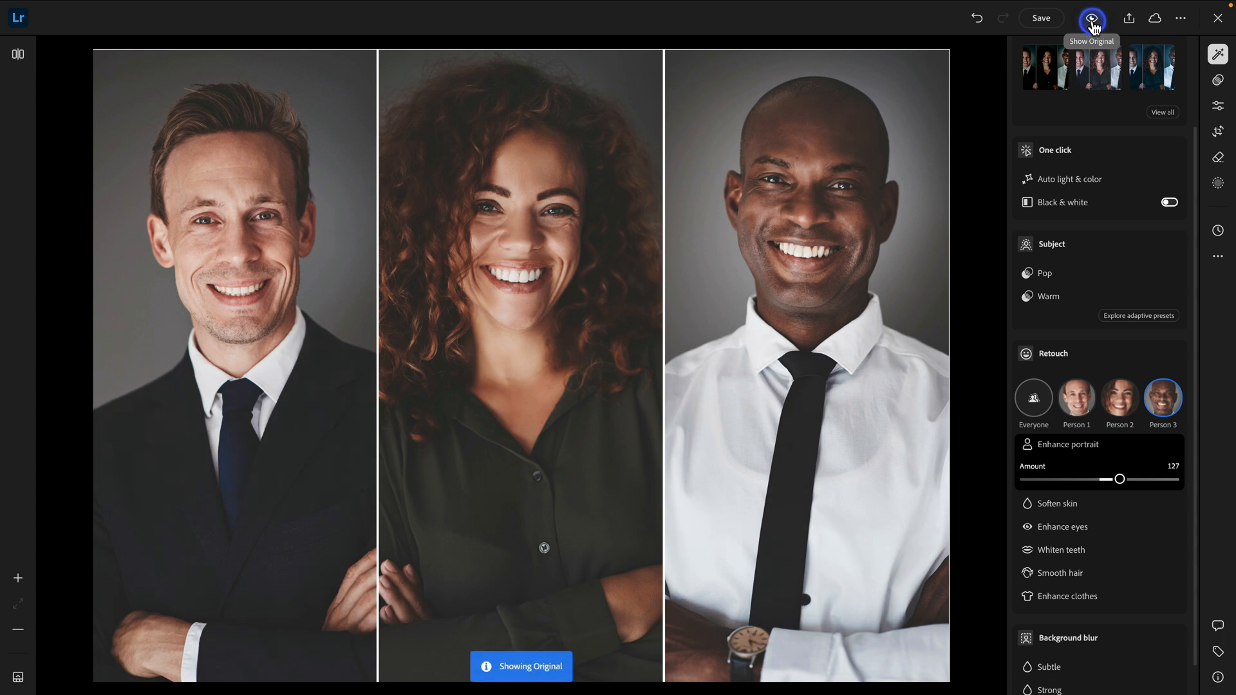
click(1091, 18)
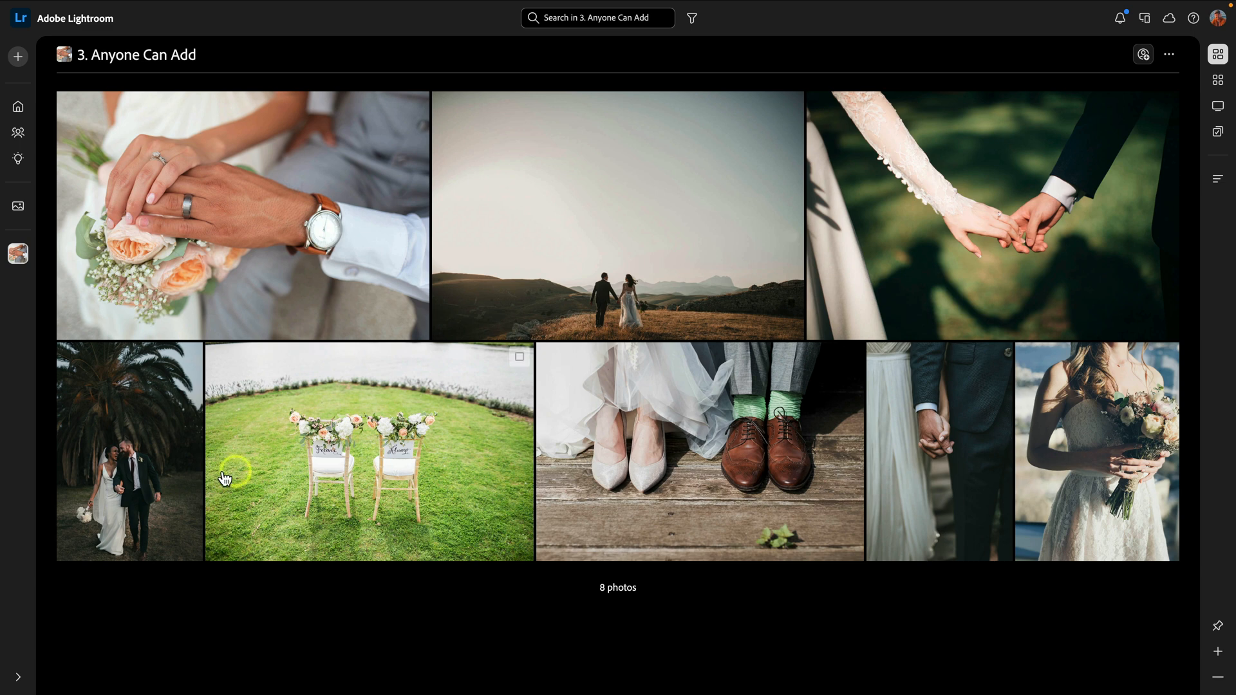
mouse_move(946, 422)
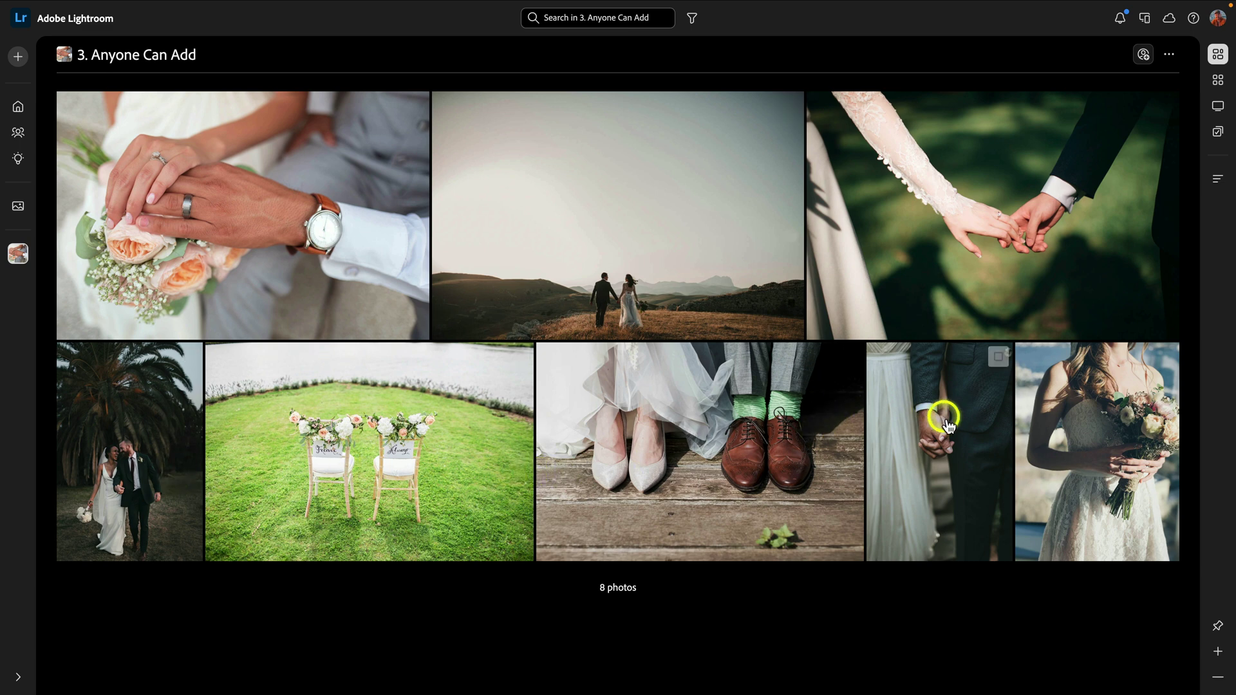
mouse_move(706, 520)
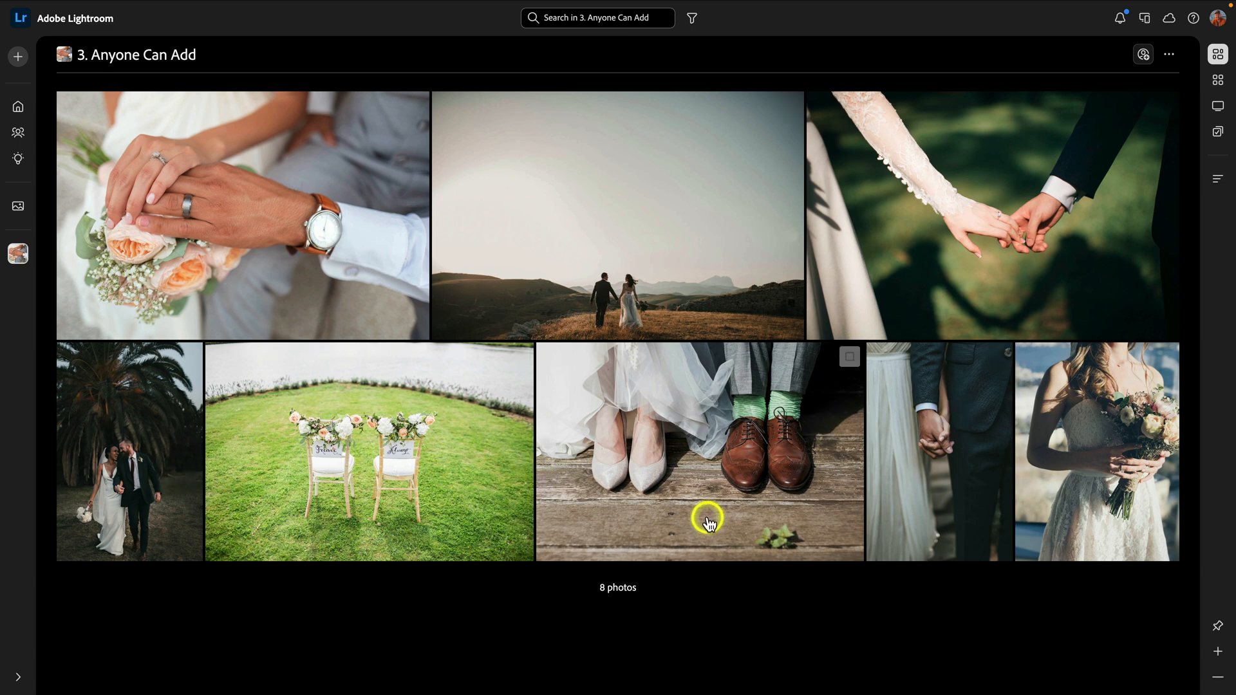
mouse_move(516, 301)
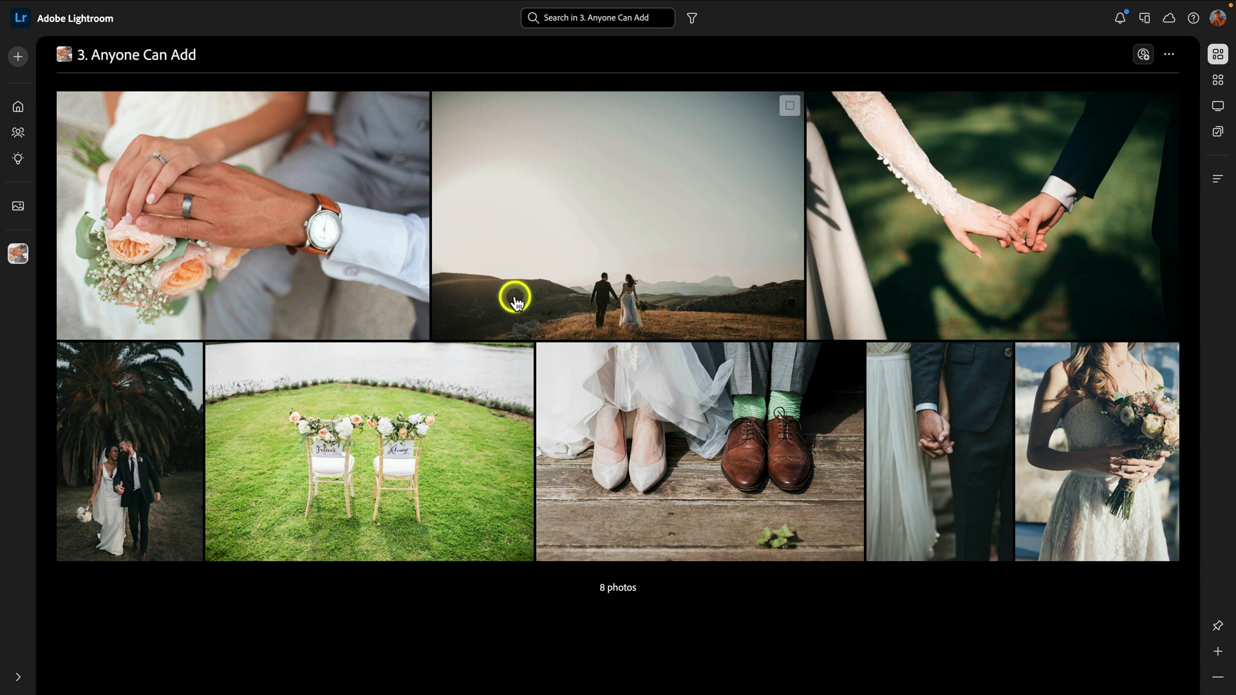
mouse_move(903, 285)
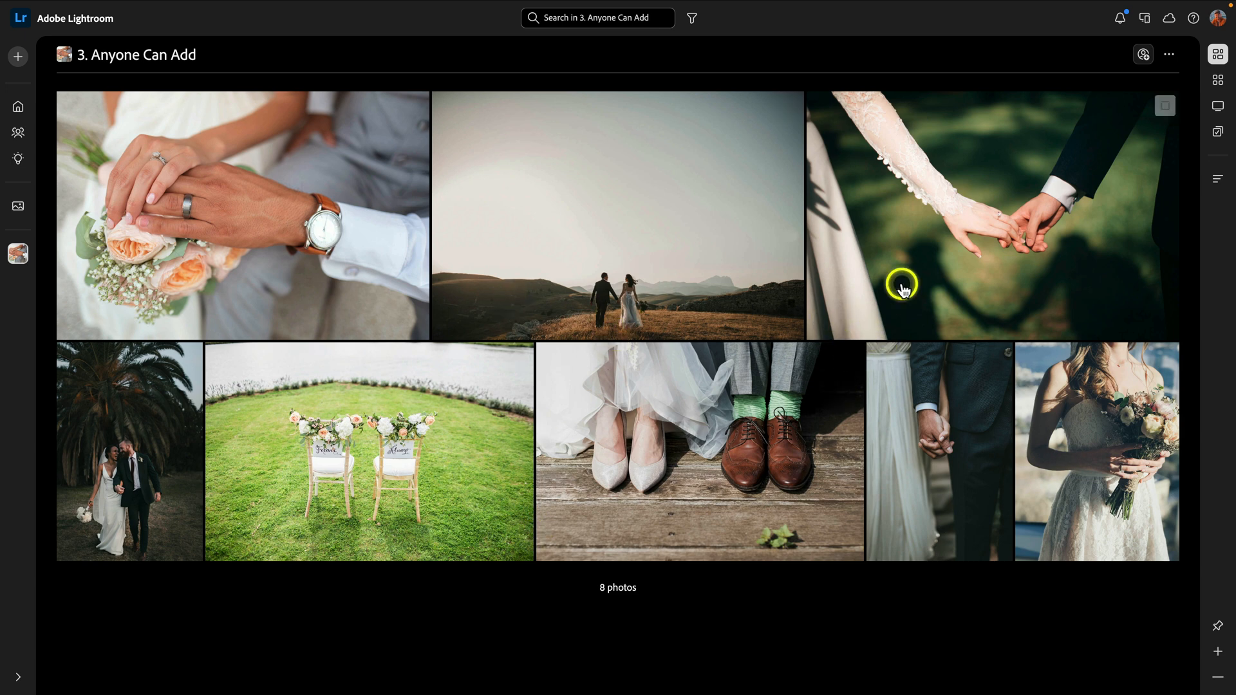
mouse_move(1142, 45)
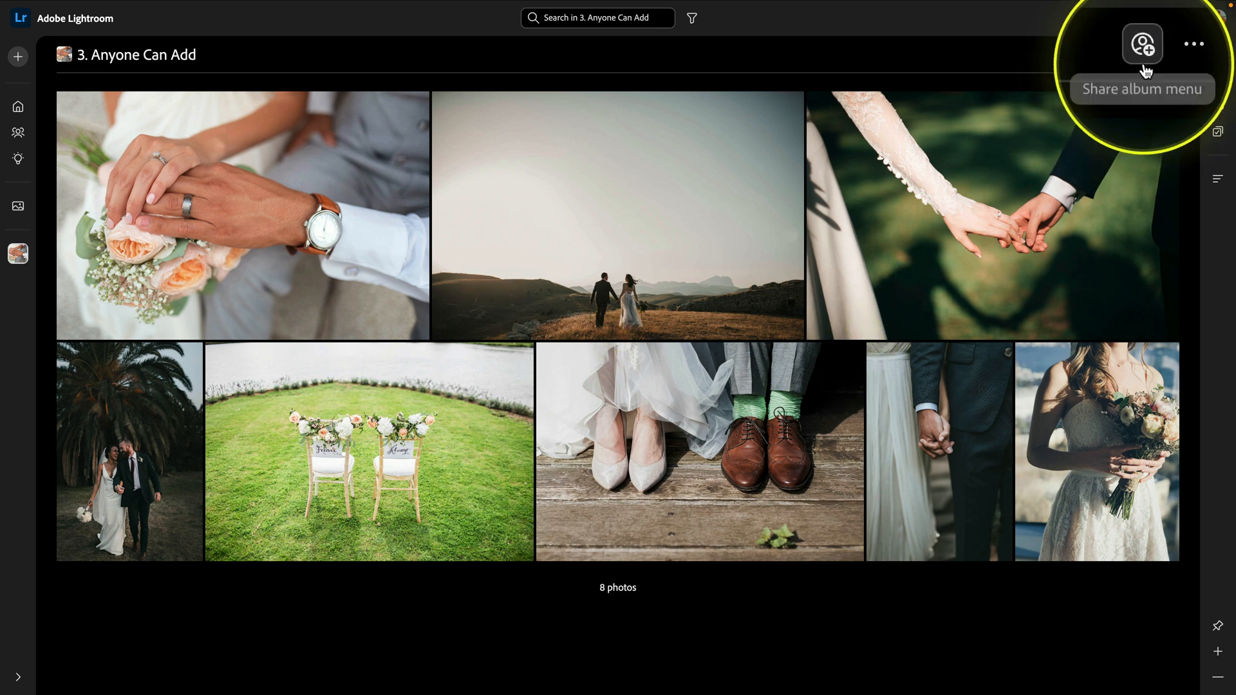
- Open the album's sharing options and switch on 'Anyone can add photos'
click(1141, 45)
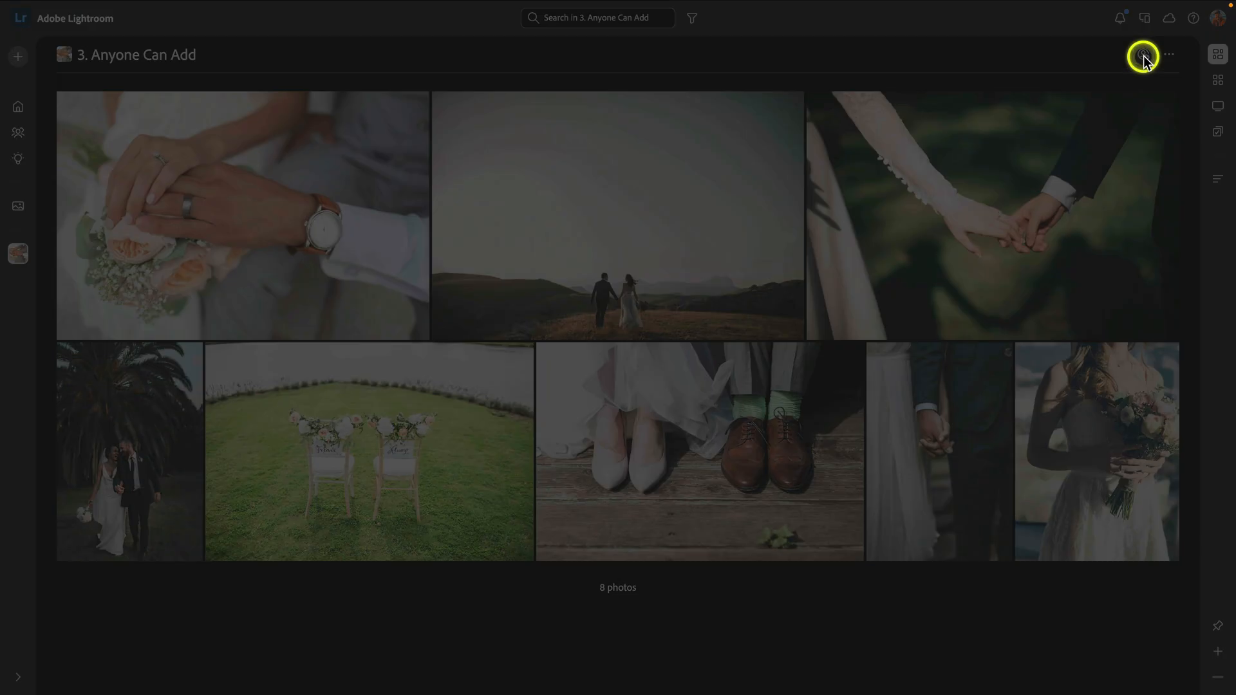
click(1142, 54)
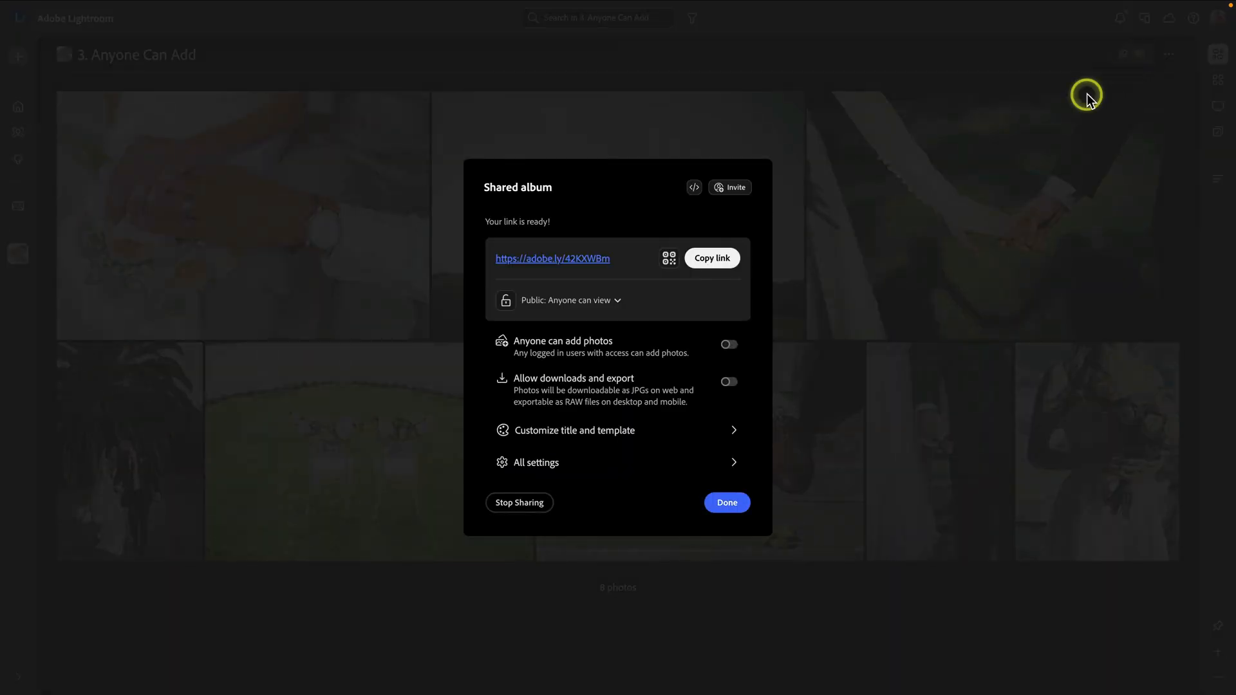
mouse_move(574, 281)
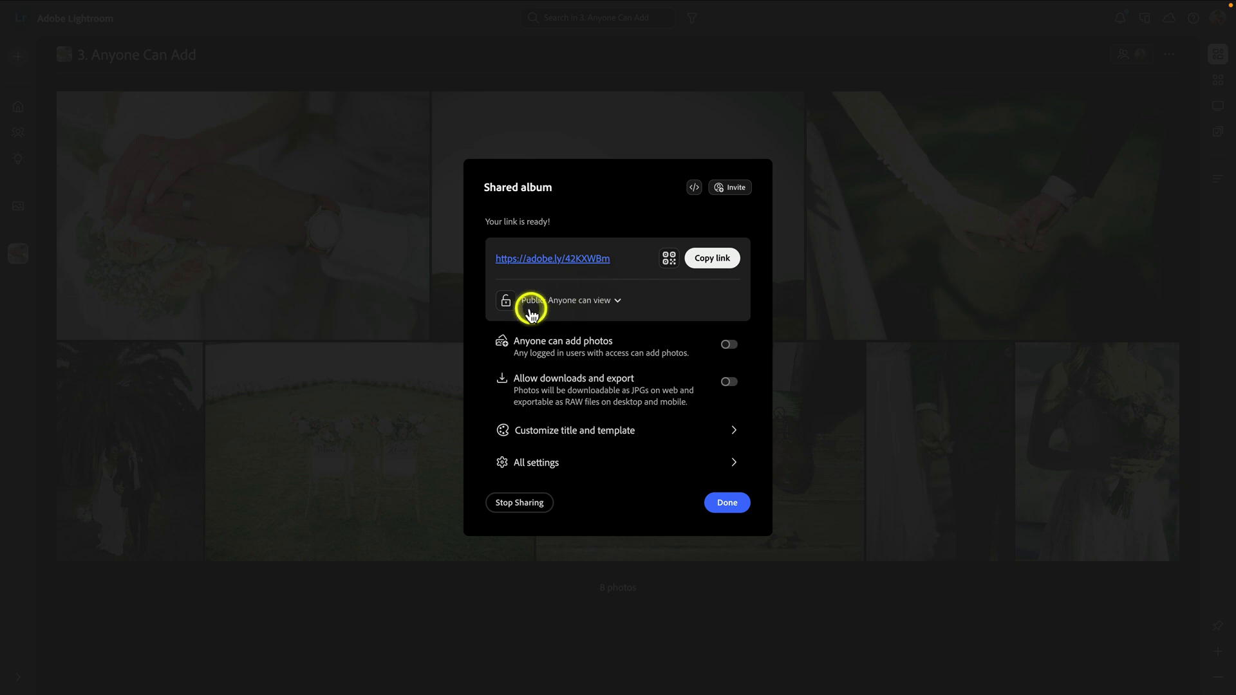
mouse_move(617, 305)
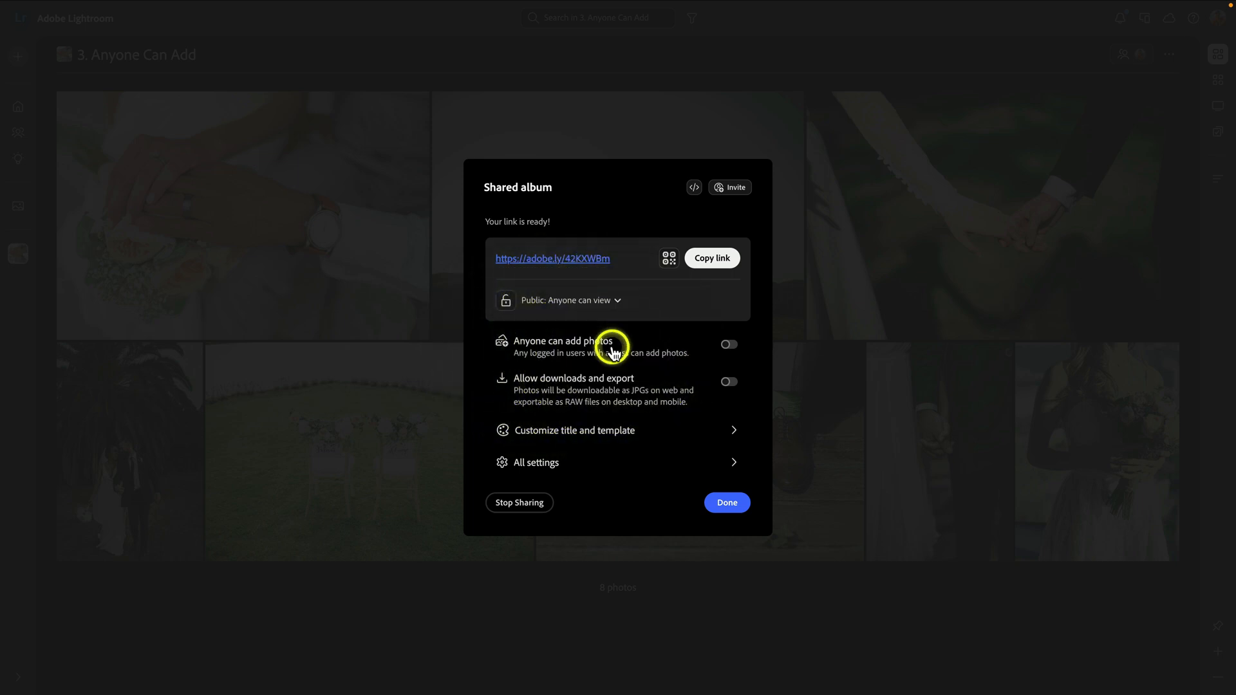
click(727, 344)
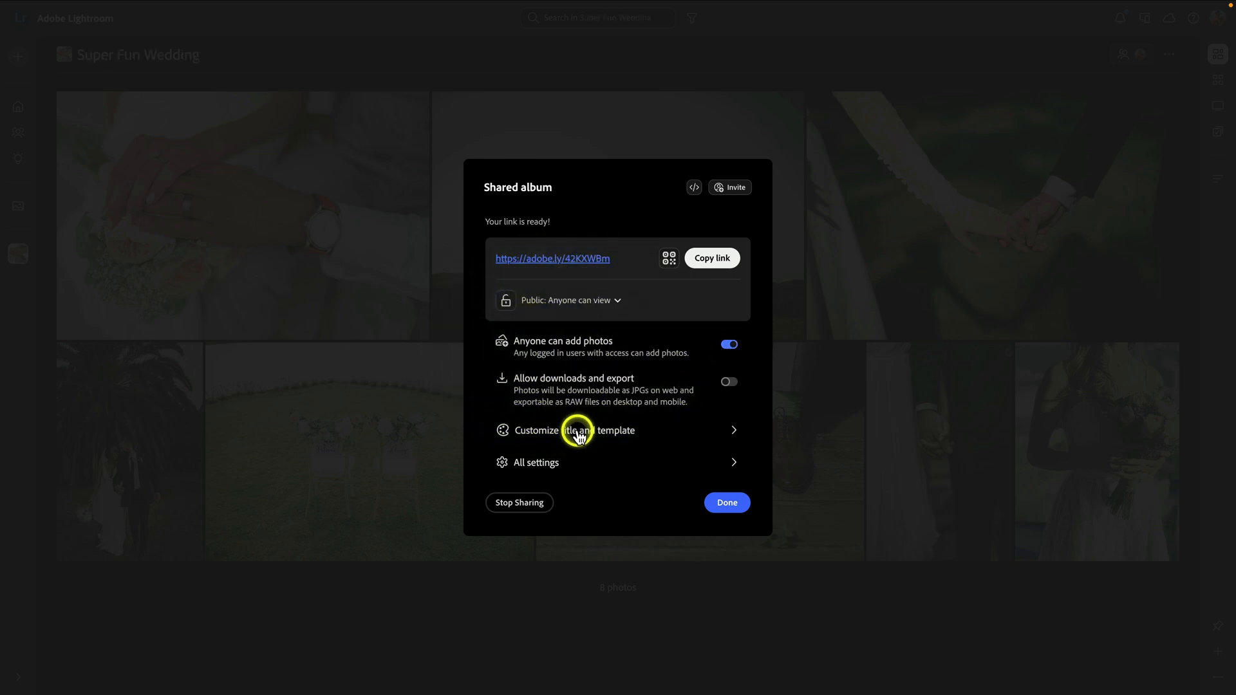
- In the album template customization, set the author to custom name 'Brian and friends'
click(577, 430)
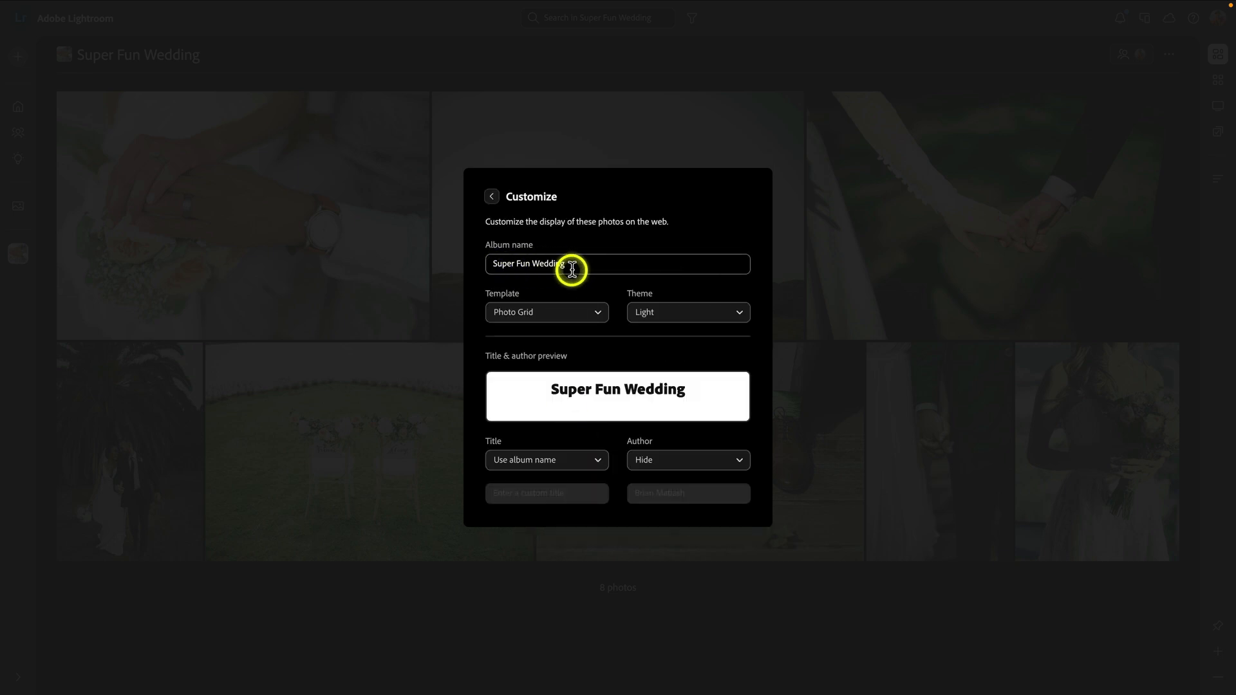
mouse_move(548, 502)
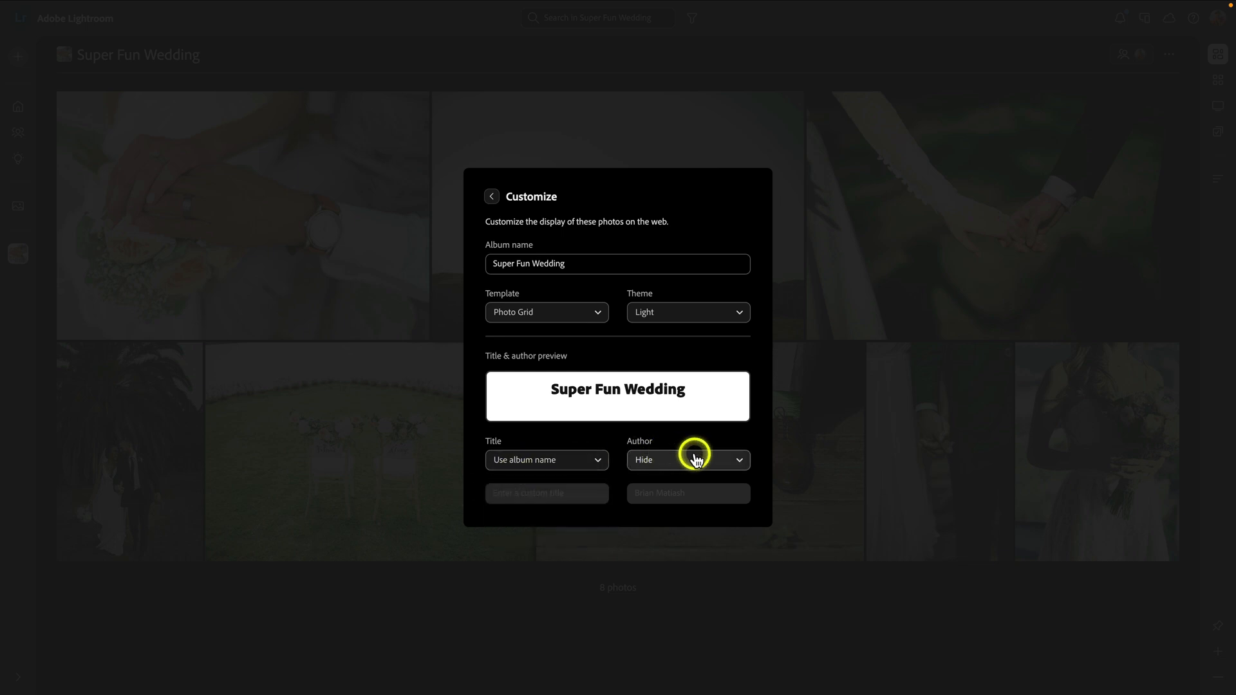
click(685, 460)
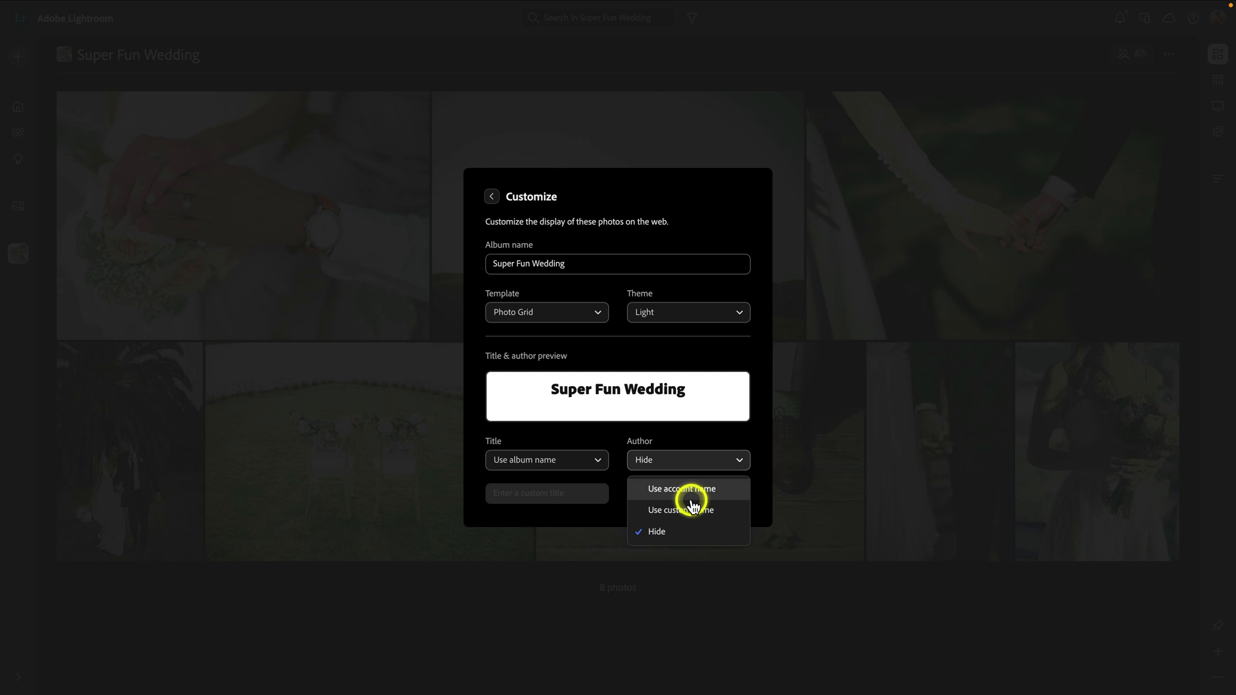
click(680, 509)
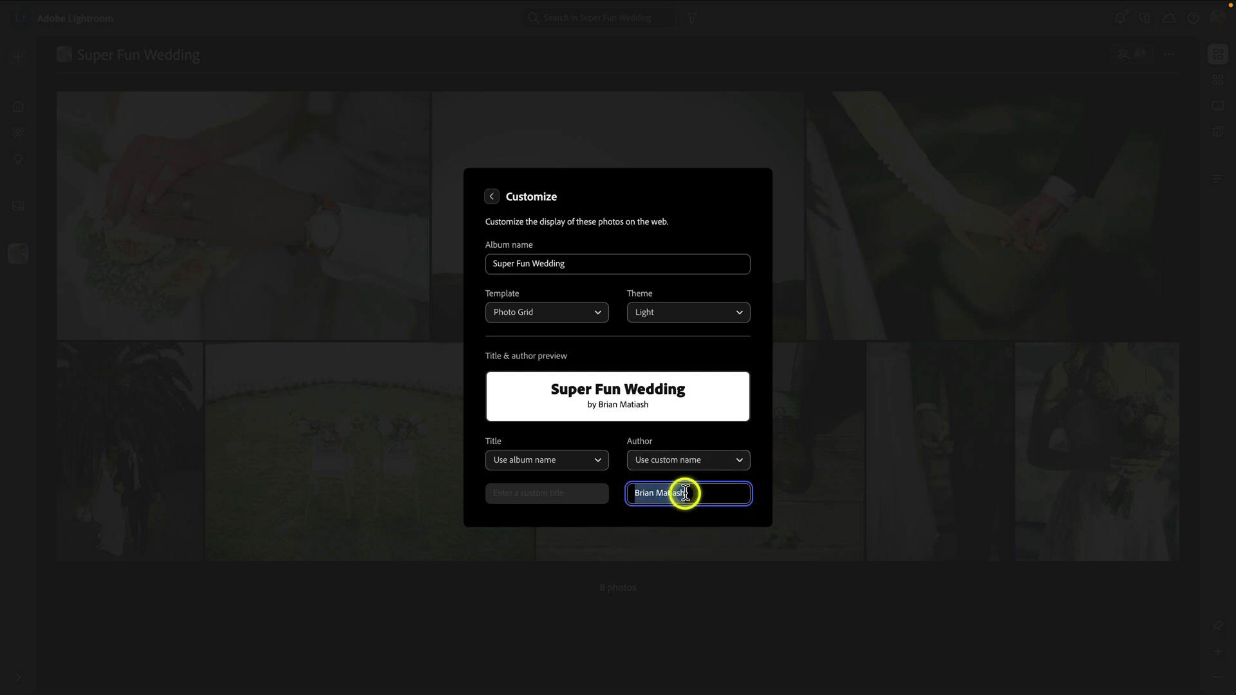
text(Brian and)
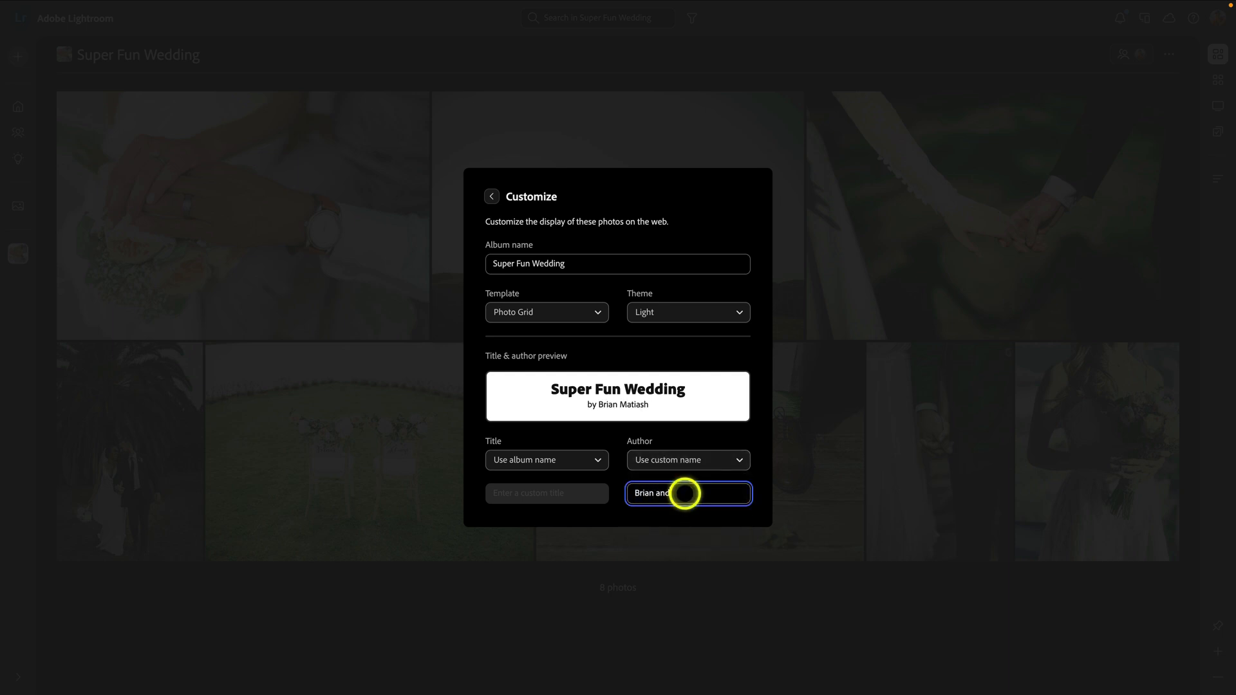
text(friends)
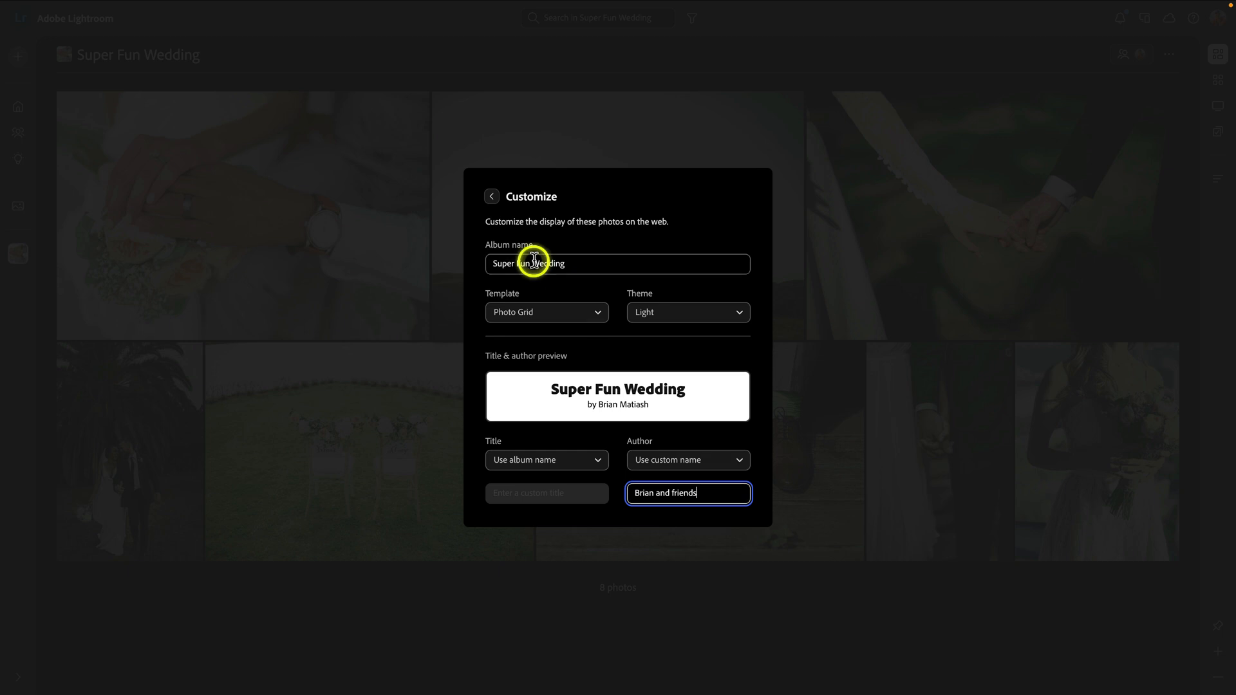
- Turn on 'Allow downloads and export' in the album's full sharing settings
click(491, 196)
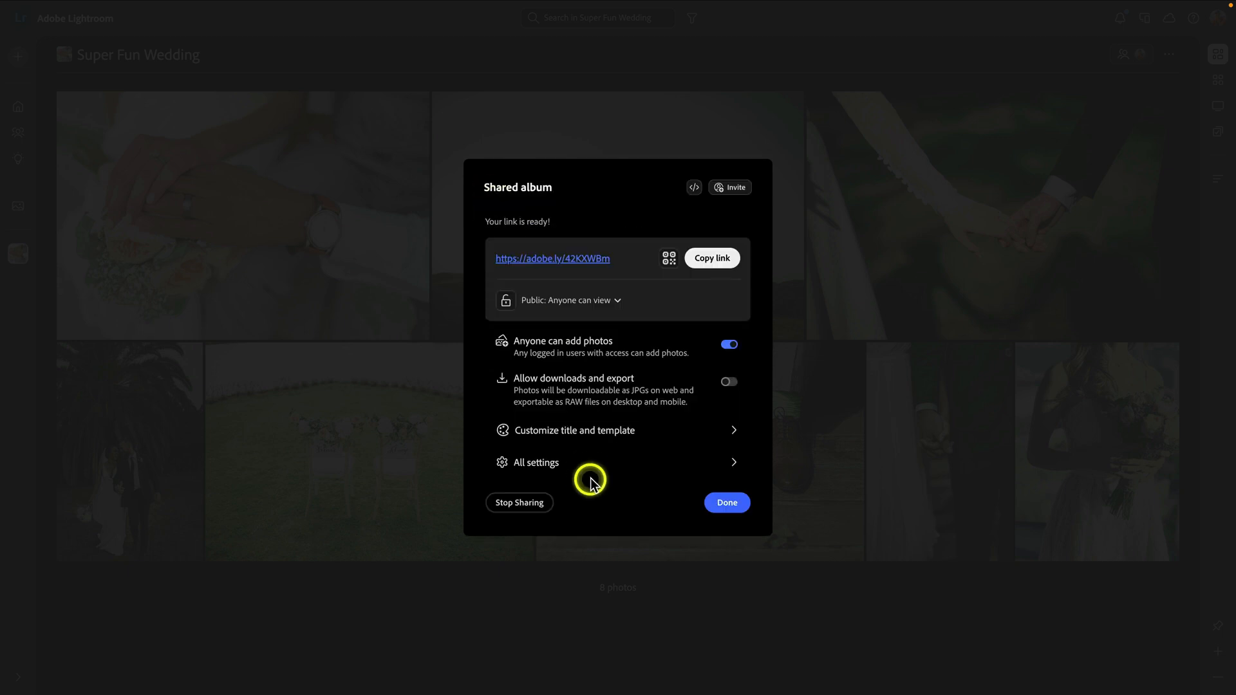
click(535, 463)
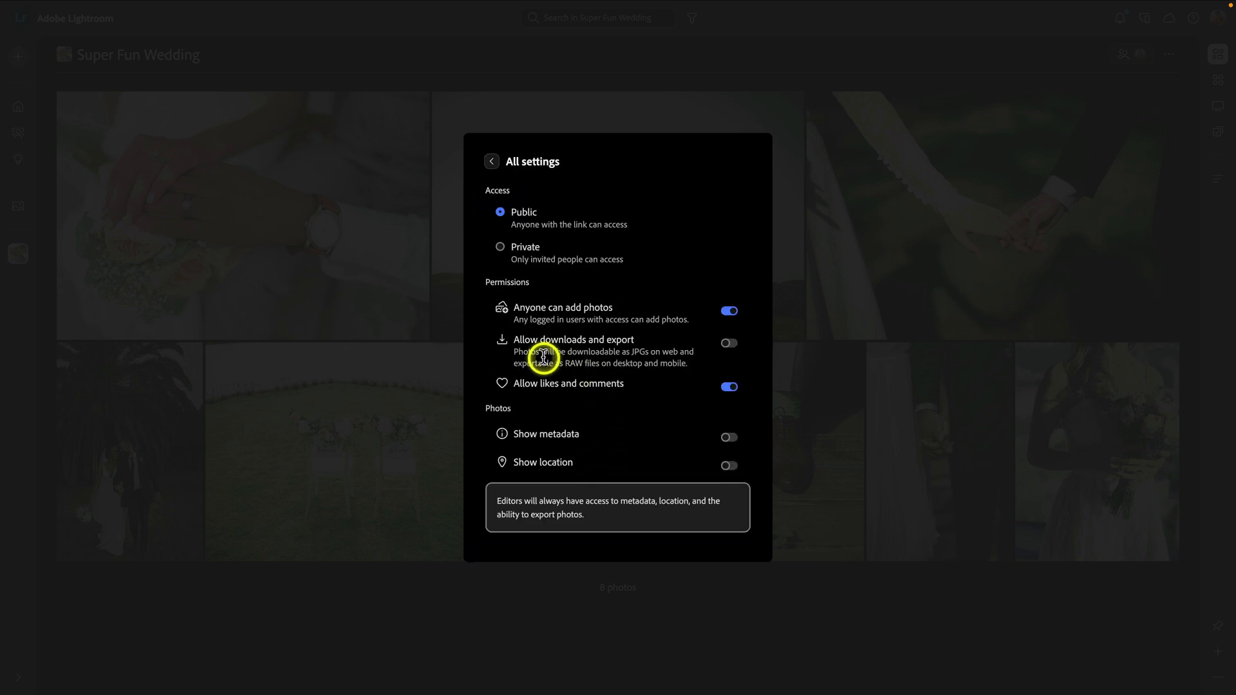
mouse_move(726, 344)
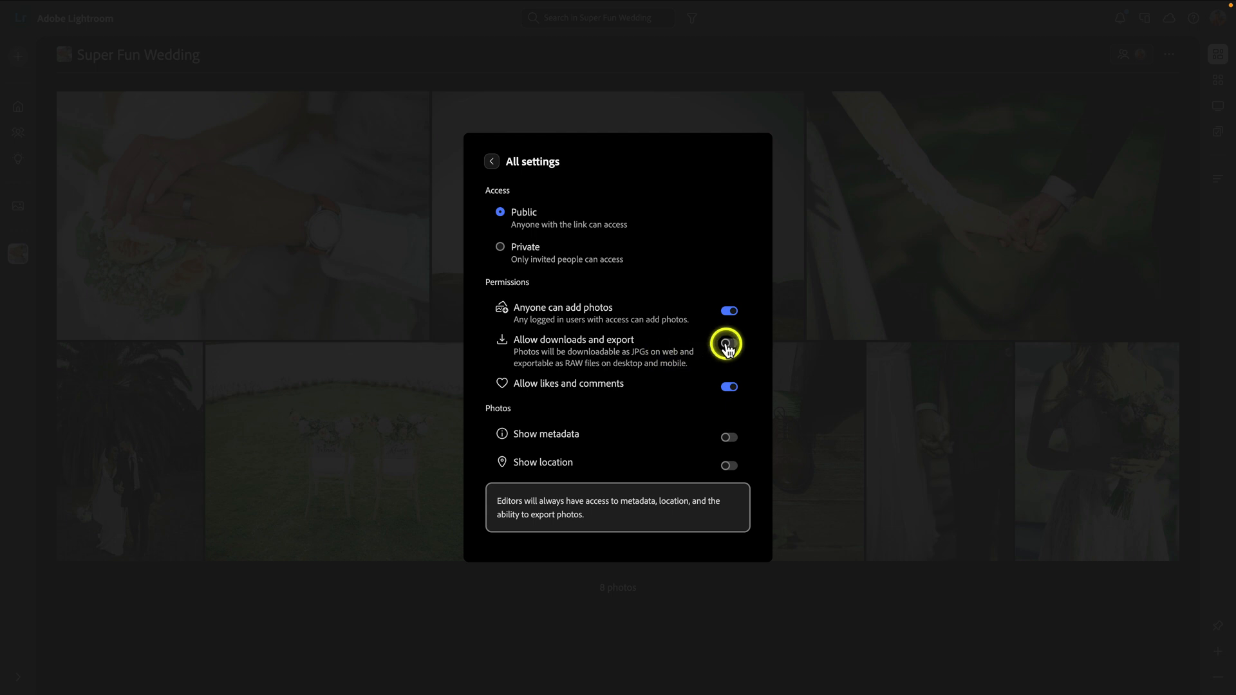
click(726, 342)
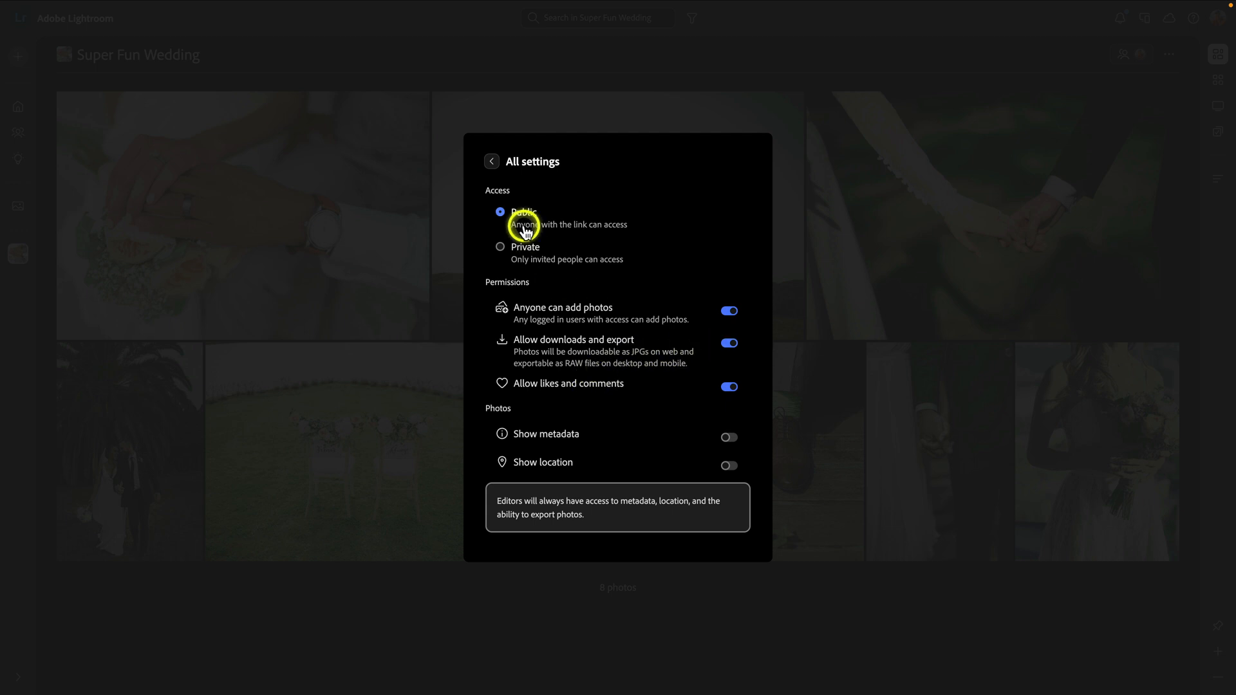
click(491, 162)
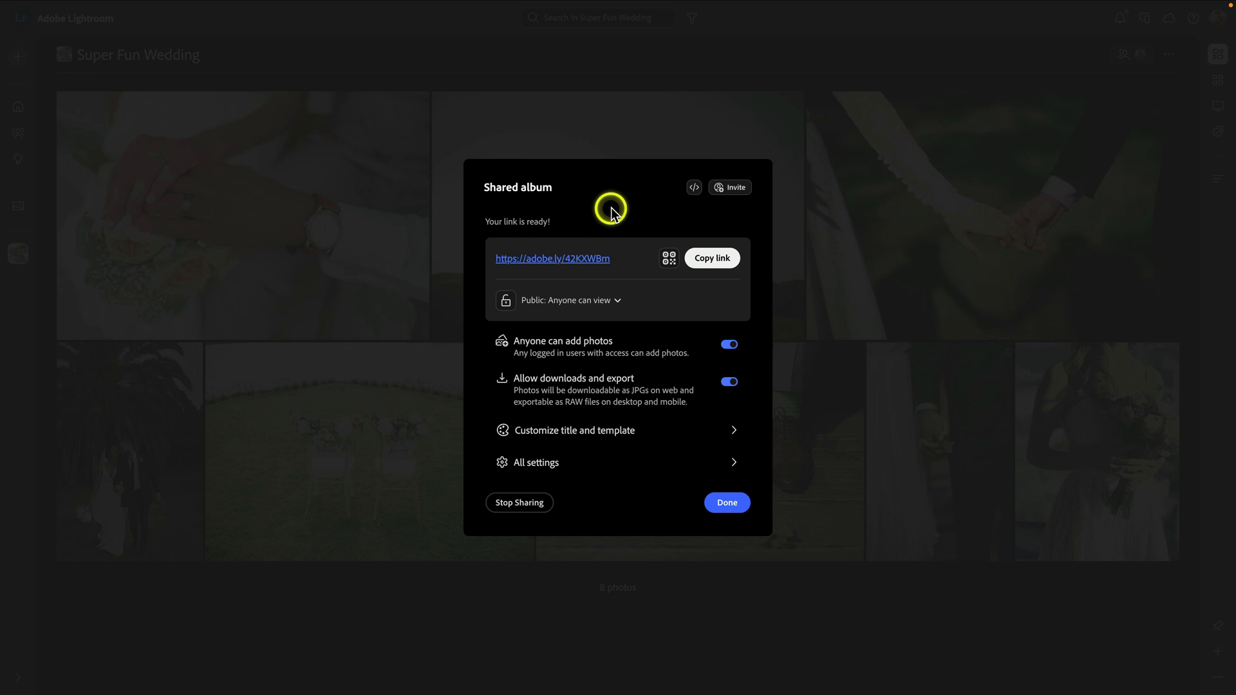
mouse_move(614, 214)
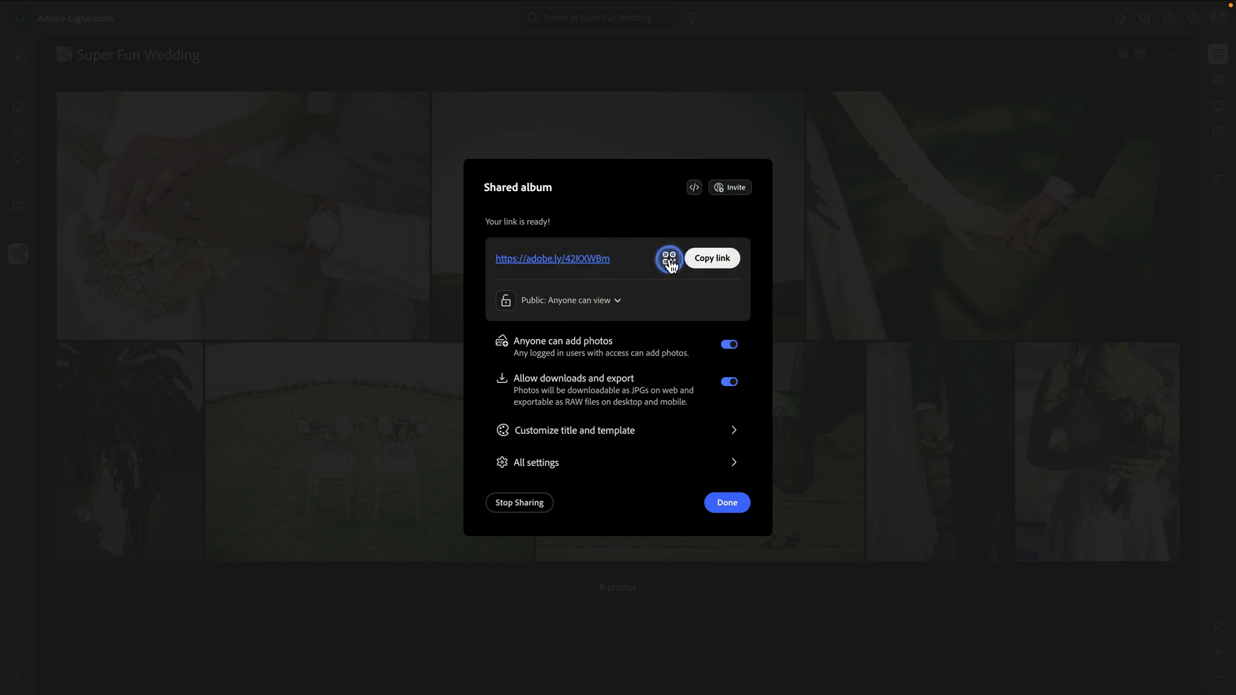
click(669, 257)
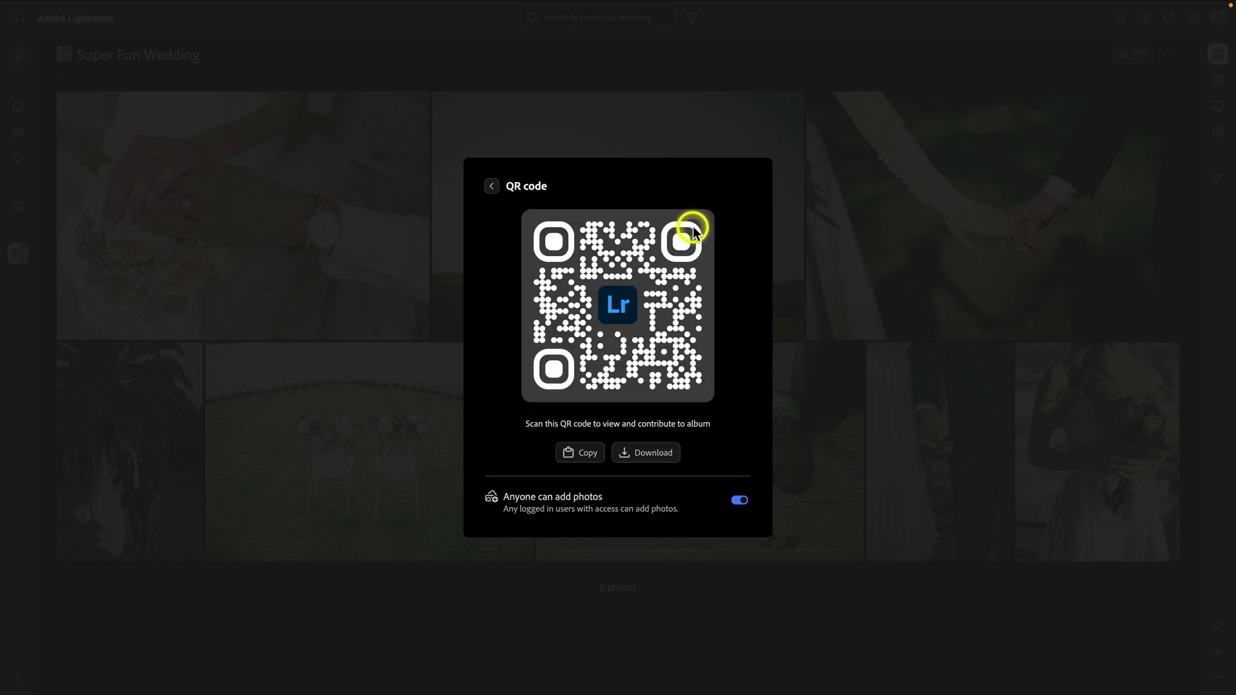
mouse_move(665, 359)
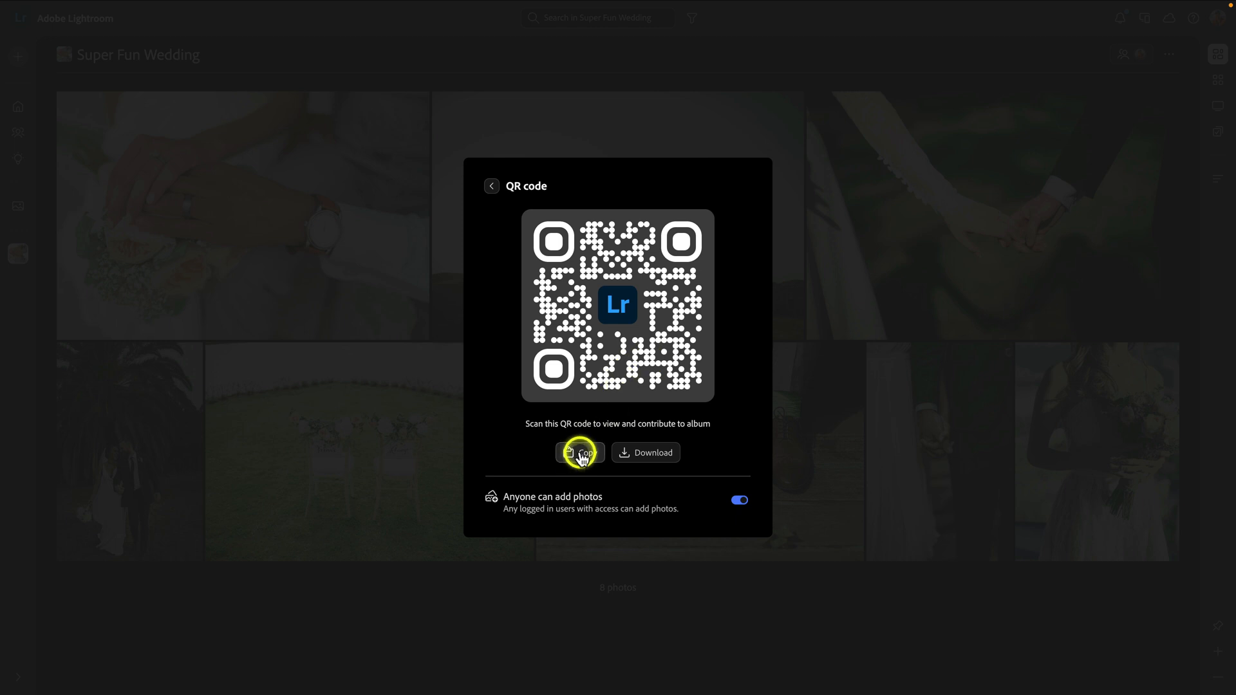
mouse_move(703, 339)
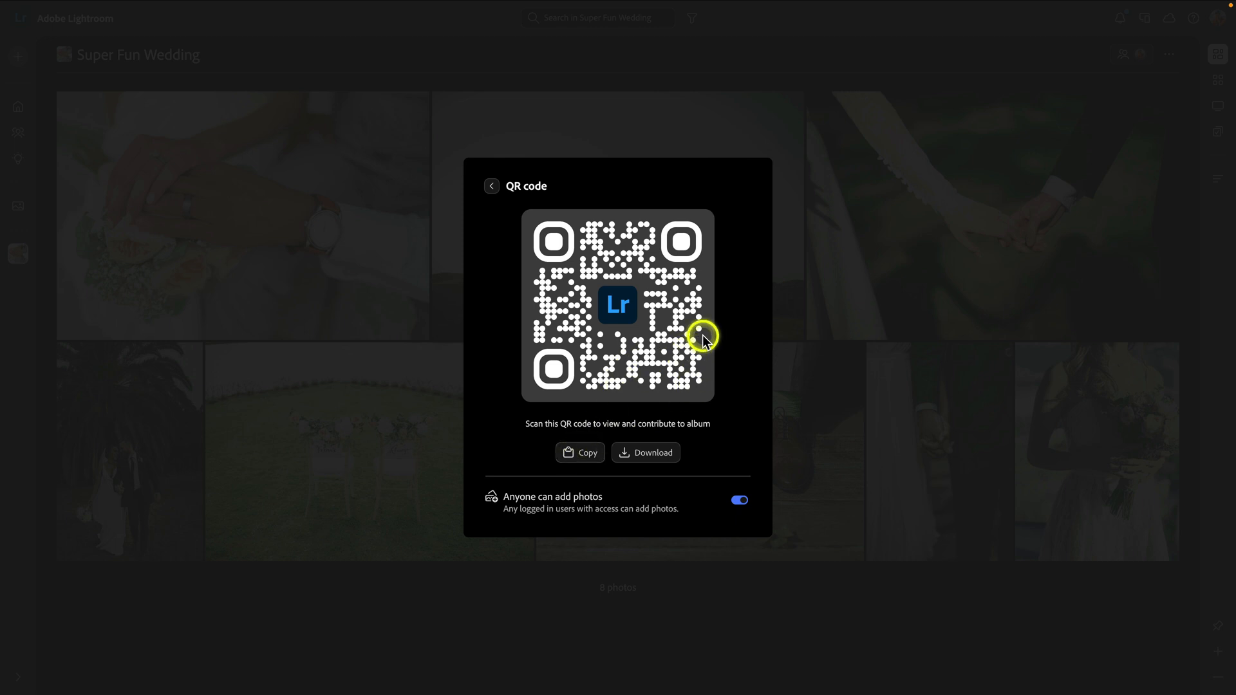
mouse_move(702, 306)
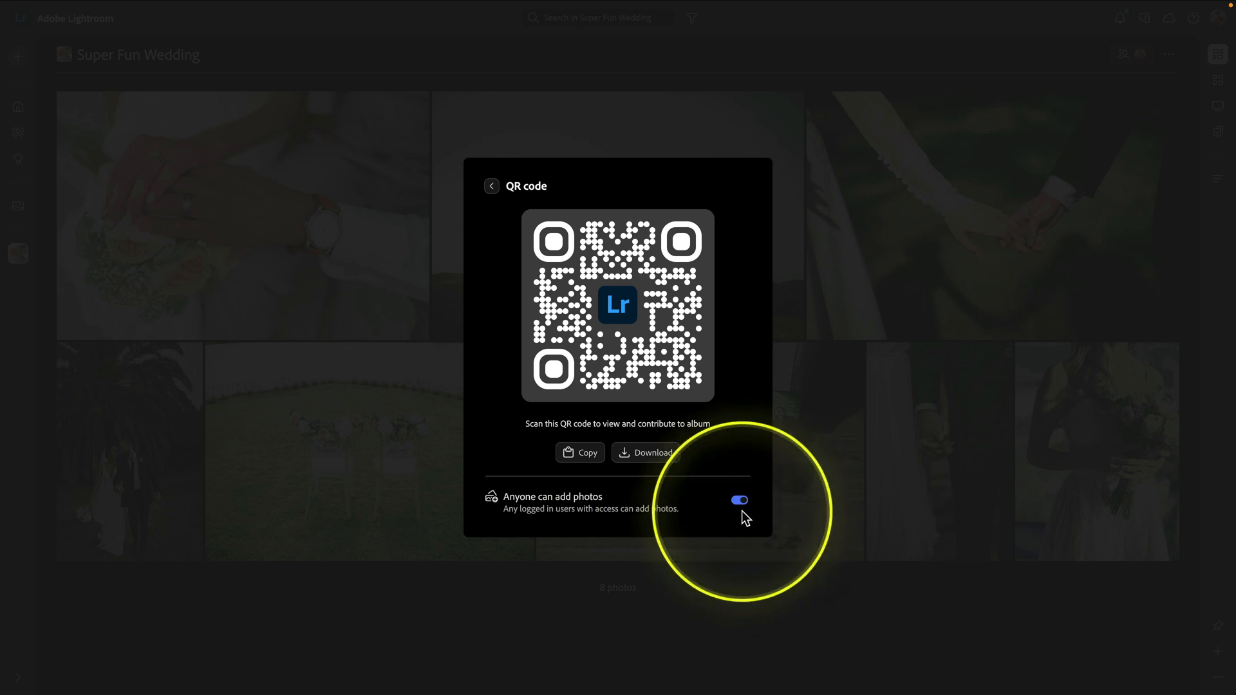
click(491, 186)
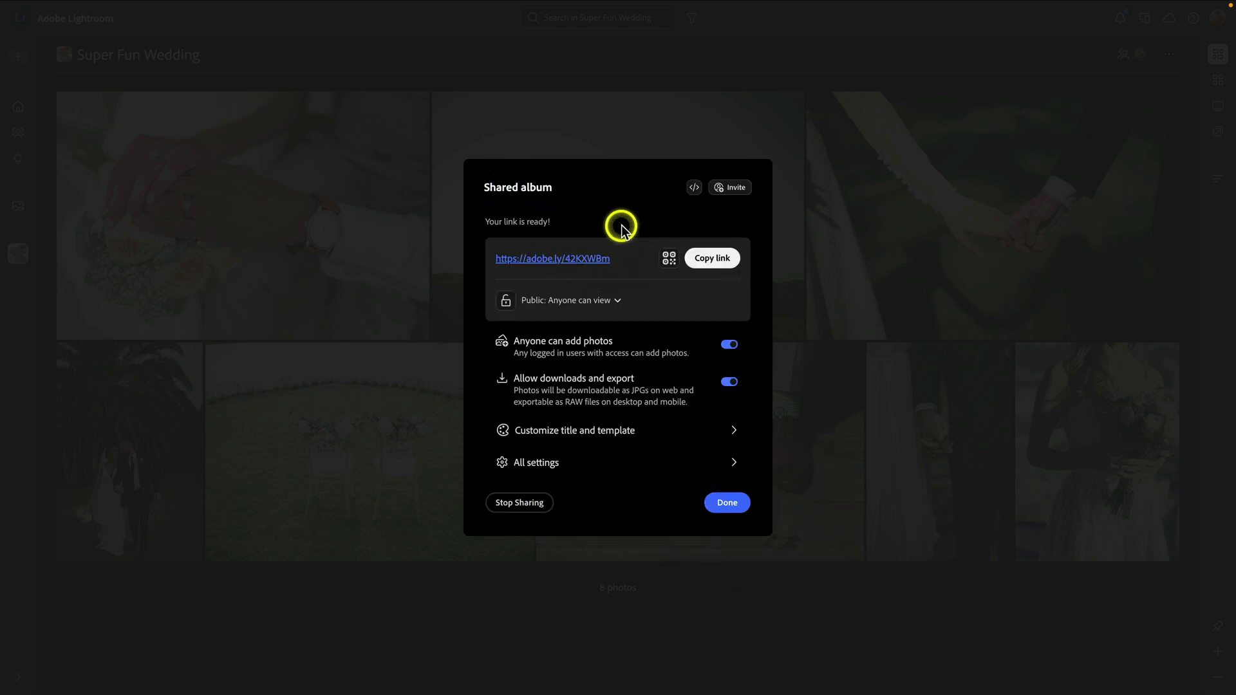
mouse_move(680, 317)
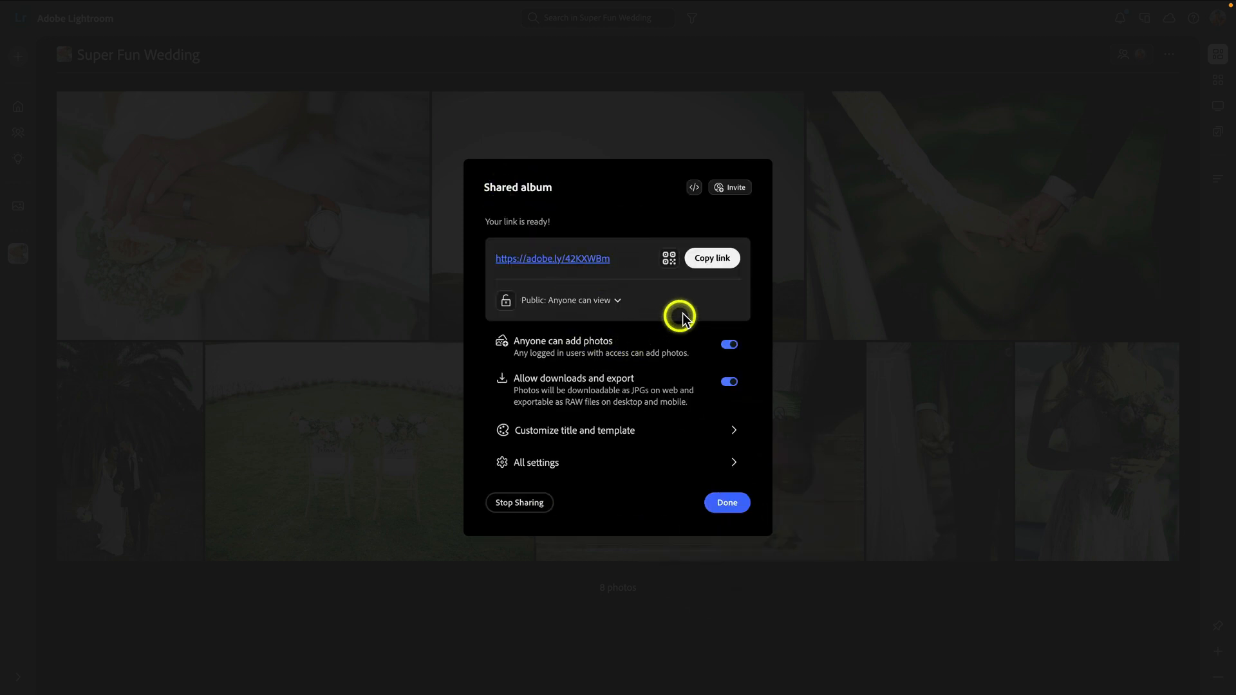
- Open the shared link's public album page and view the first photo full-size
click(710, 258)
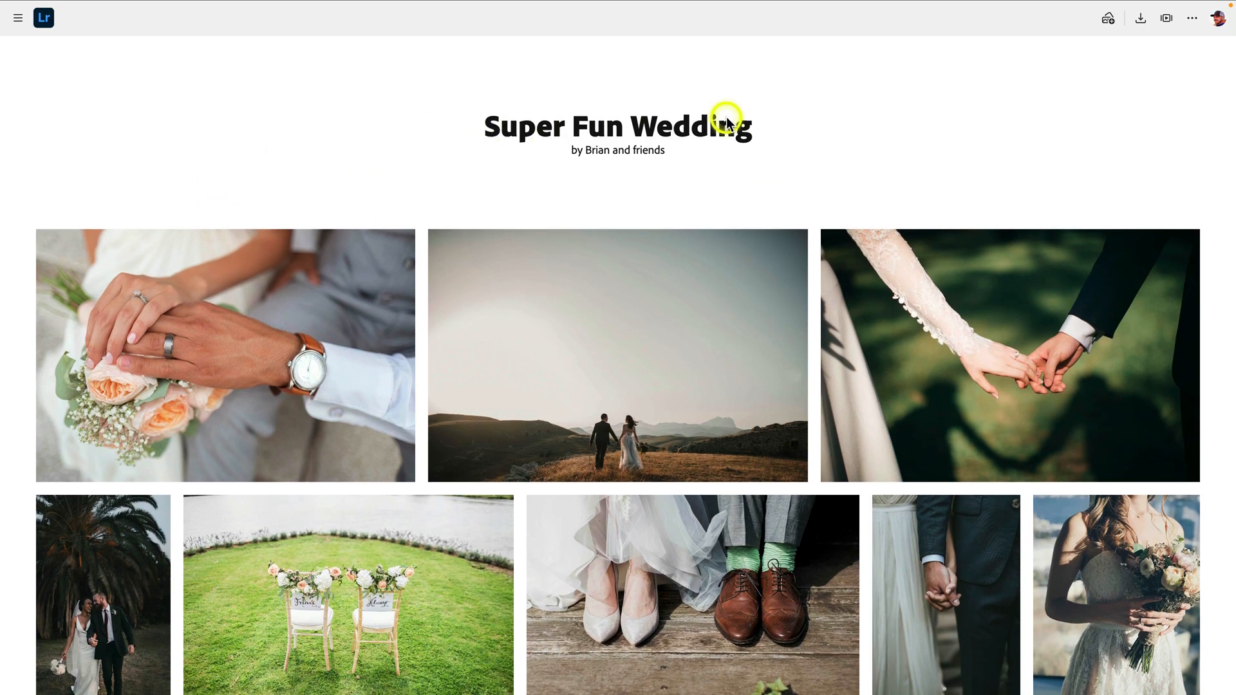
click(225, 355)
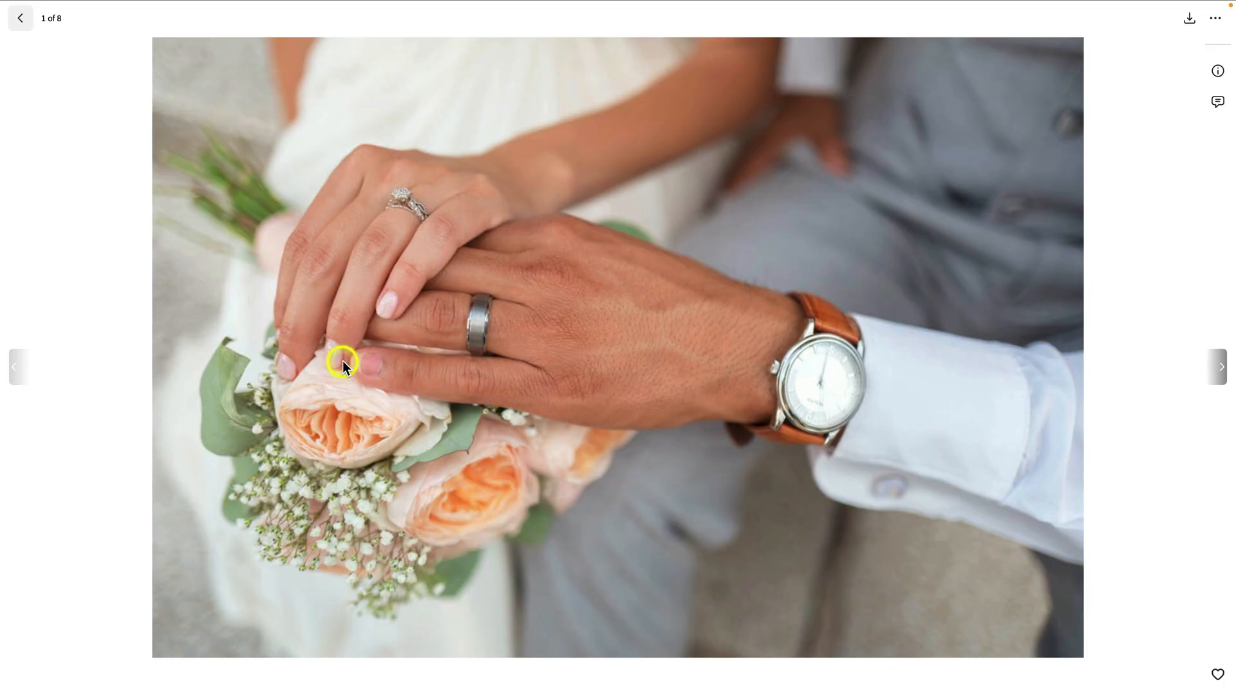
mouse_move(1191, 17)
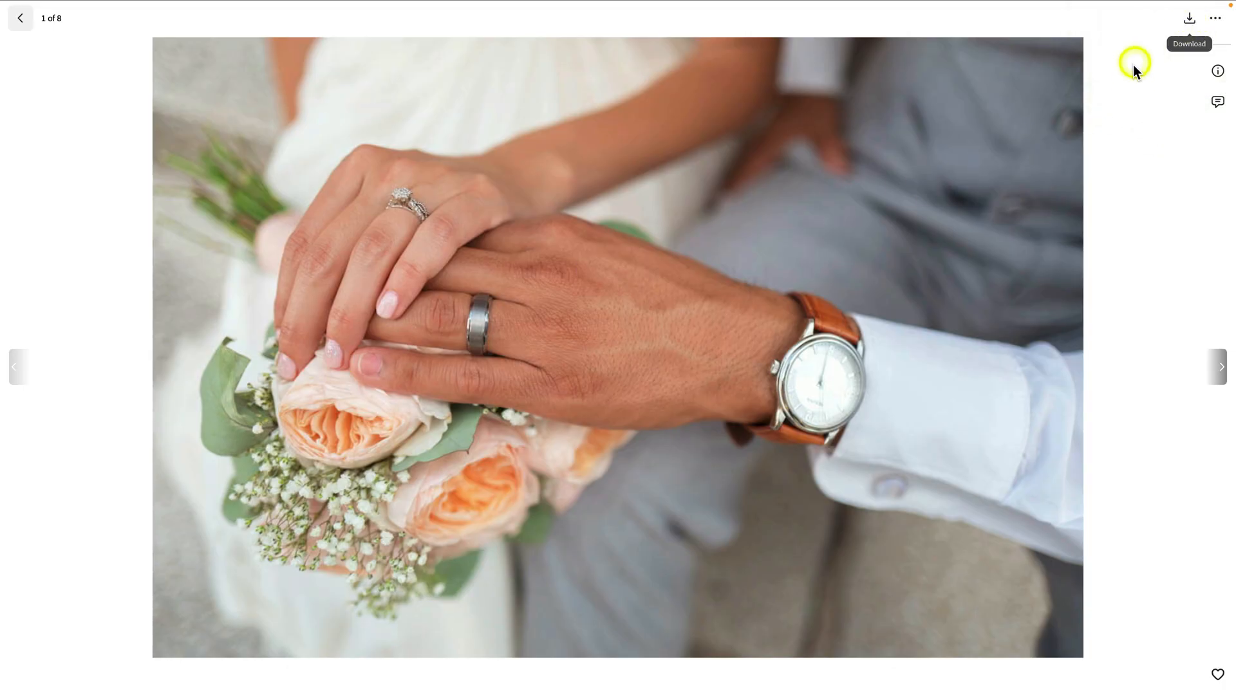
- View the first wedding photo's file info, then go back to the album grid
click(1217, 70)
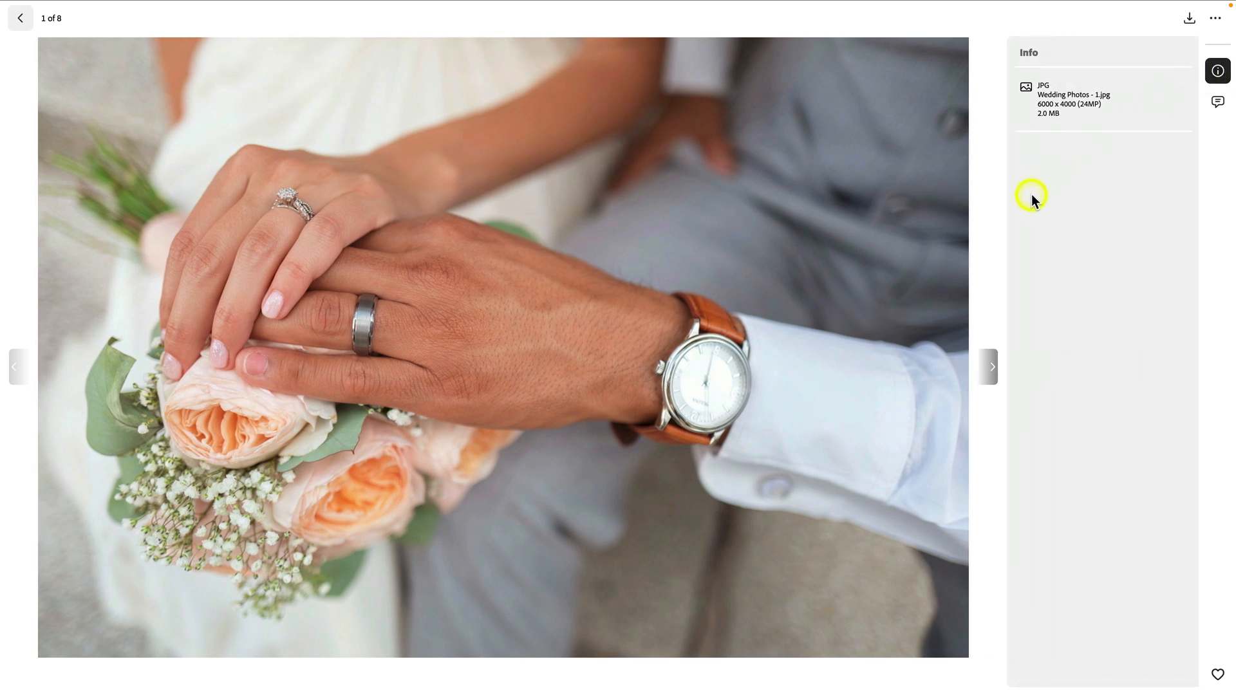
mouse_move(1102, 161)
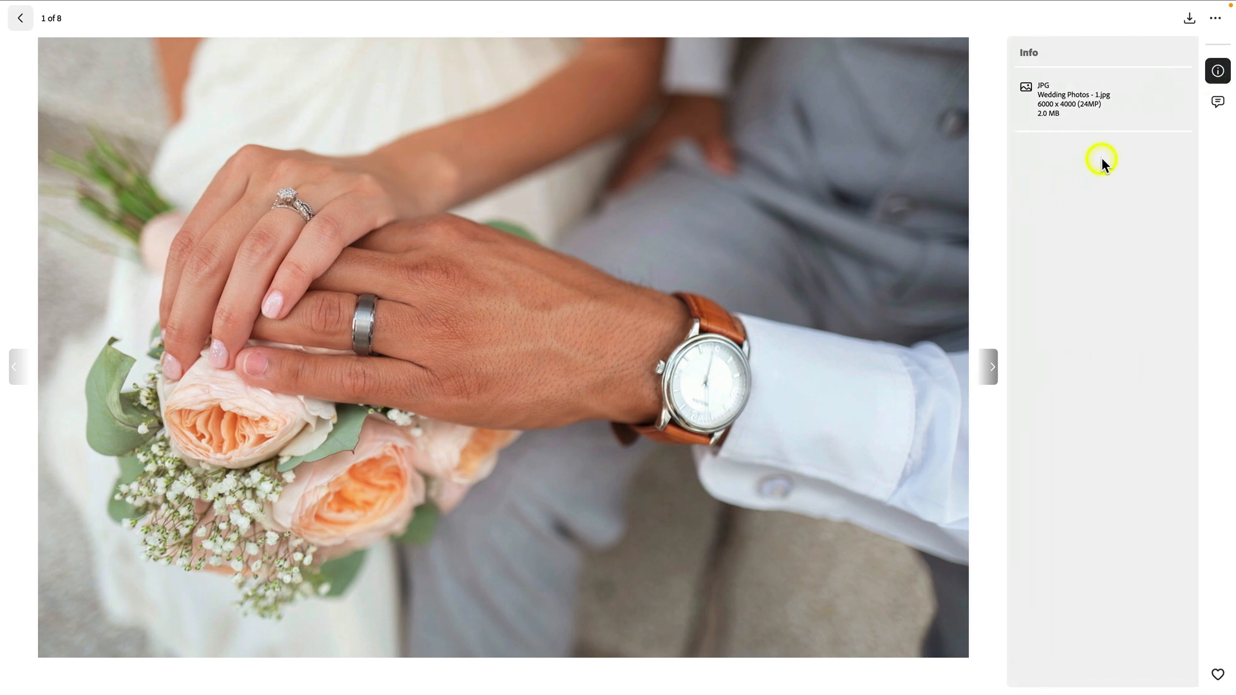
click(20, 17)
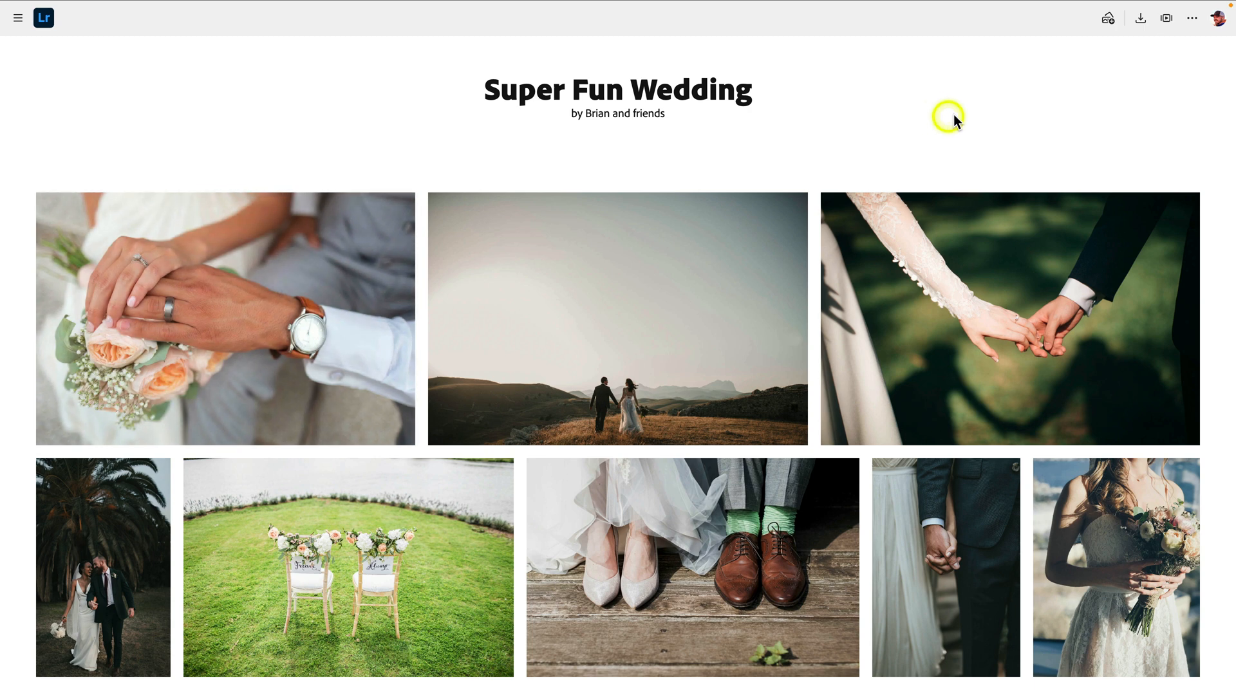
mouse_move(1112, 14)
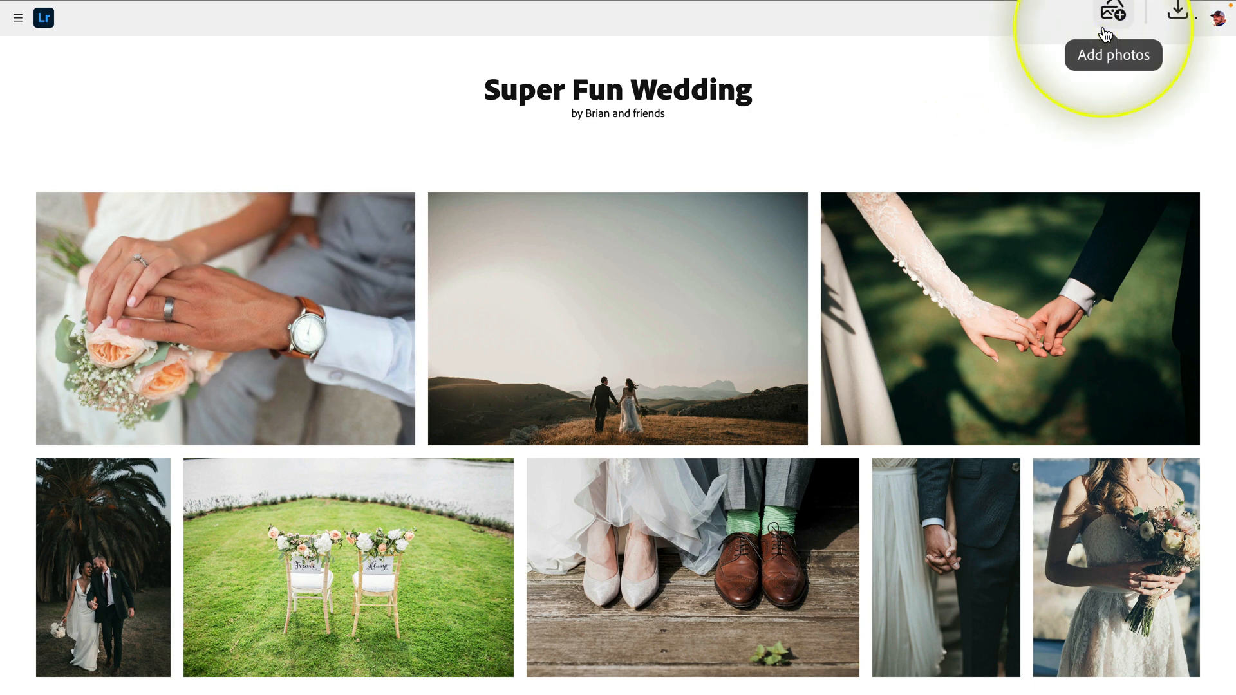
mouse_move(1092, 37)
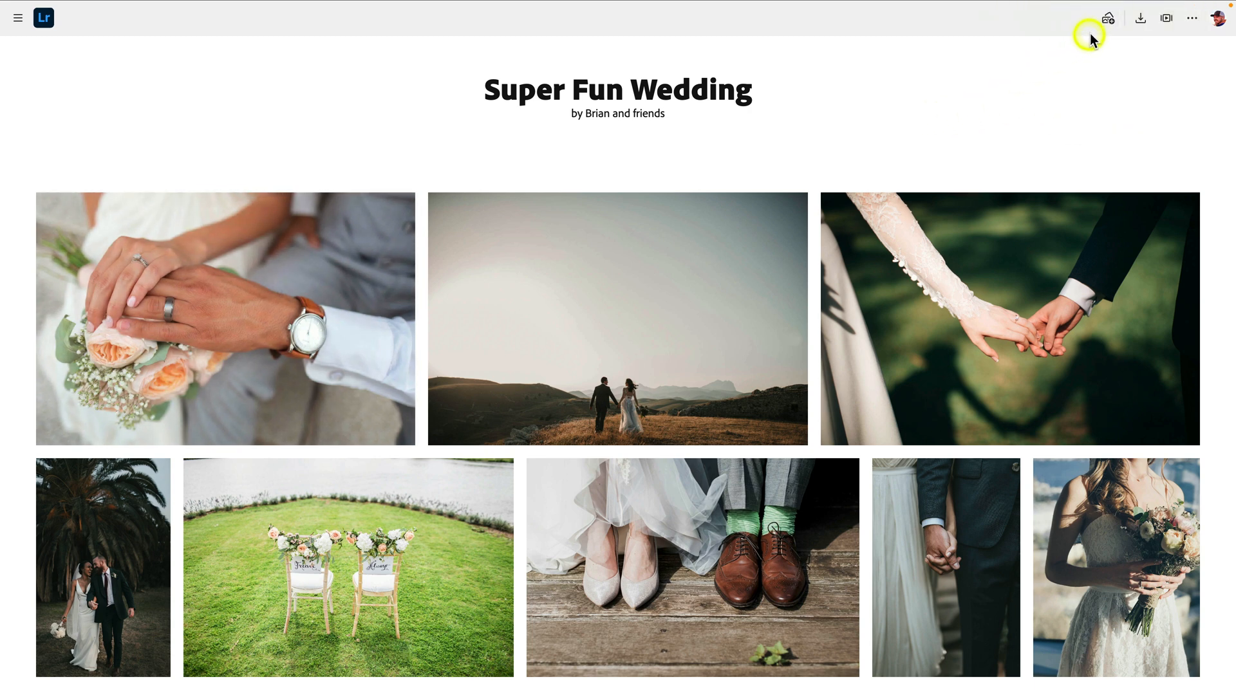
- Upload four wedding photos to the public album and refresh the grid
click(1107, 18)
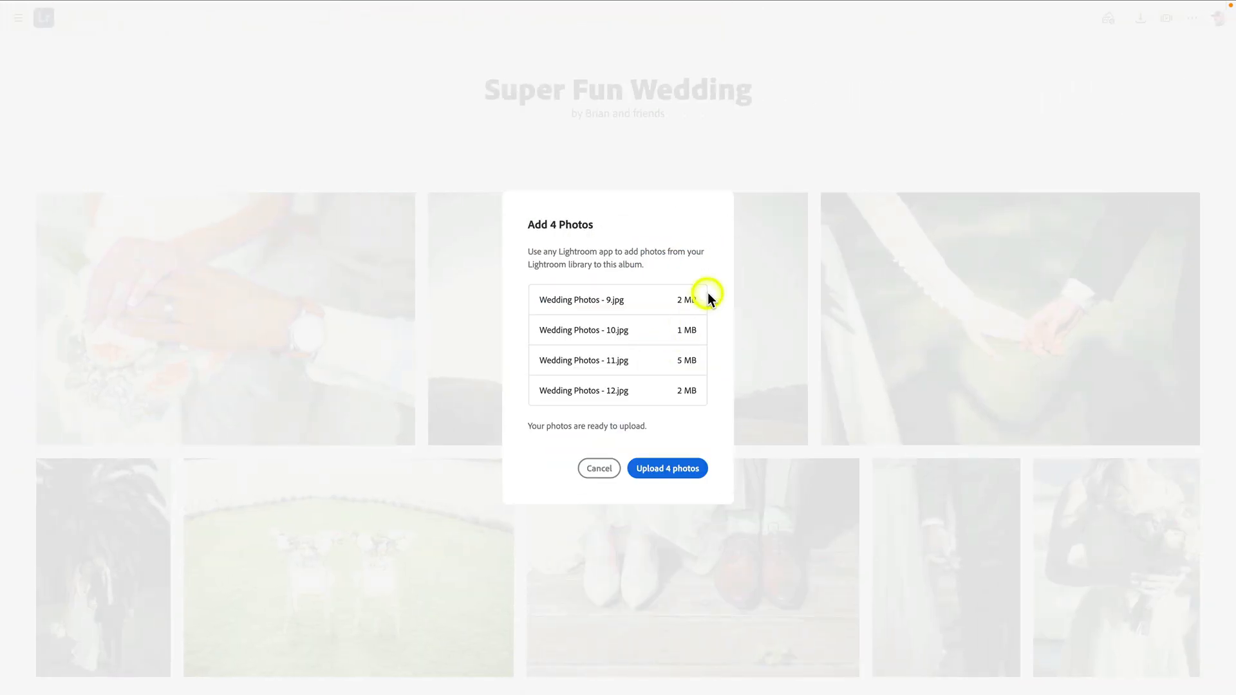
mouse_move(666, 468)
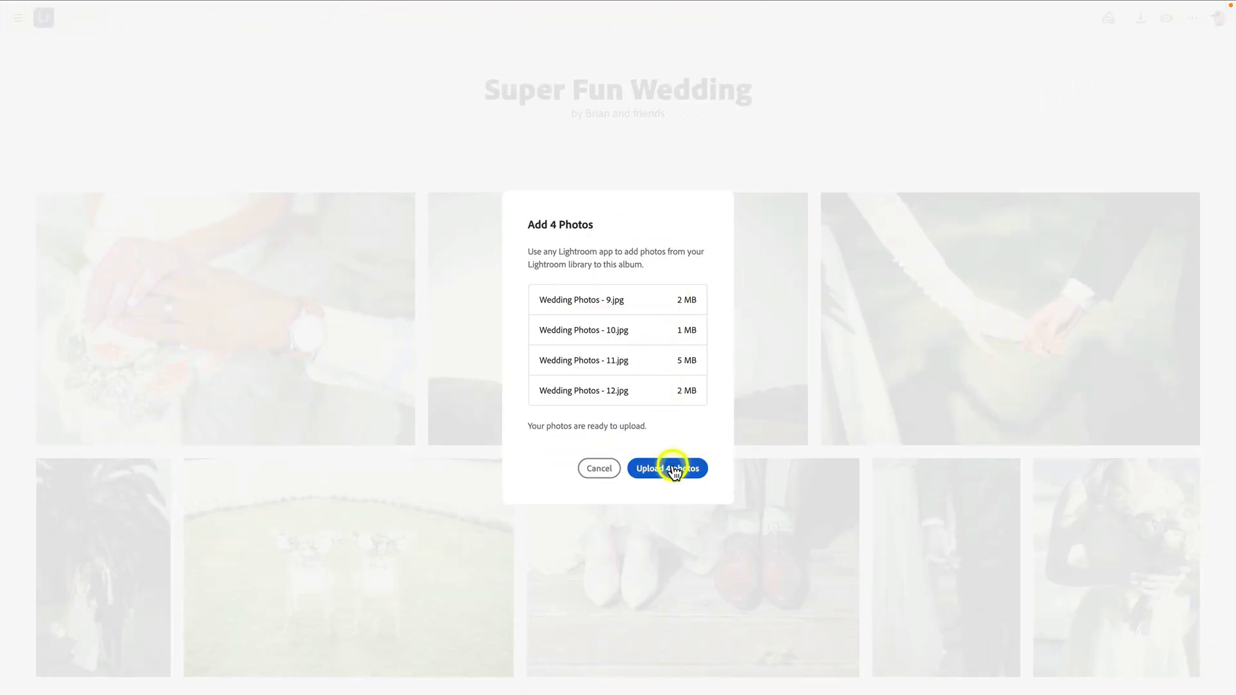
click(667, 468)
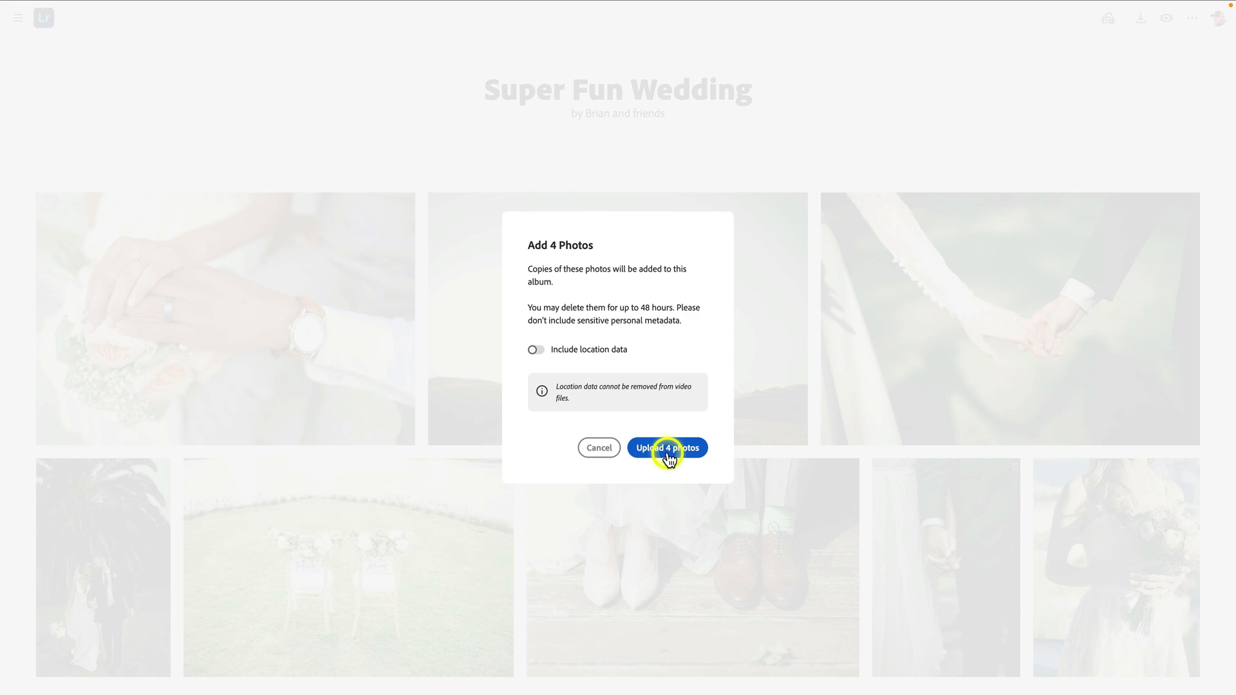
click(667, 448)
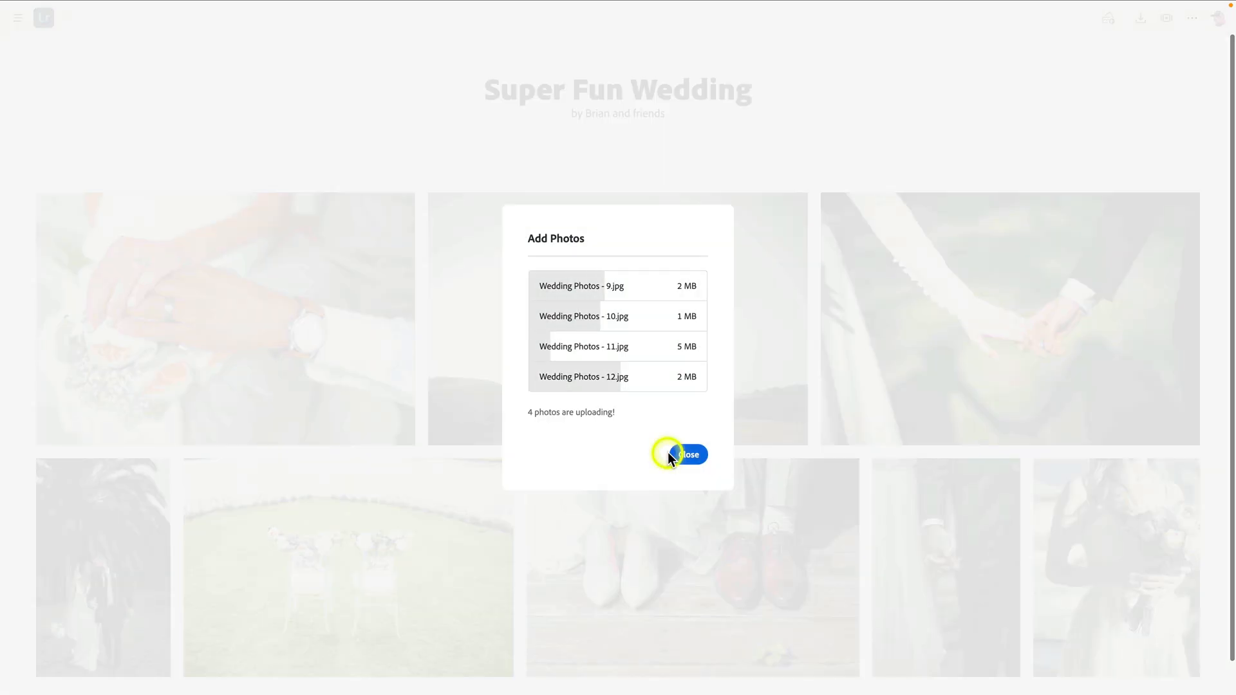
click(685, 456)
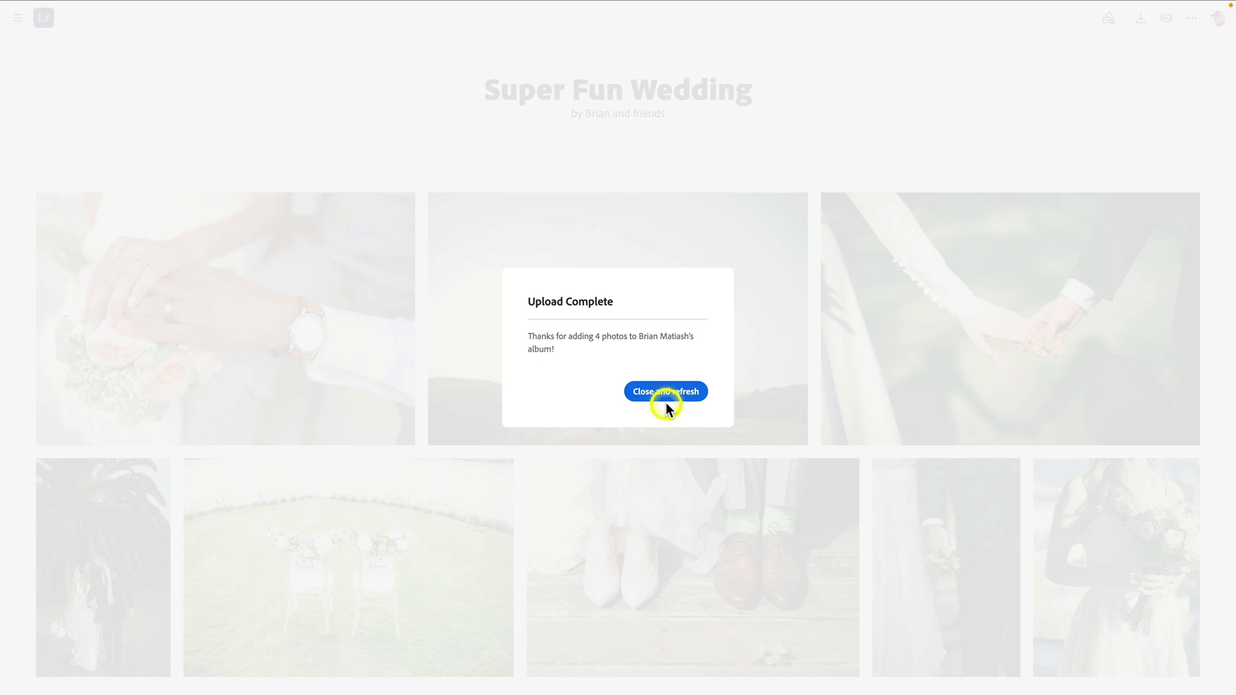
click(665, 392)
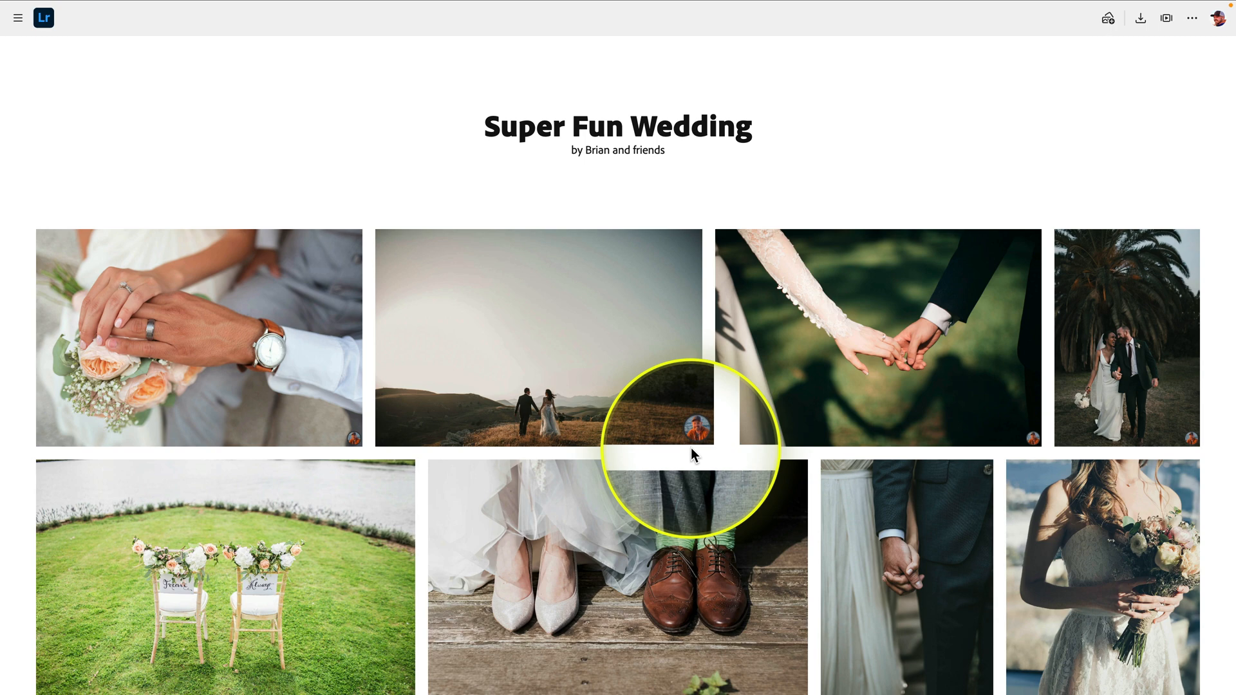
- Scroll through the public album to see all 12 photos
scroll(down, 3)
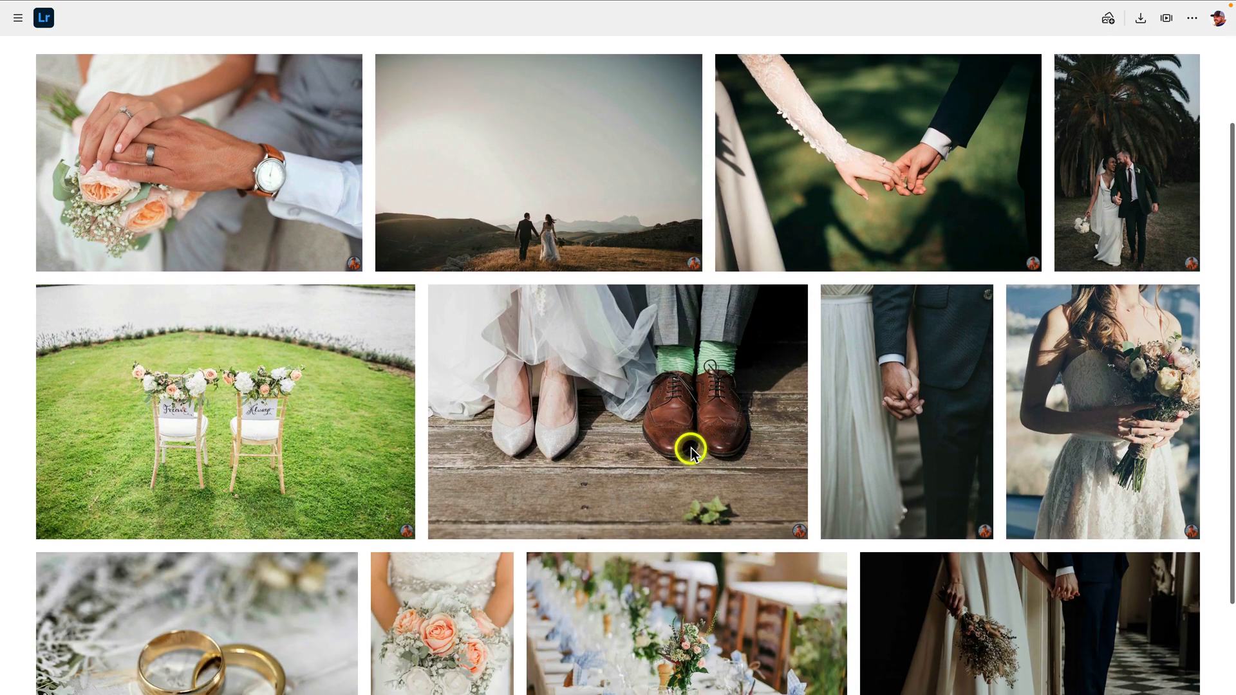
scroll(down, 3)
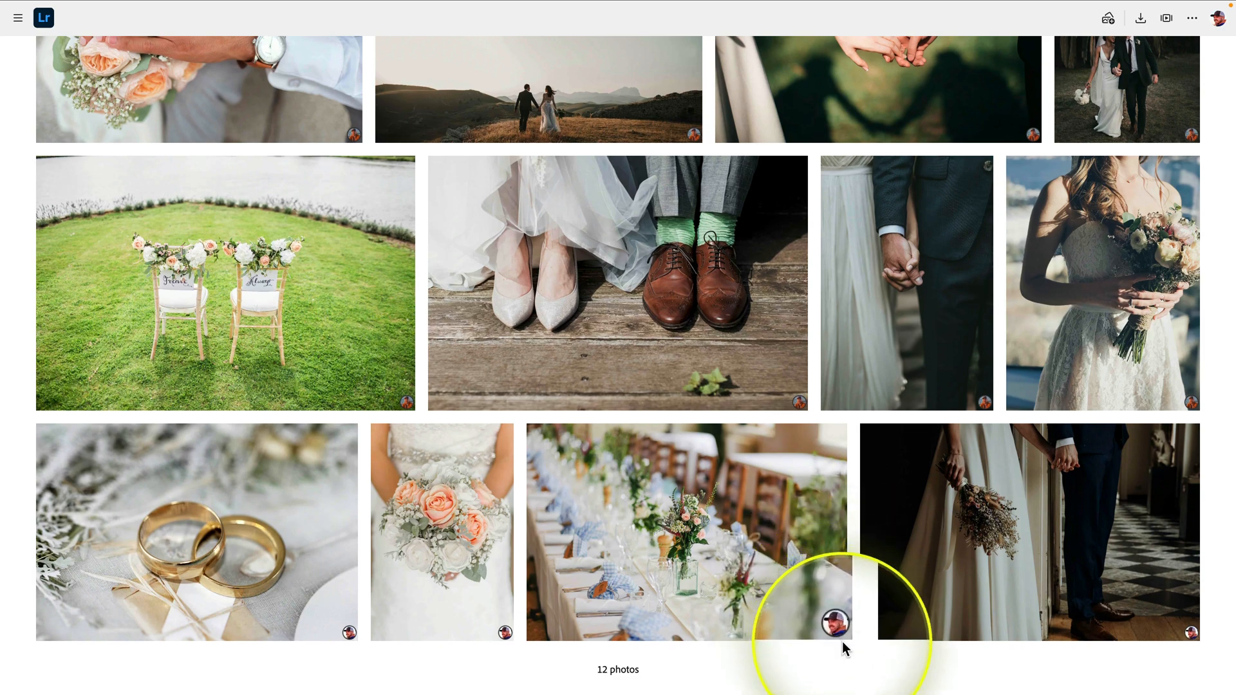
mouse_move(1201, 56)
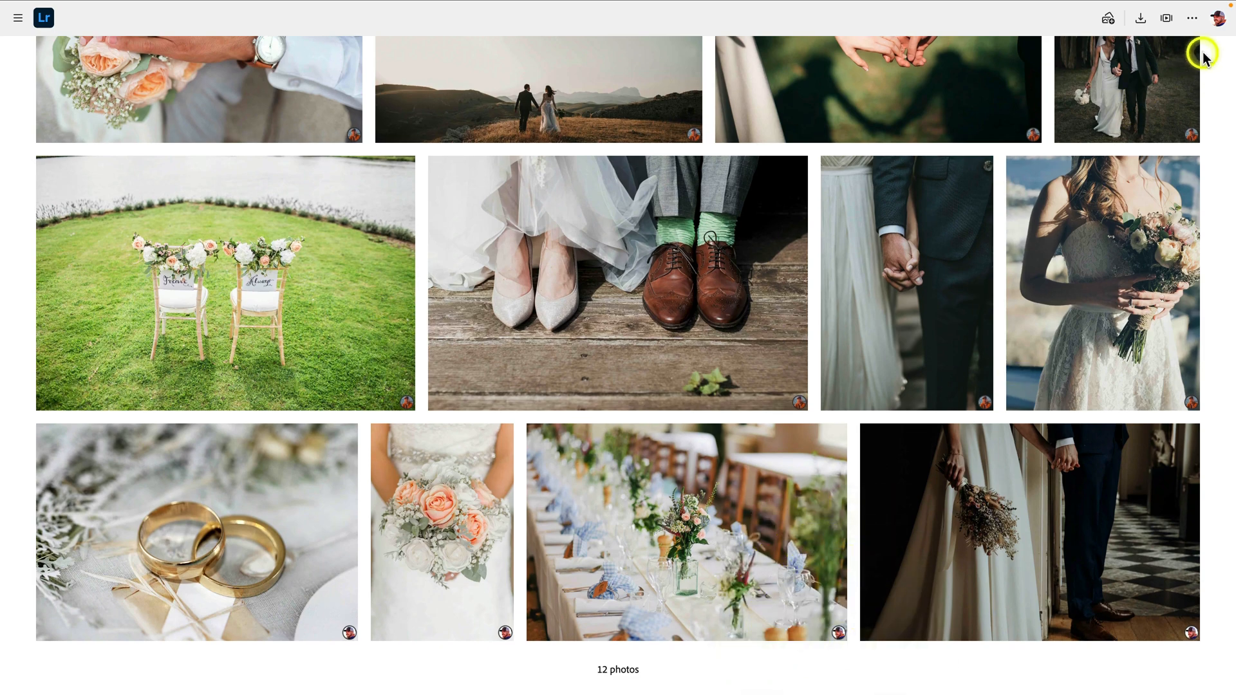
mouse_move(1214, 33)
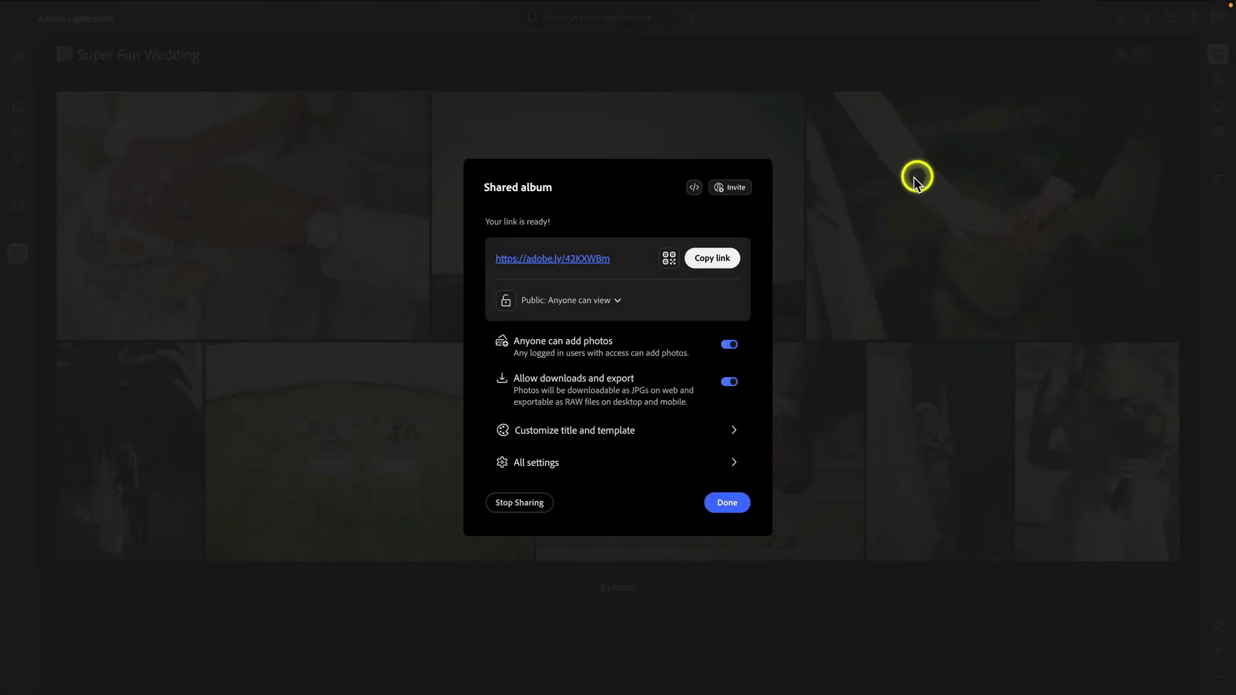
- Close the Shared album dialog and scroll to the four new photos among 12
click(724, 502)
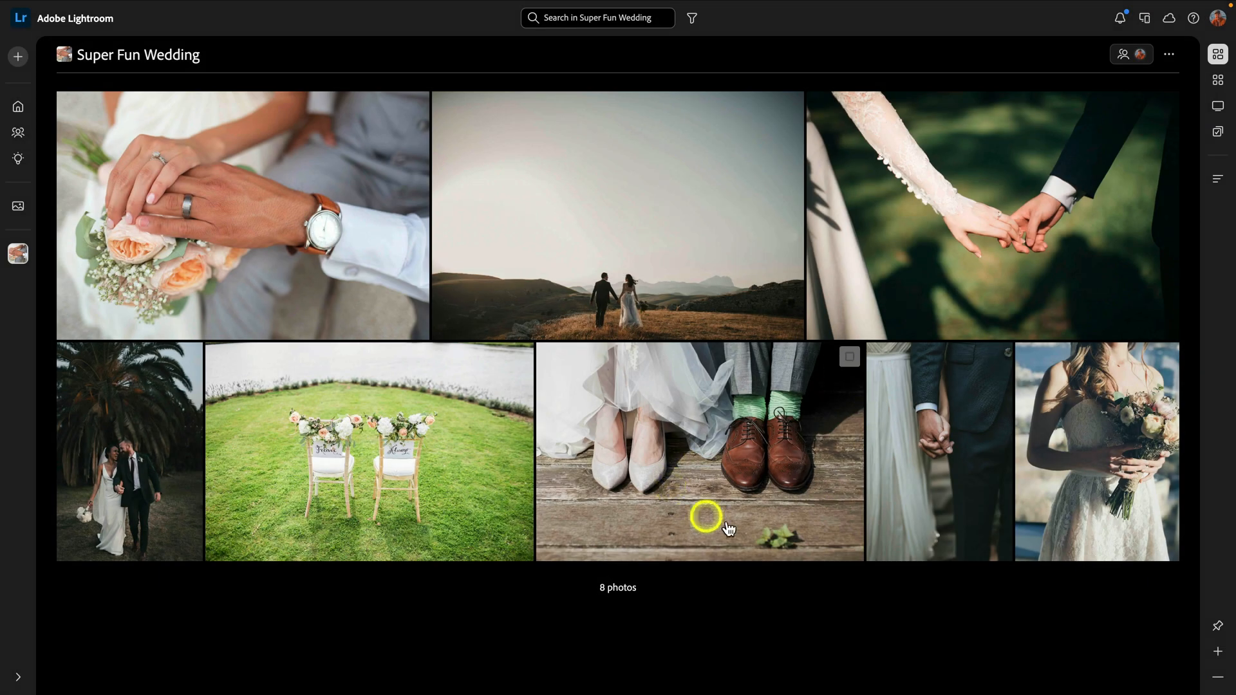
mouse_move(786, 542)
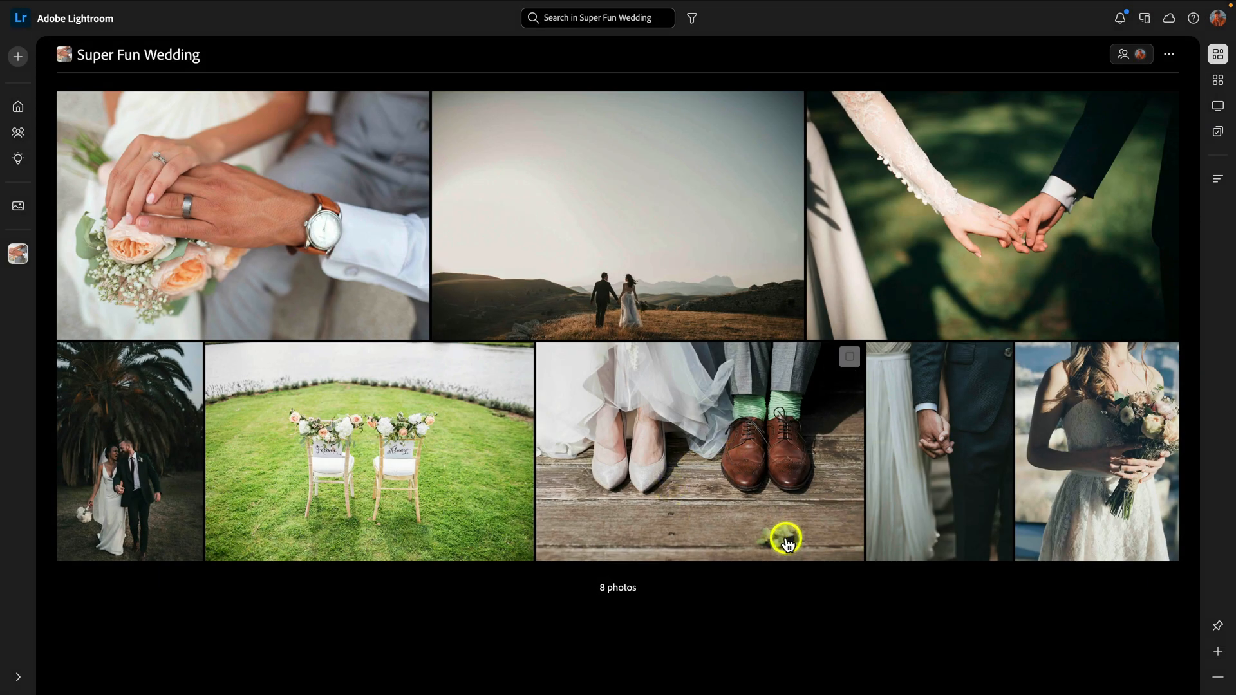
scroll(down, 3)
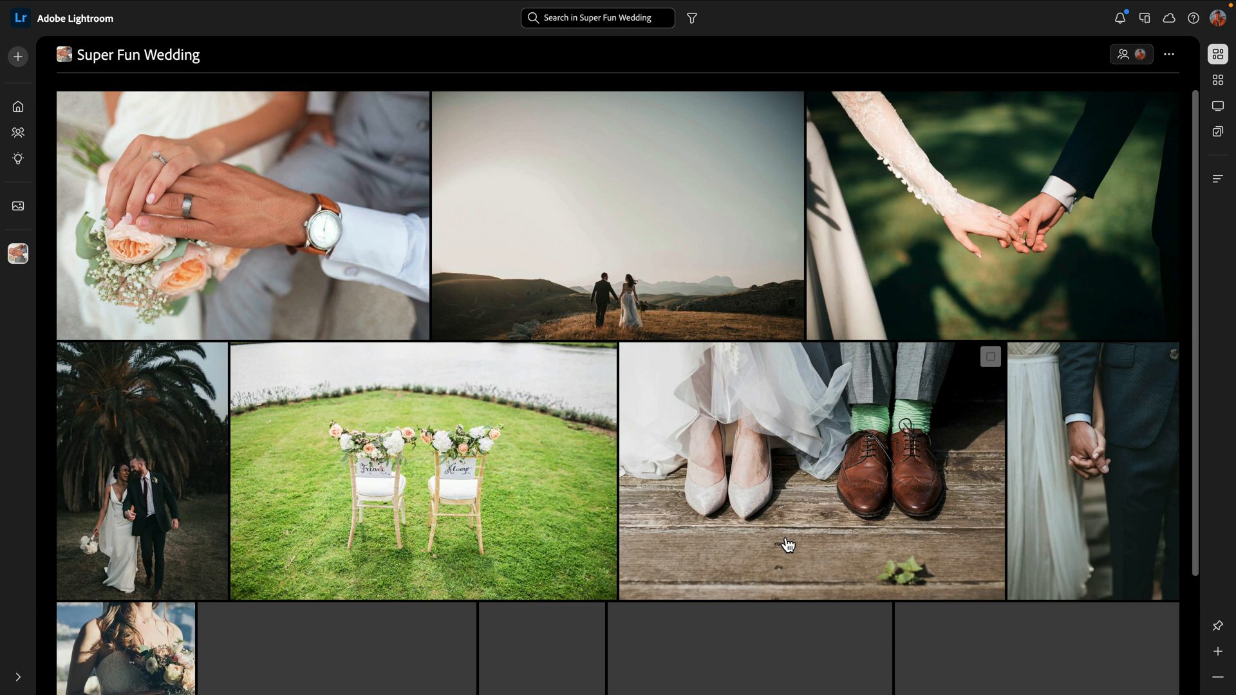
scroll(down, 3)
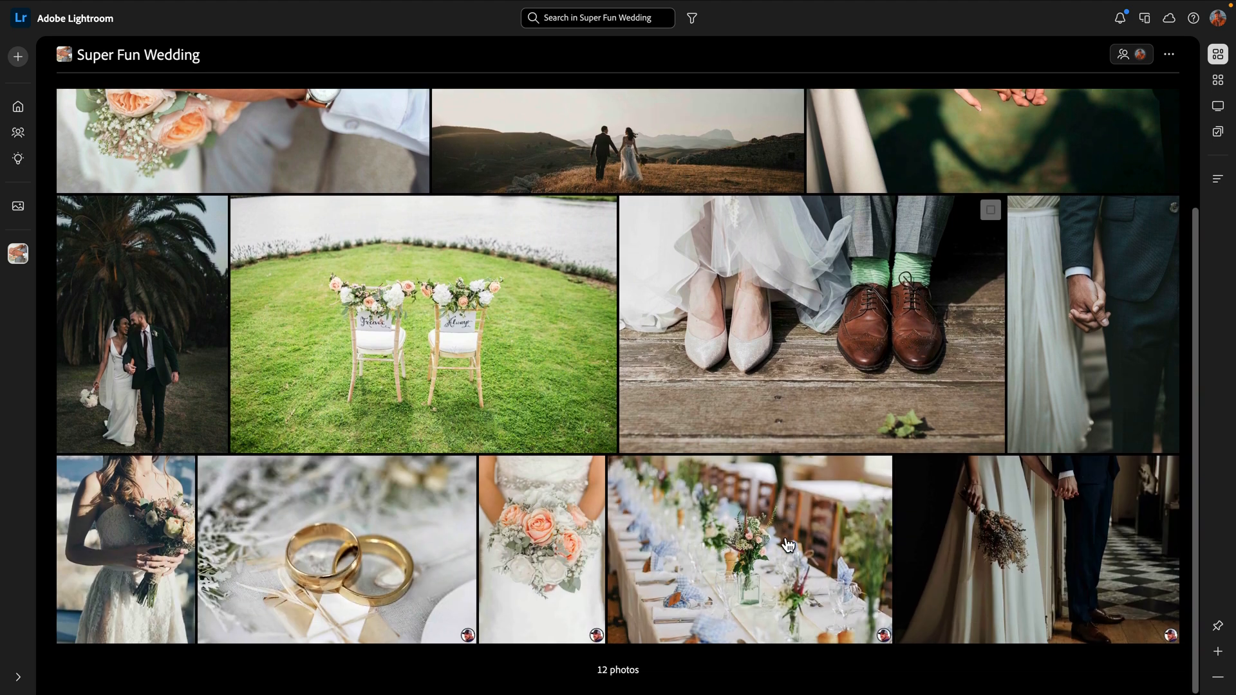
mouse_move(880, 644)
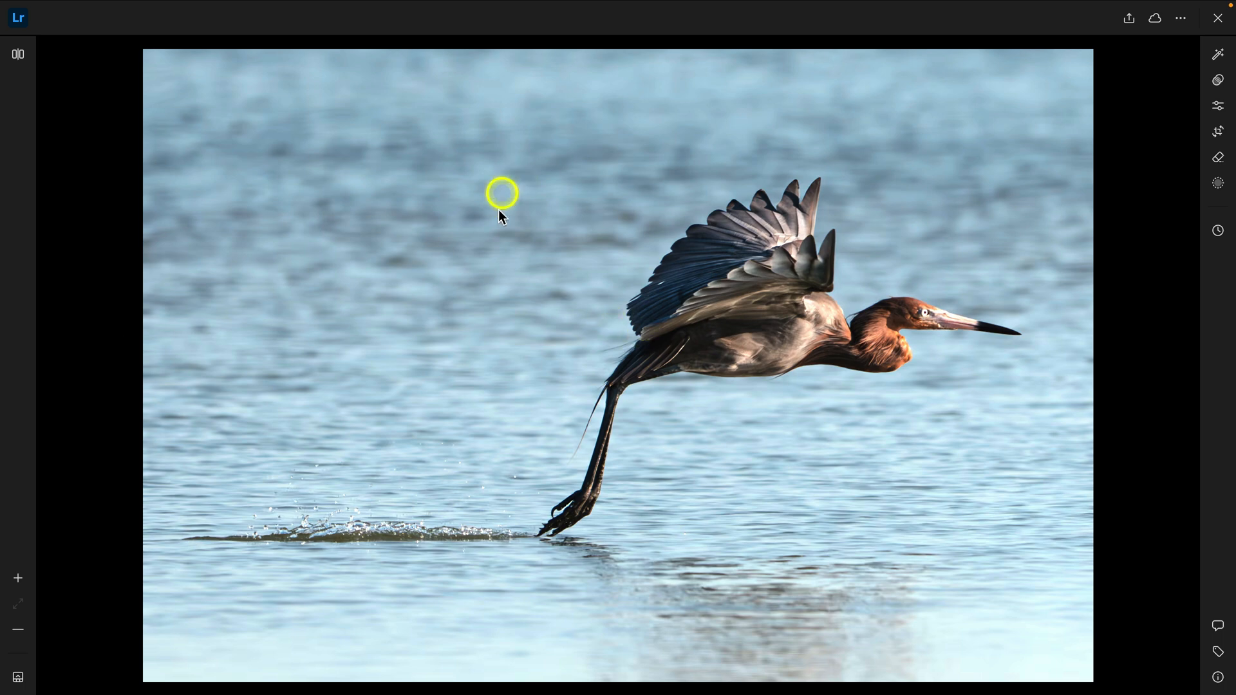
mouse_move(85, 150)
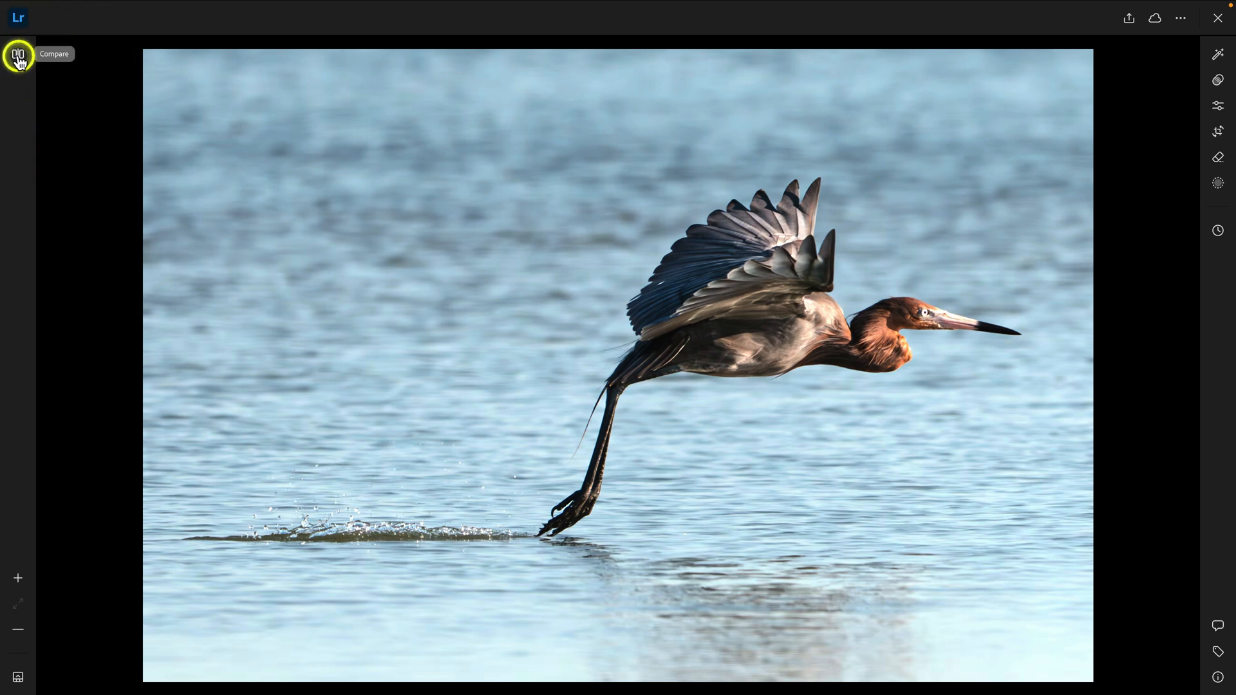
click(18, 54)
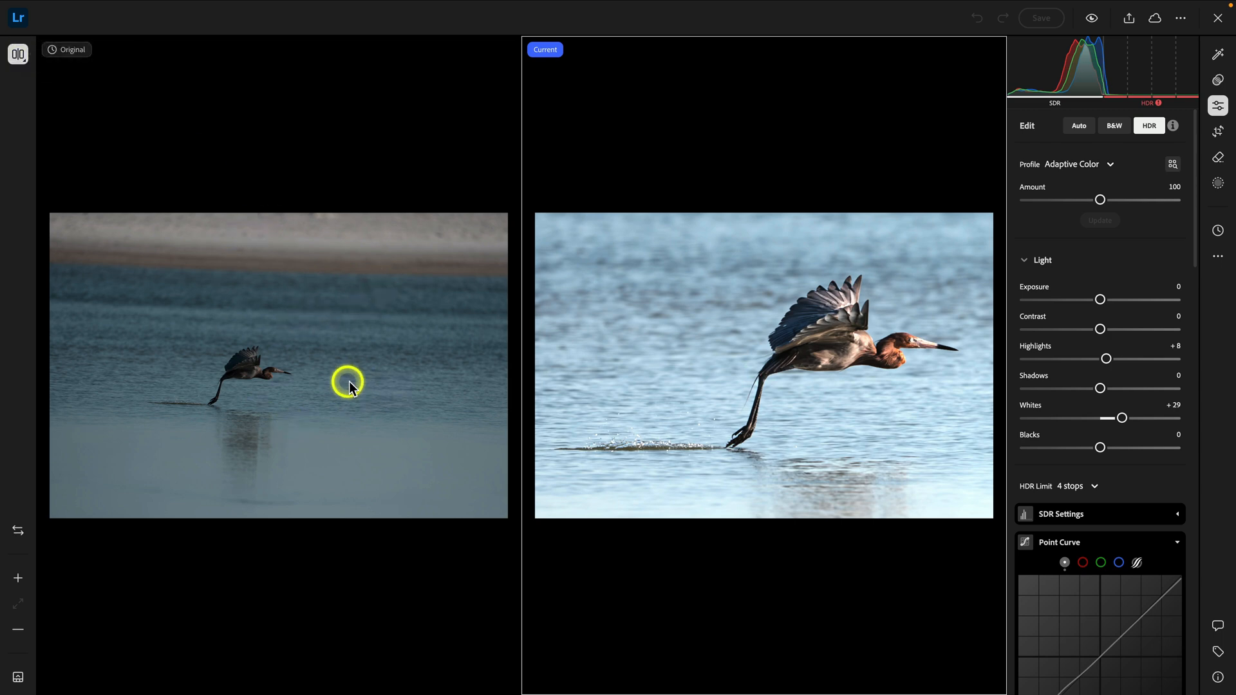
mouse_move(696, 387)
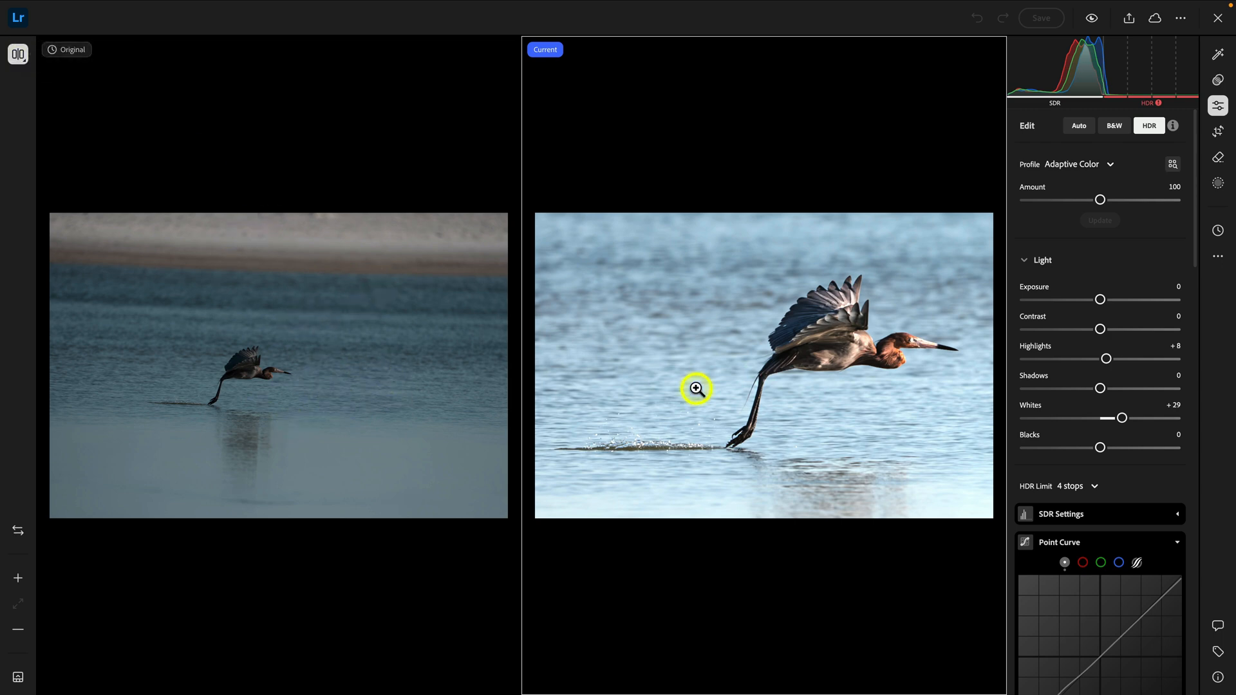
mouse_move(728, 365)
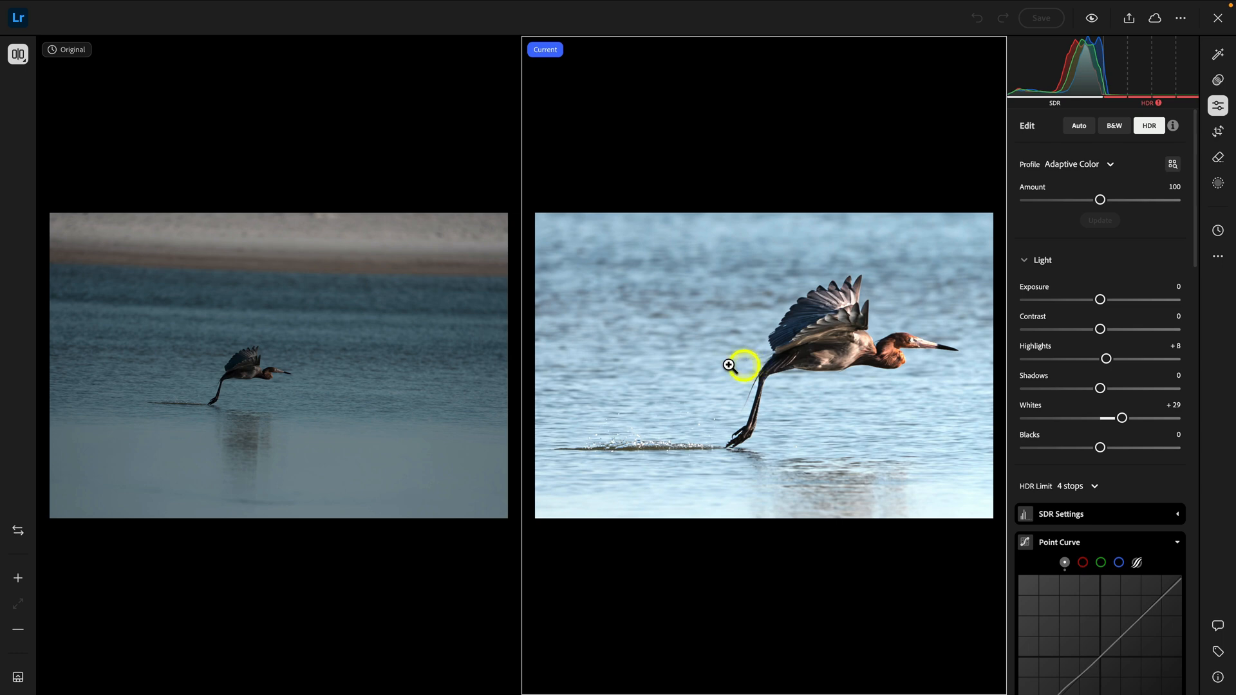
mouse_move(739, 351)
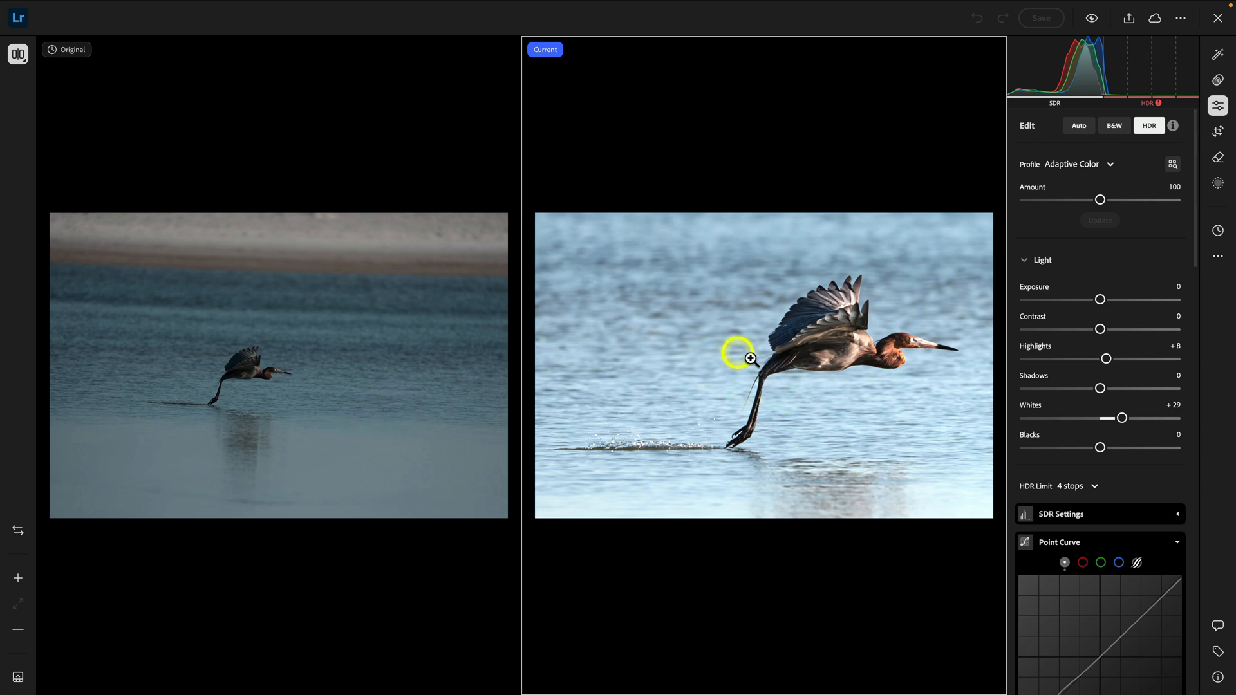
mouse_move(762, 344)
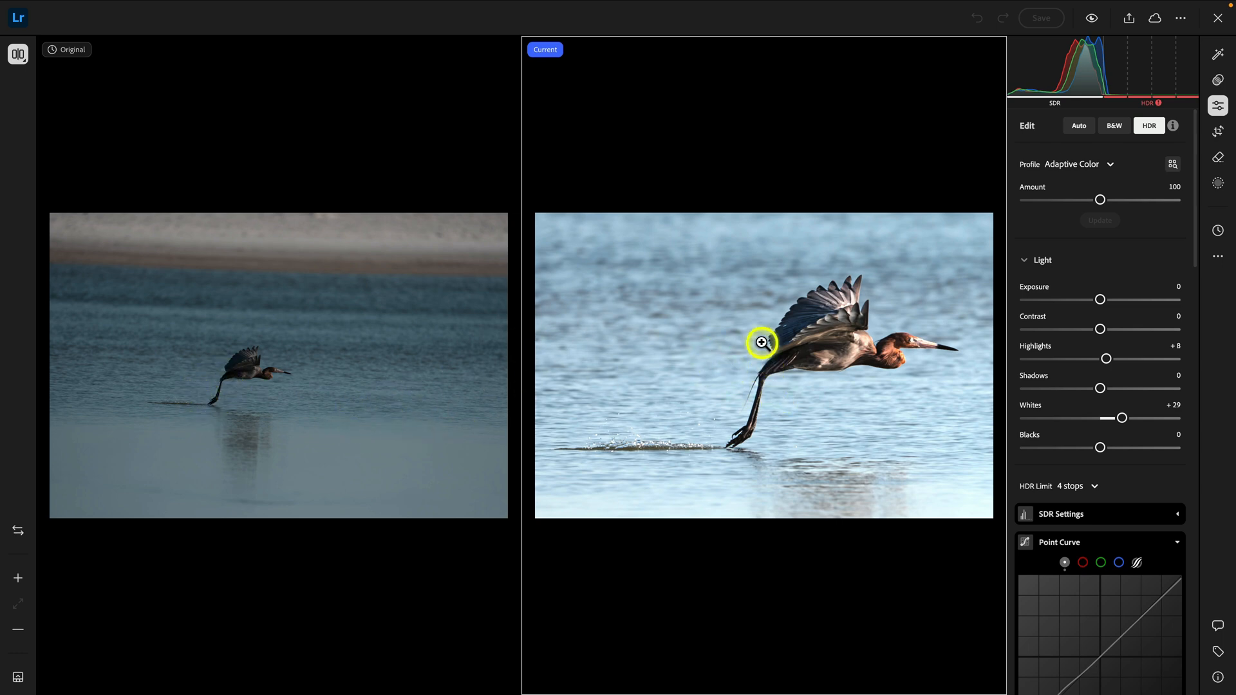
mouse_move(774, 310)
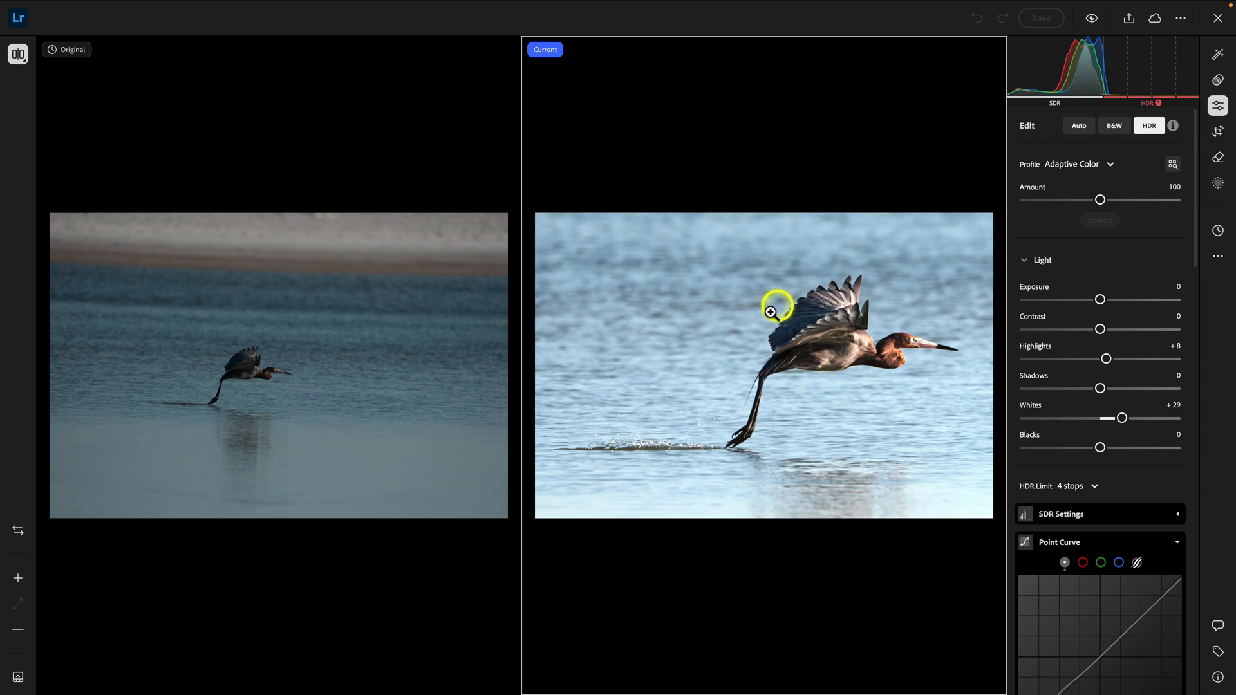
mouse_move(907, 369)
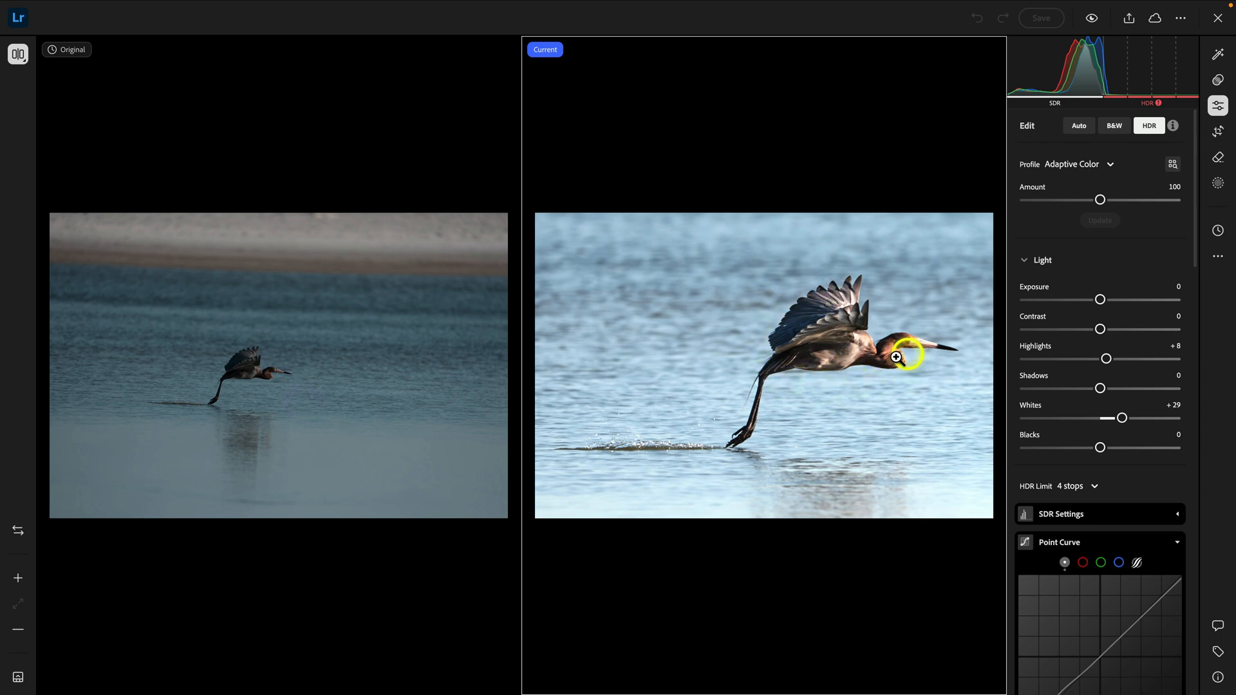
mouse_move(870, 392)
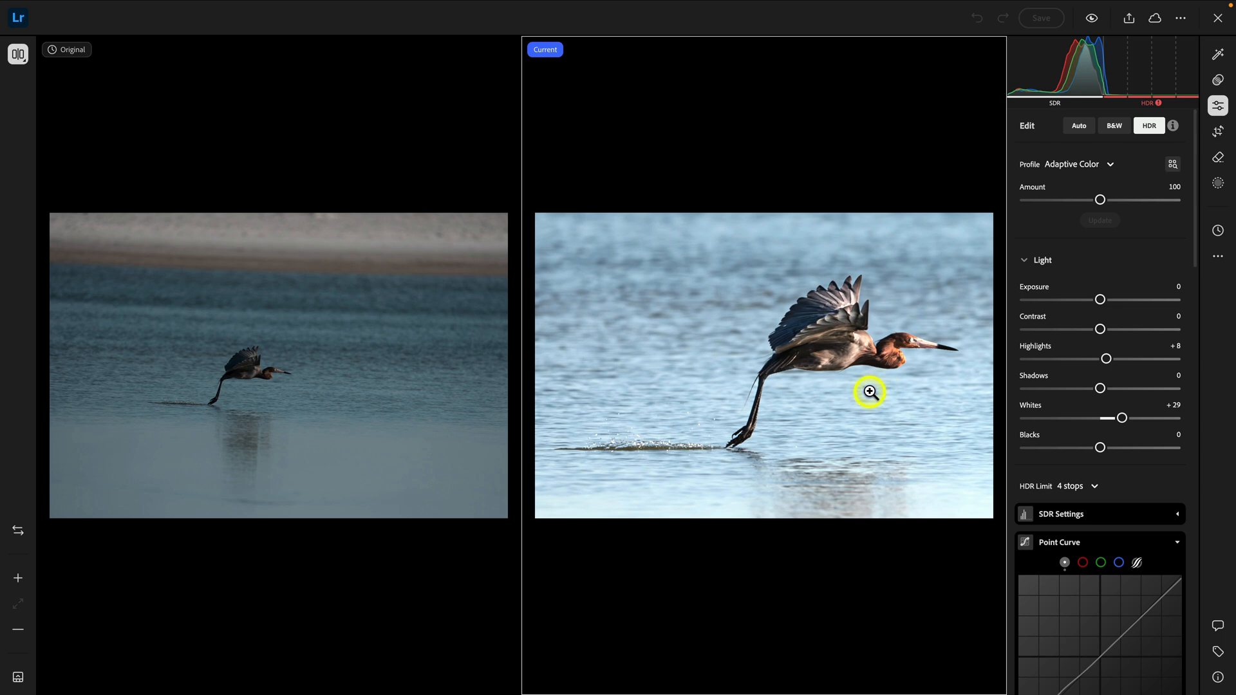
mouse_move(870, 392)
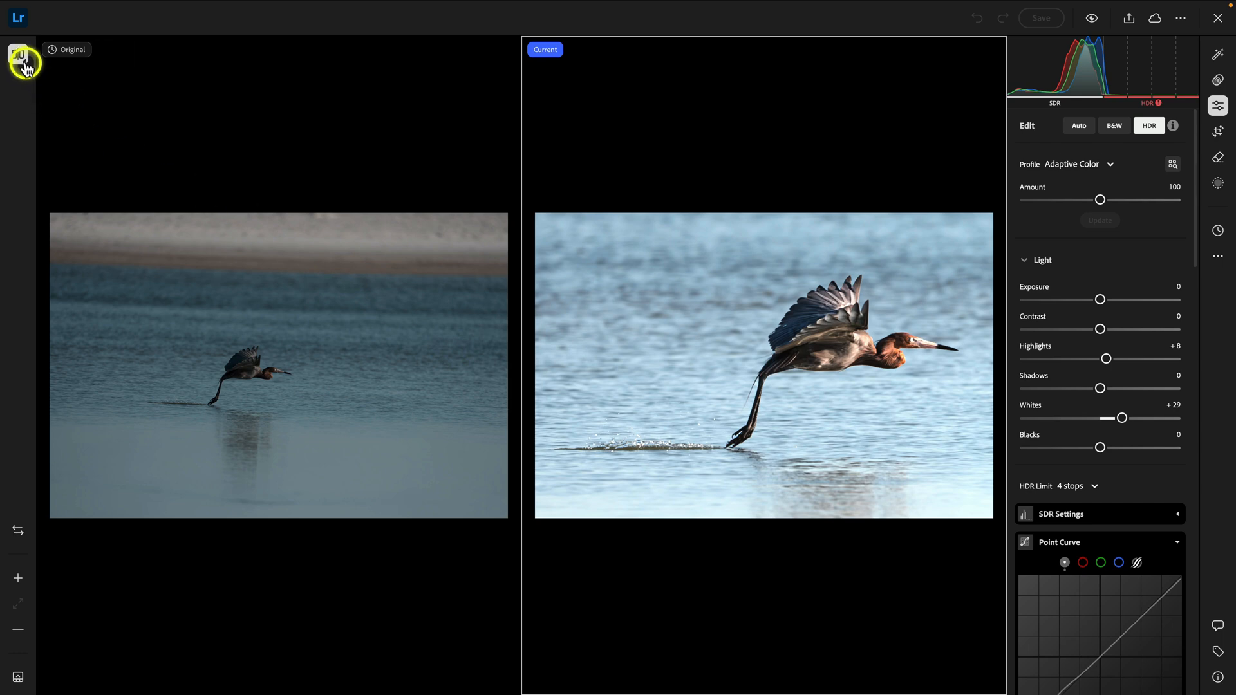
- Set the bird photo's compare view orientation to Top/Bottom
click(19, 56)
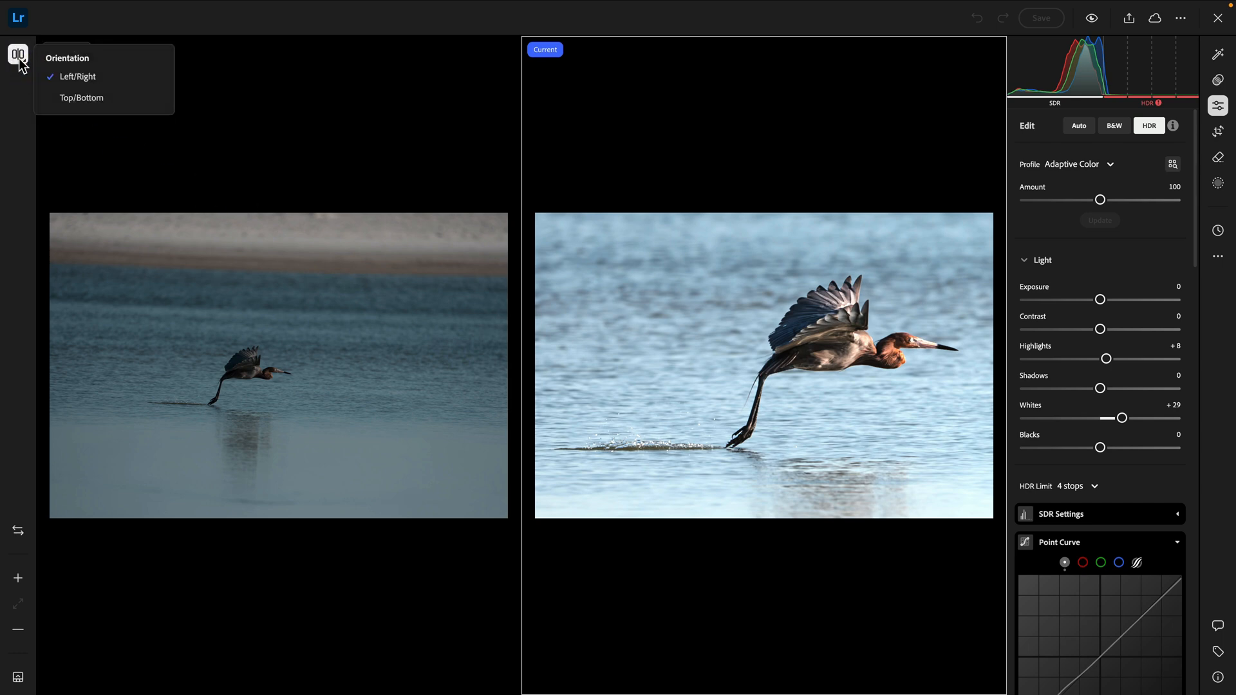
click(81, 97)
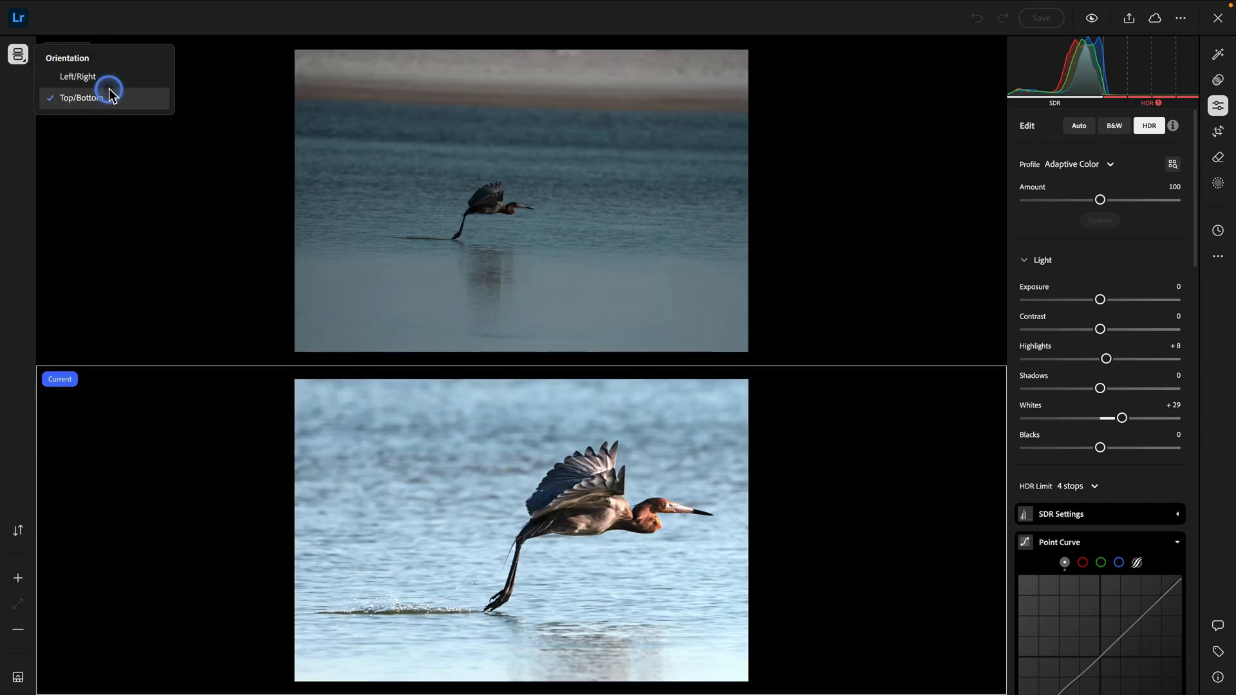
click(78, 76)
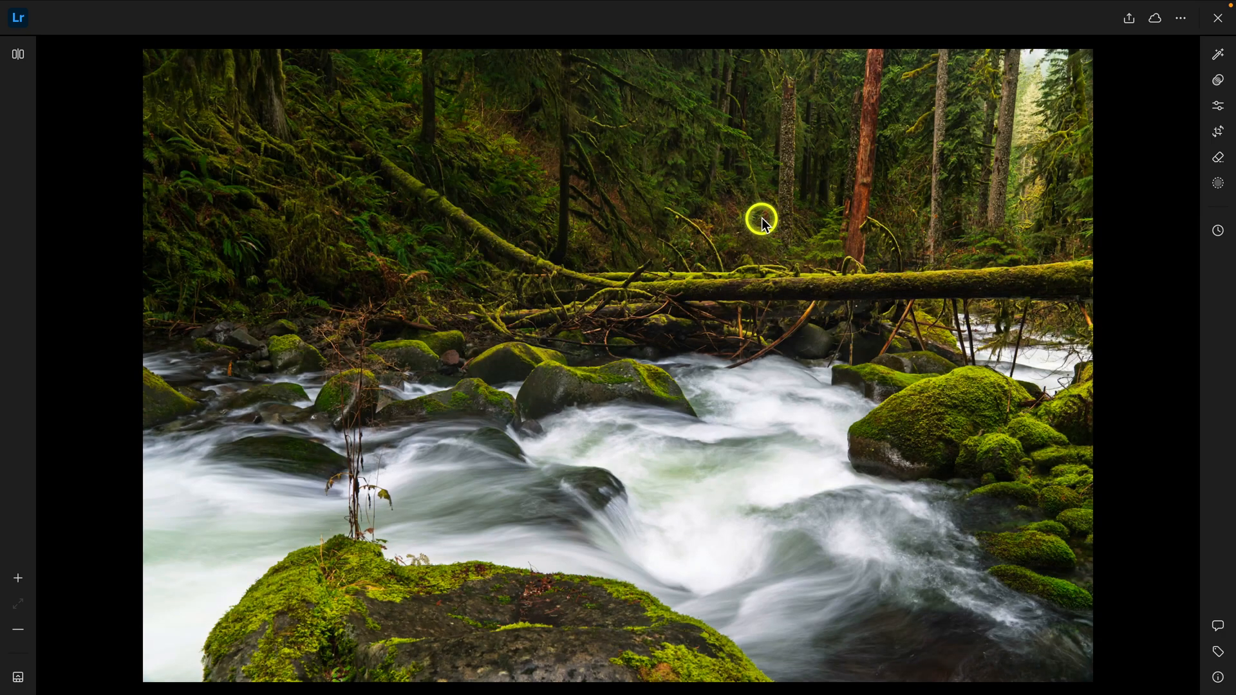
mouse_move(844, 302)
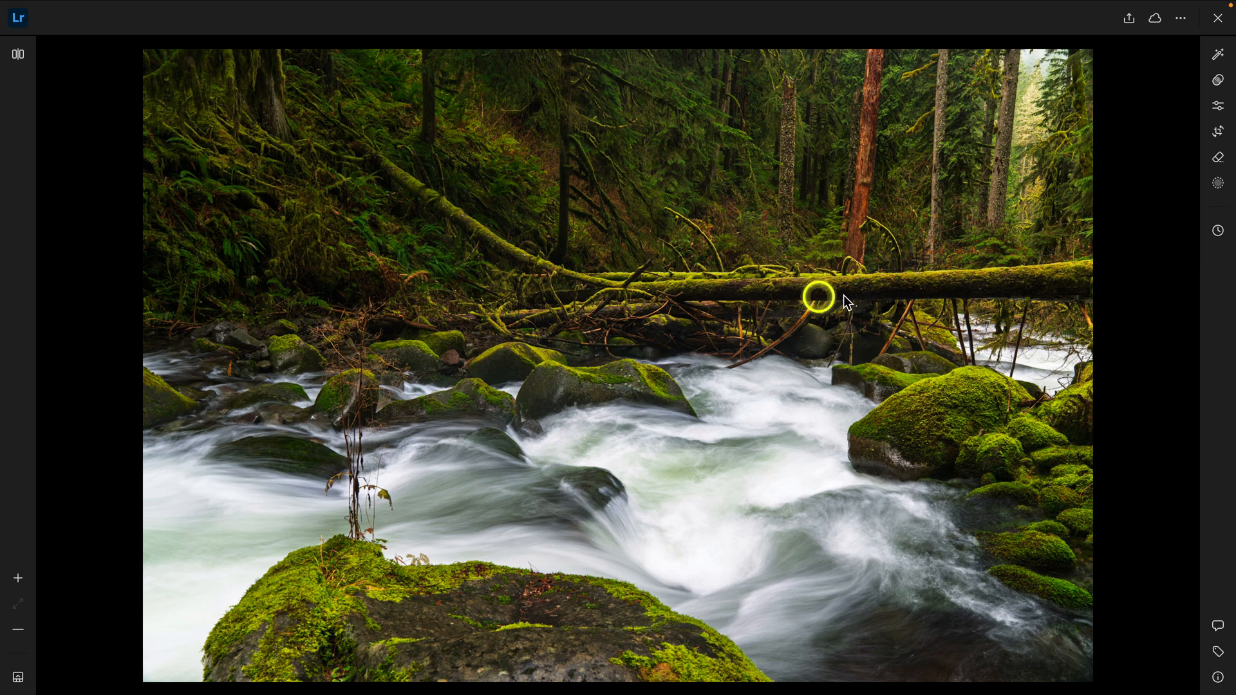
- Show the forest photo's edits (exposure +0.24, highlights -14) and open its Edit options menu
click(1217, 105)
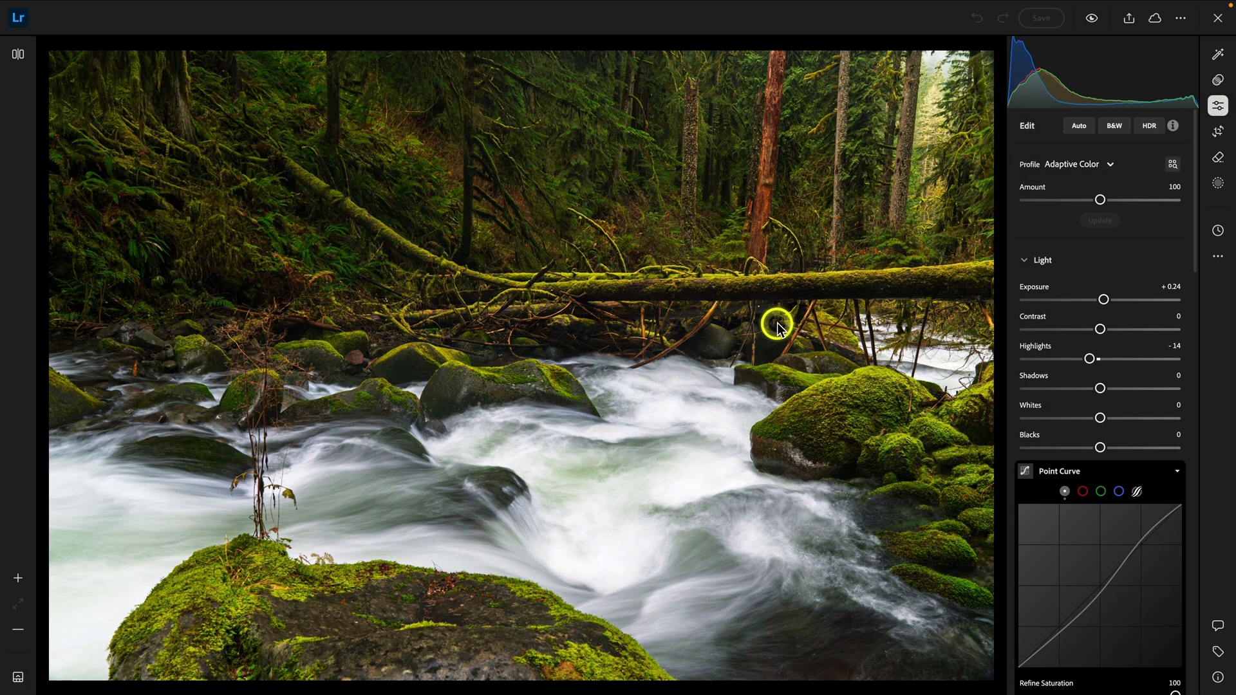
mouse_move(1221, 260)
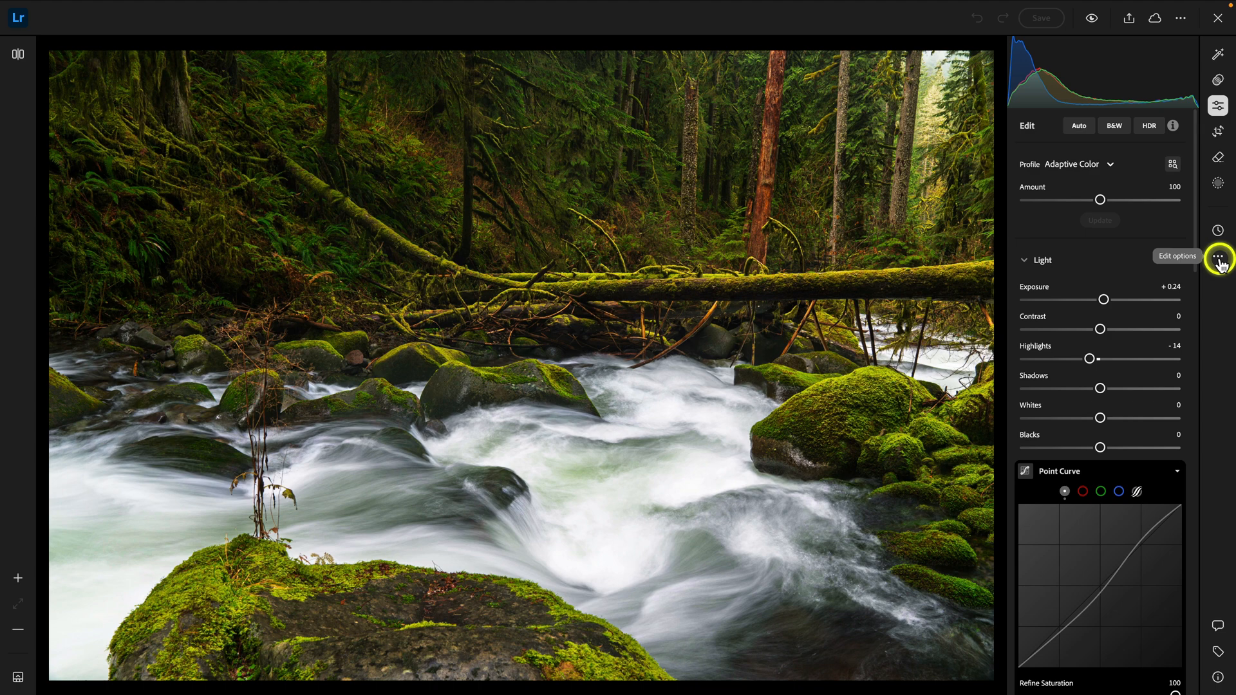
click(1217, 256)
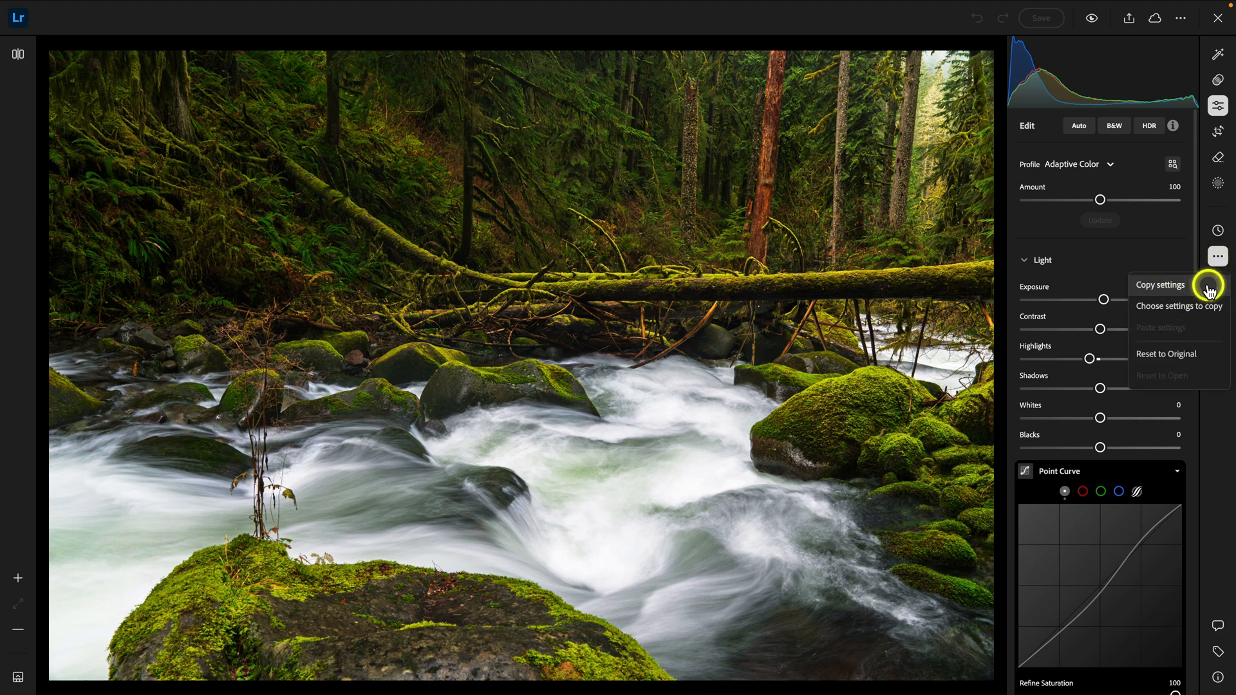
mouse_move(1192, 306)
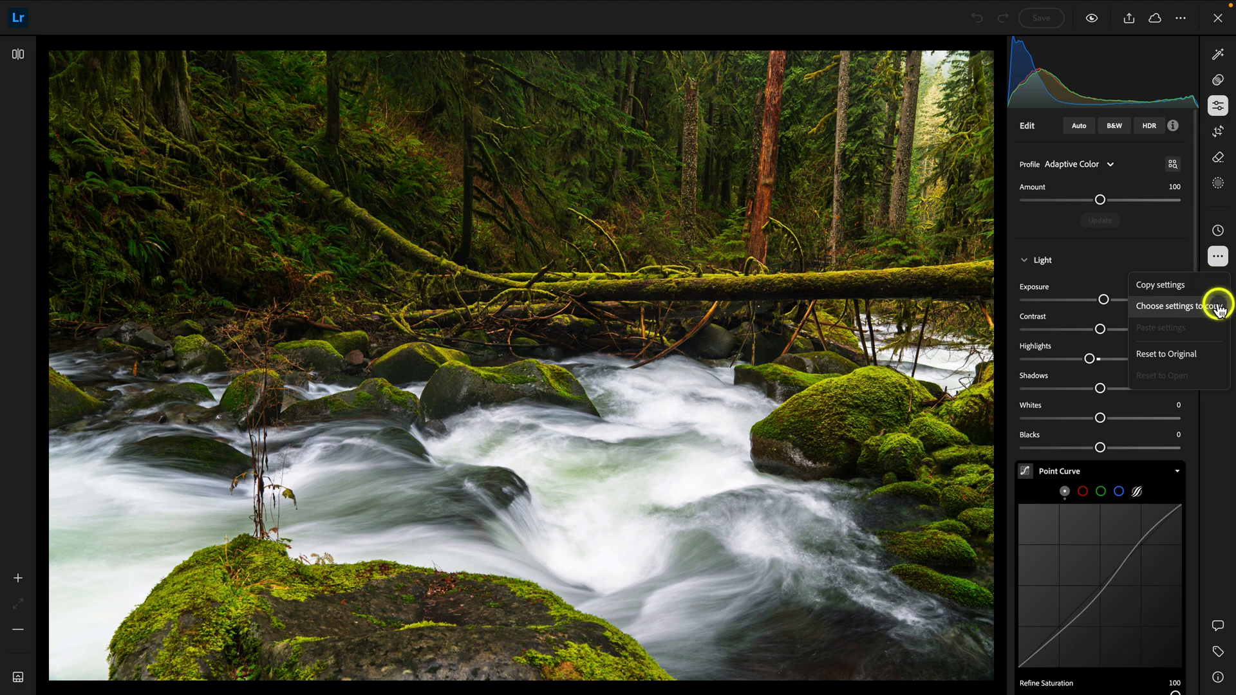
- In Choose settings to copy, try the Modified, Default and None presets, then copy only Modified settings
click(1169, 306)
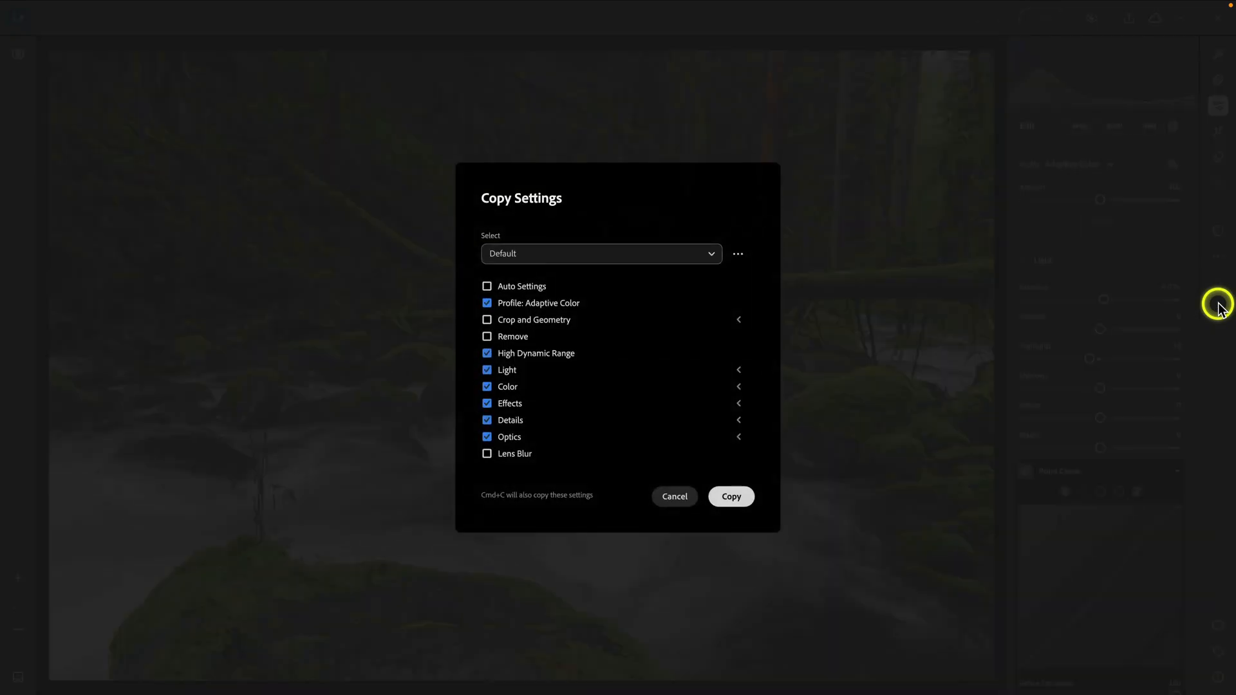
mouse_move(646, 278)
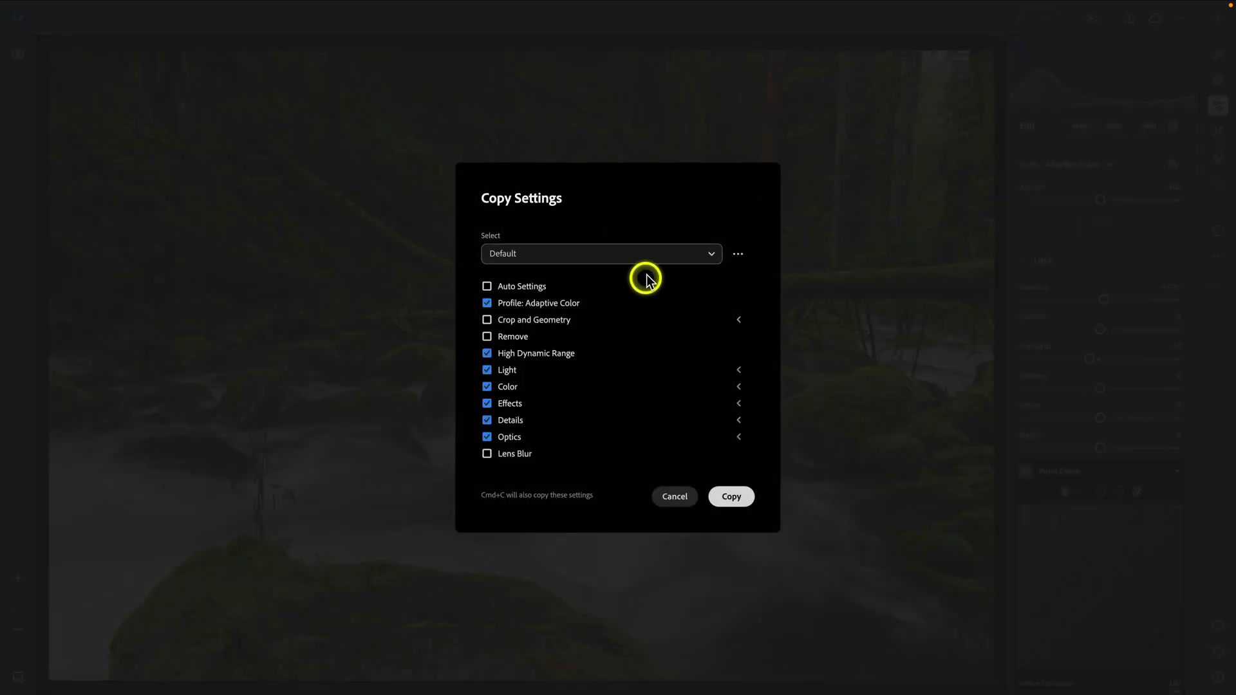
click(600, 253)
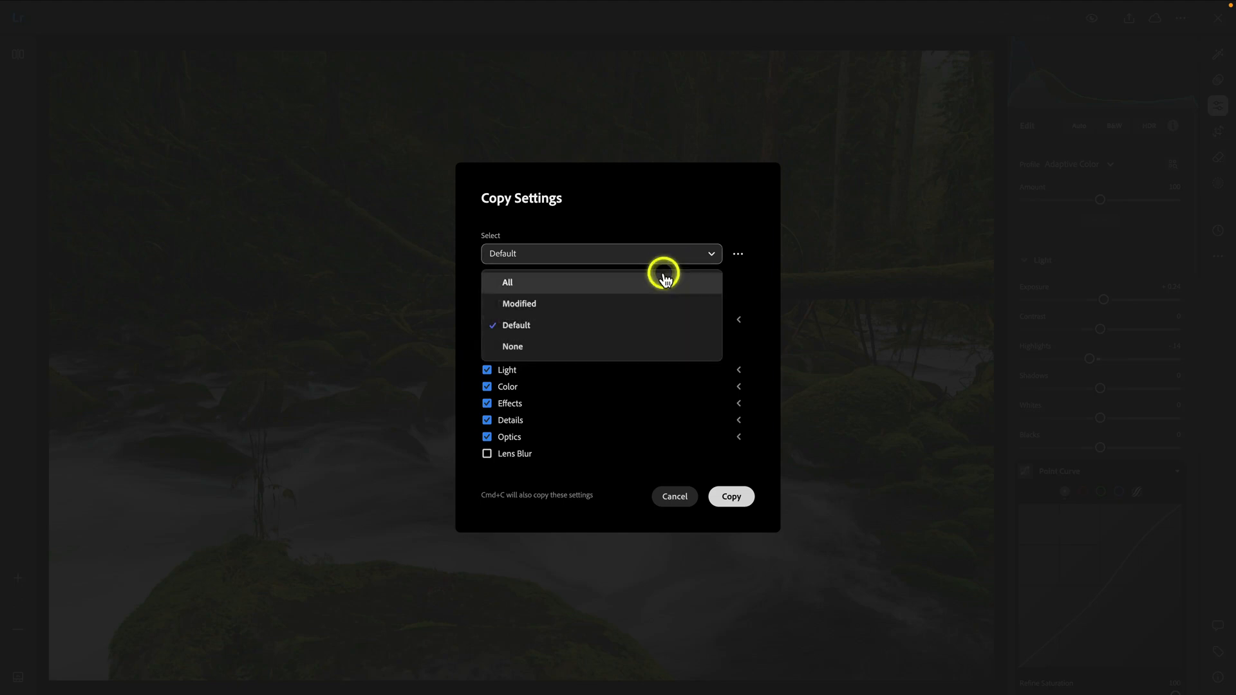
click(519, 303)
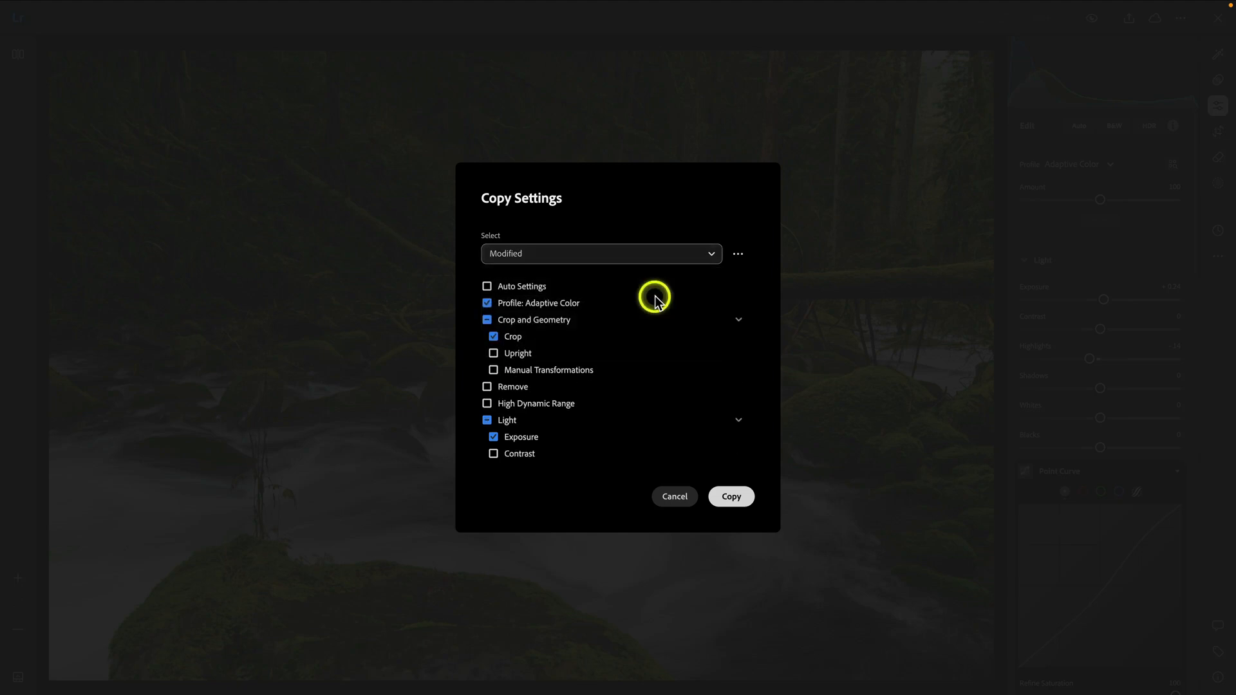
click(600, 253)
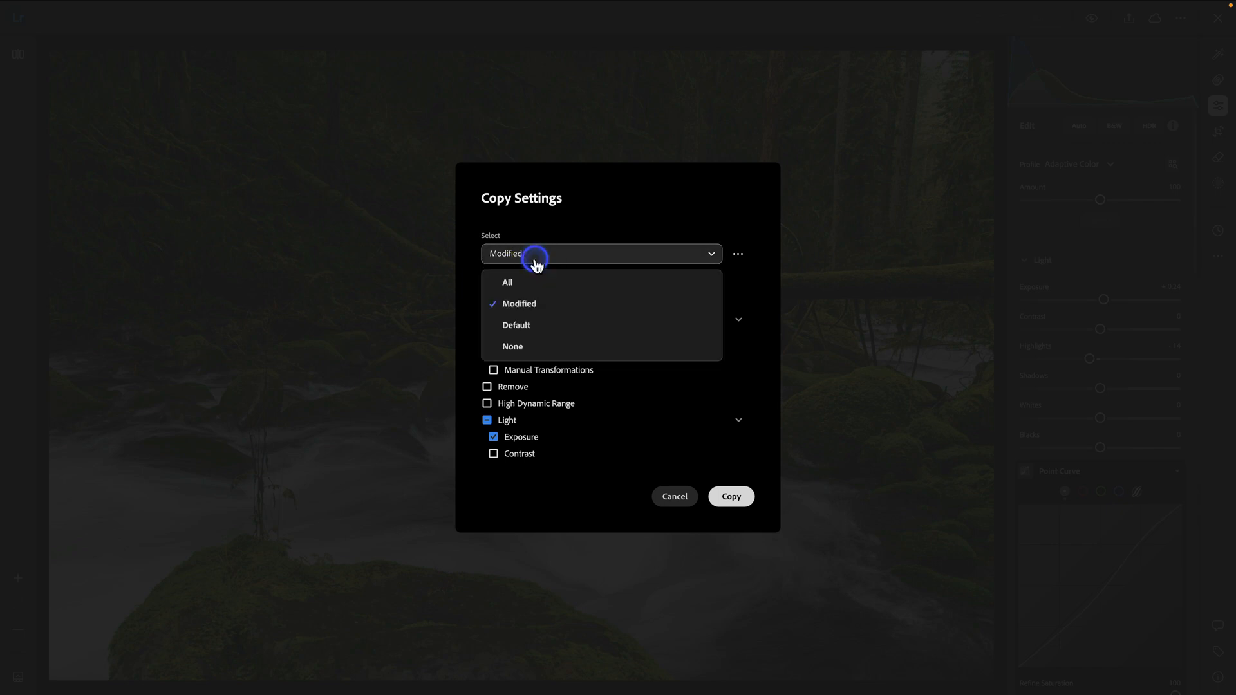
click(515, 324)
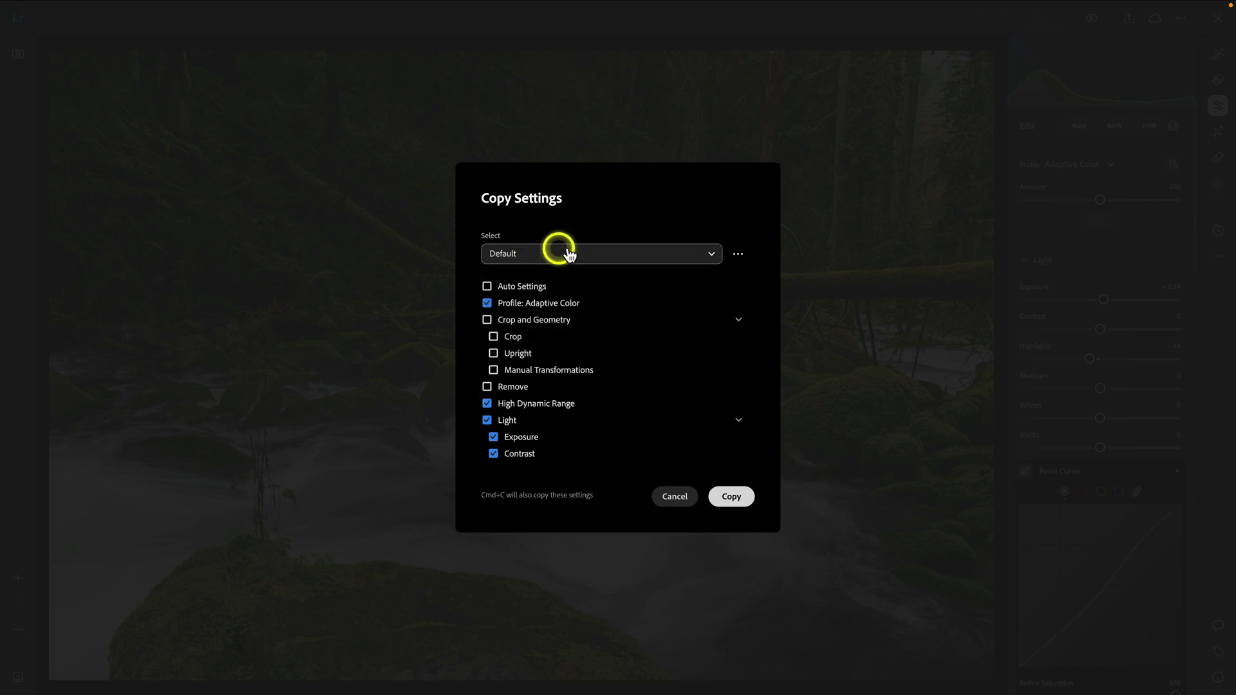
mouse_move(1216, 186)
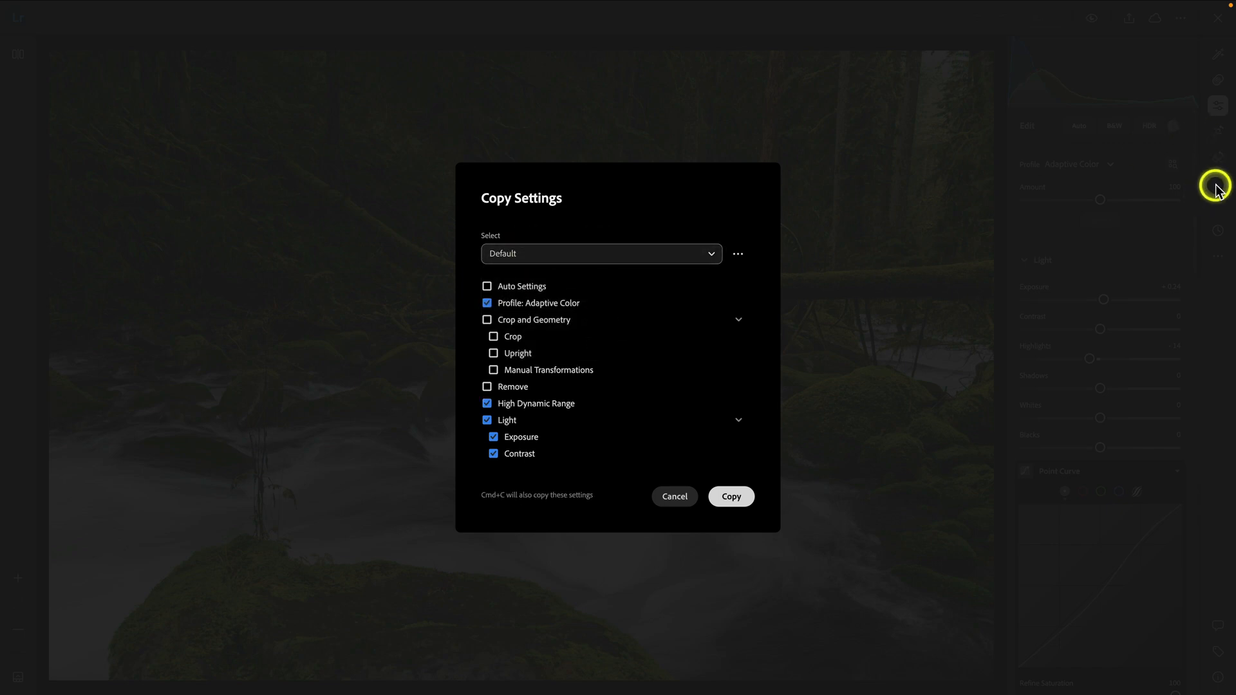
click(601, 253)
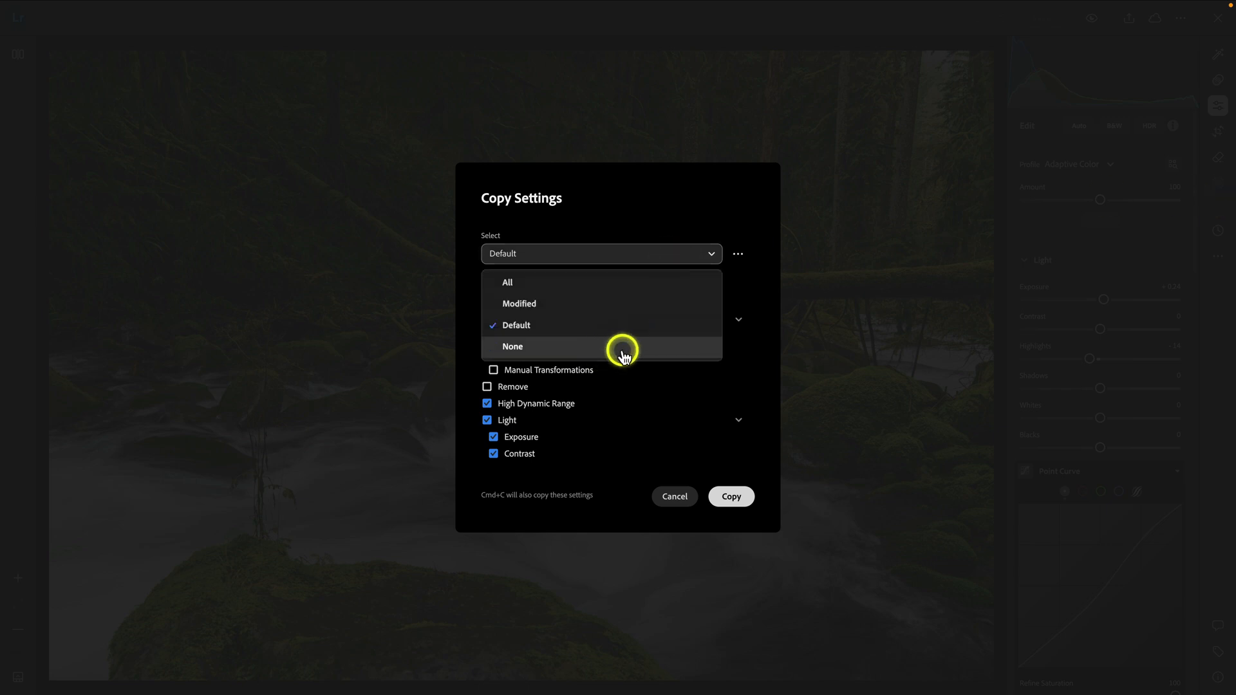
click(512, 347)
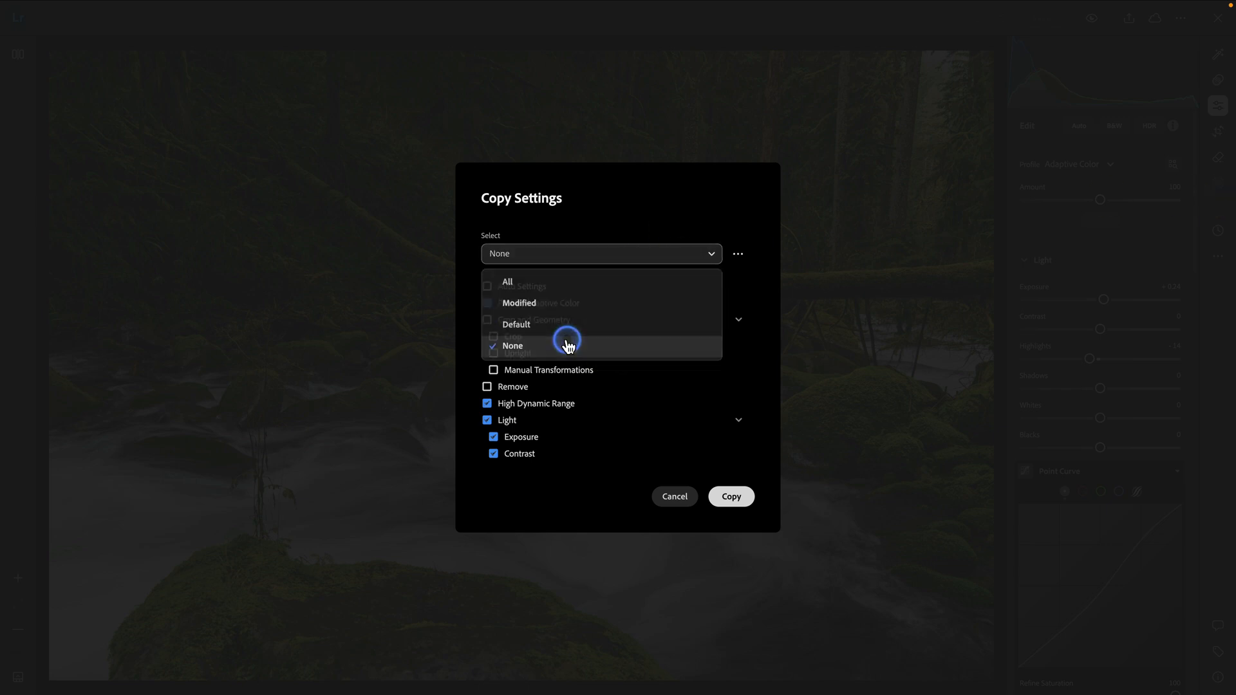
click(511, 345)
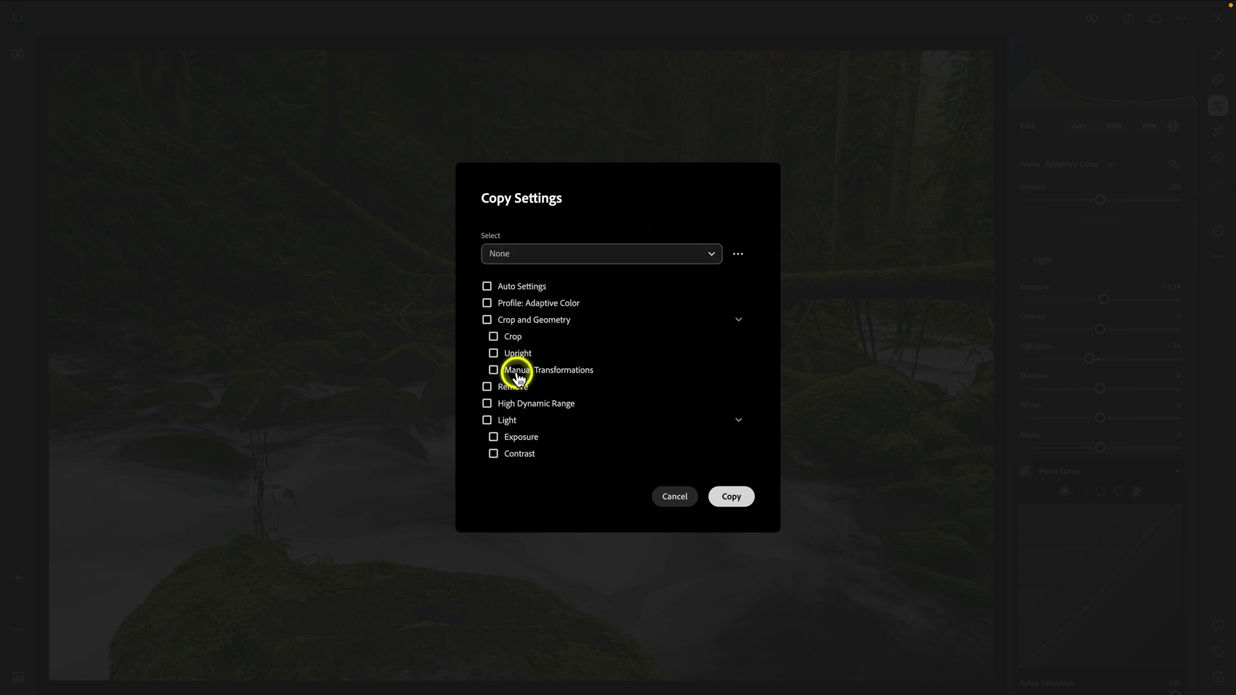
click(601, 253)
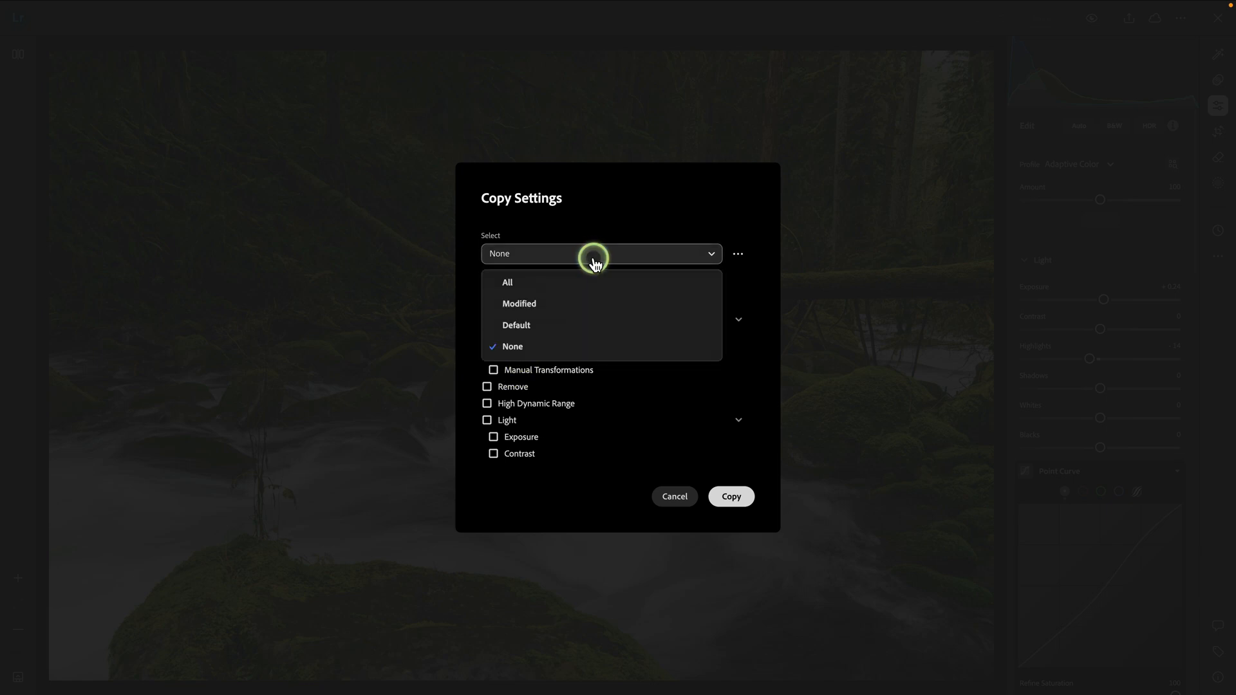
click(519, 303)
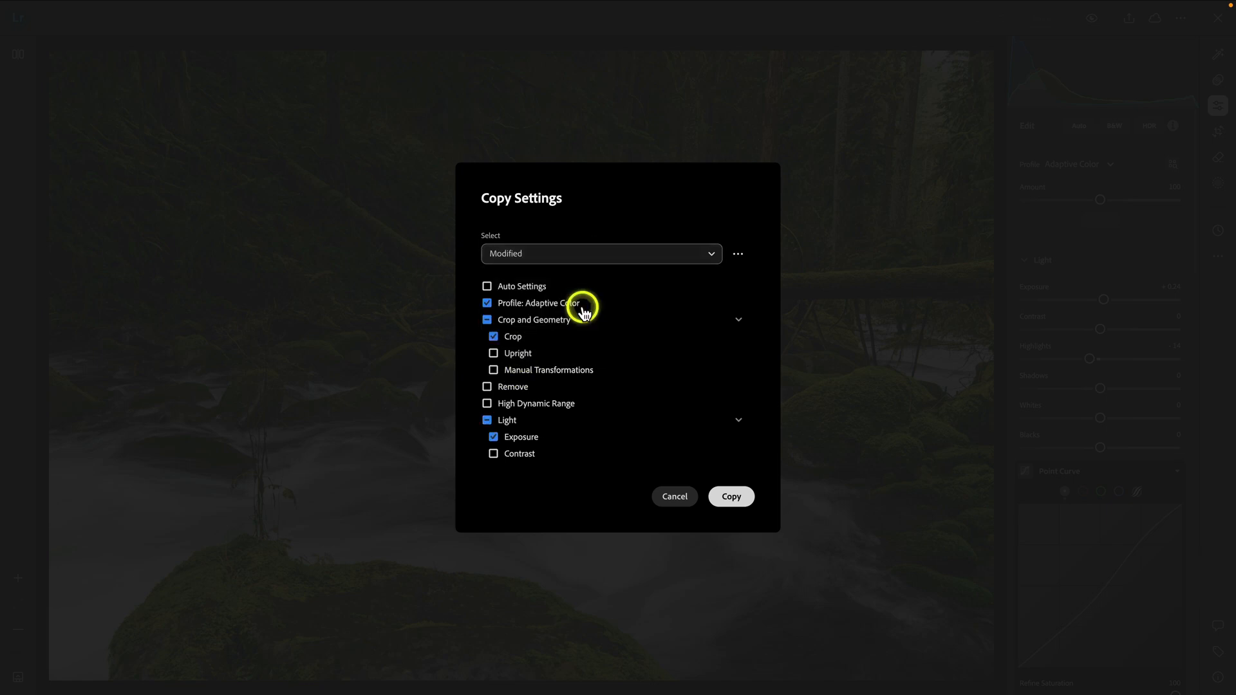
click(729, 496)
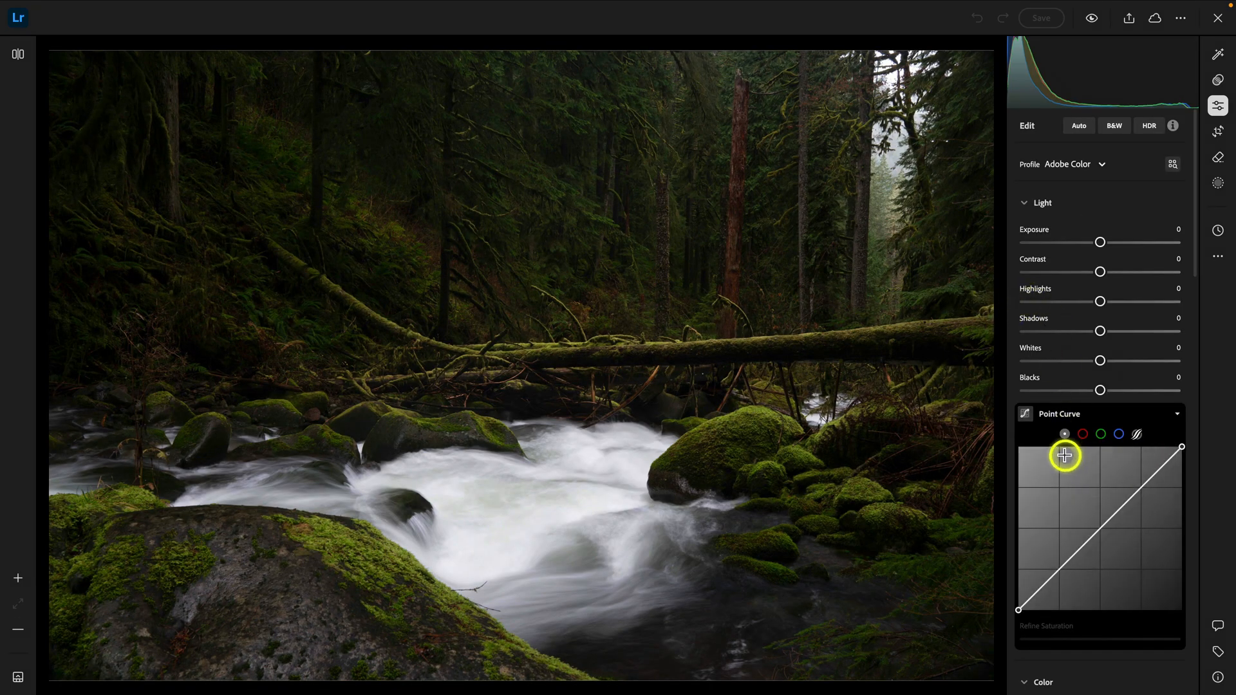
- Paste the copied settings onto the unedited forest stream photo, giving exposure +0.24 and highlights -14
click(1217, 258)
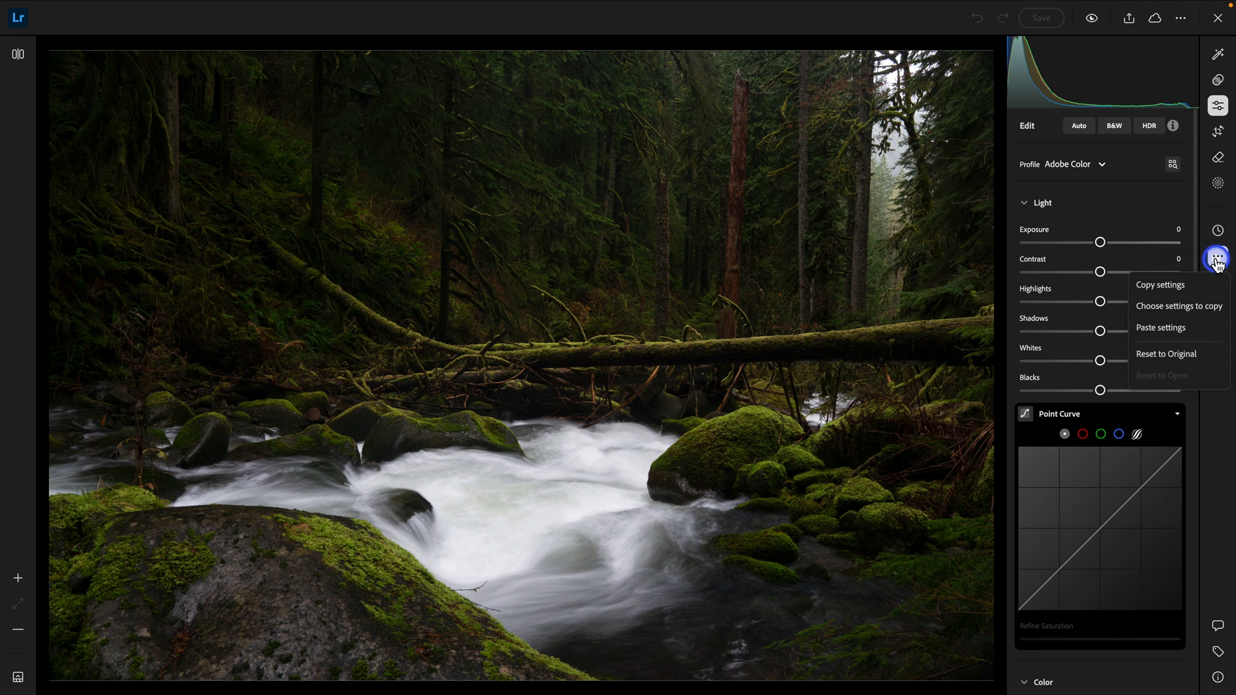
mouse_move(1160, 327)
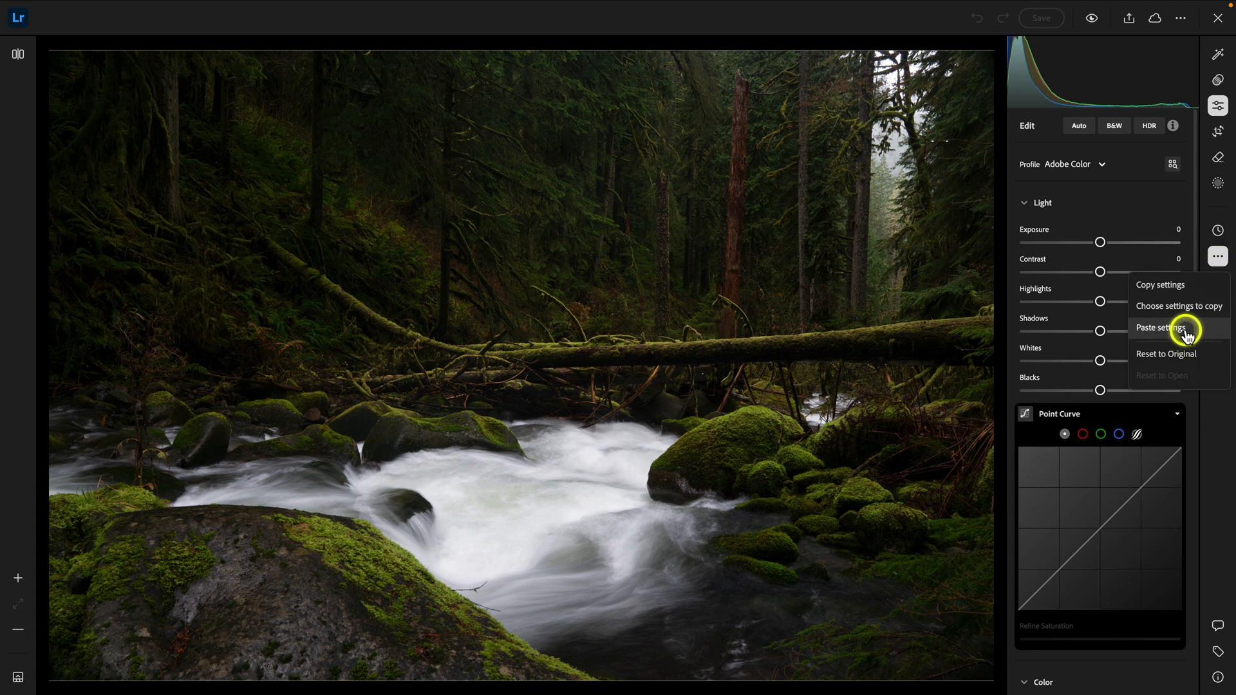
click(1160, 327)
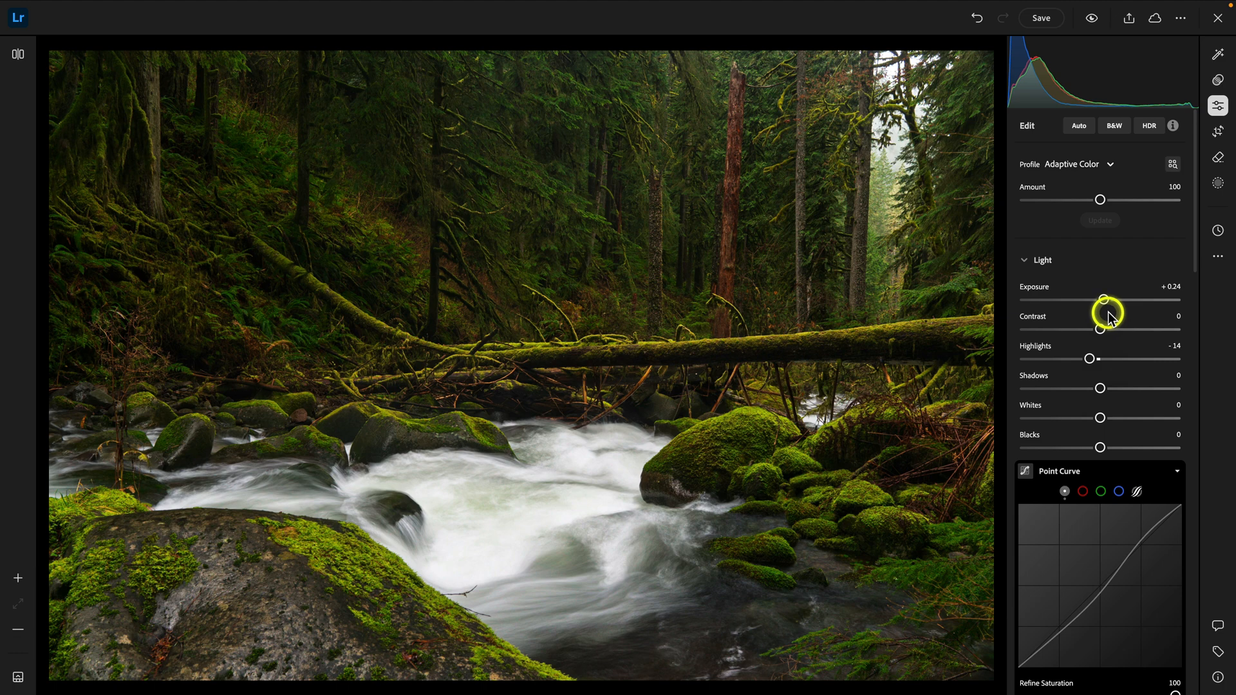
scroll(down, 3)
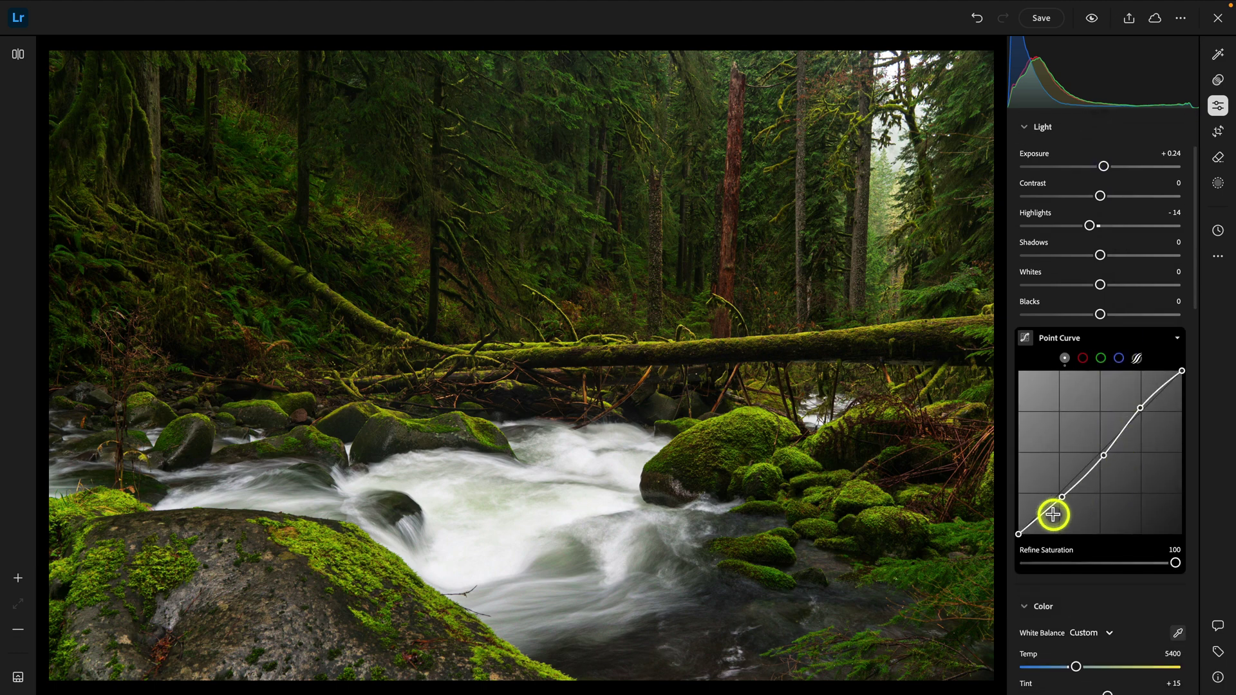